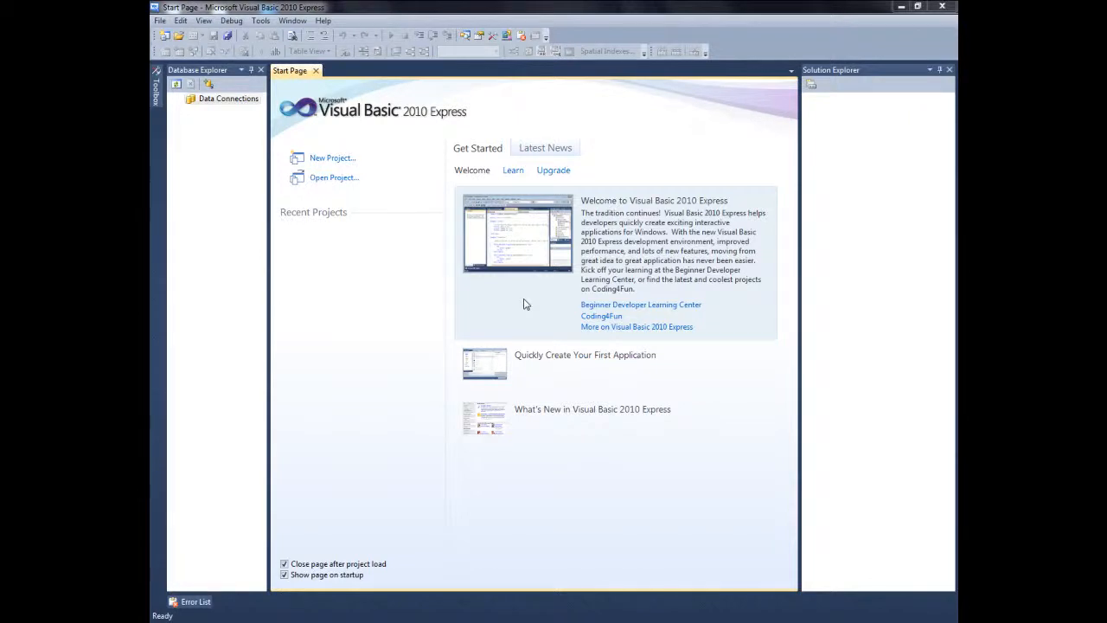
# Step: Create a new Windows Forms Application project named Lesson 9
pyautogui.click(333, 157)
pyautogui.write('Les')
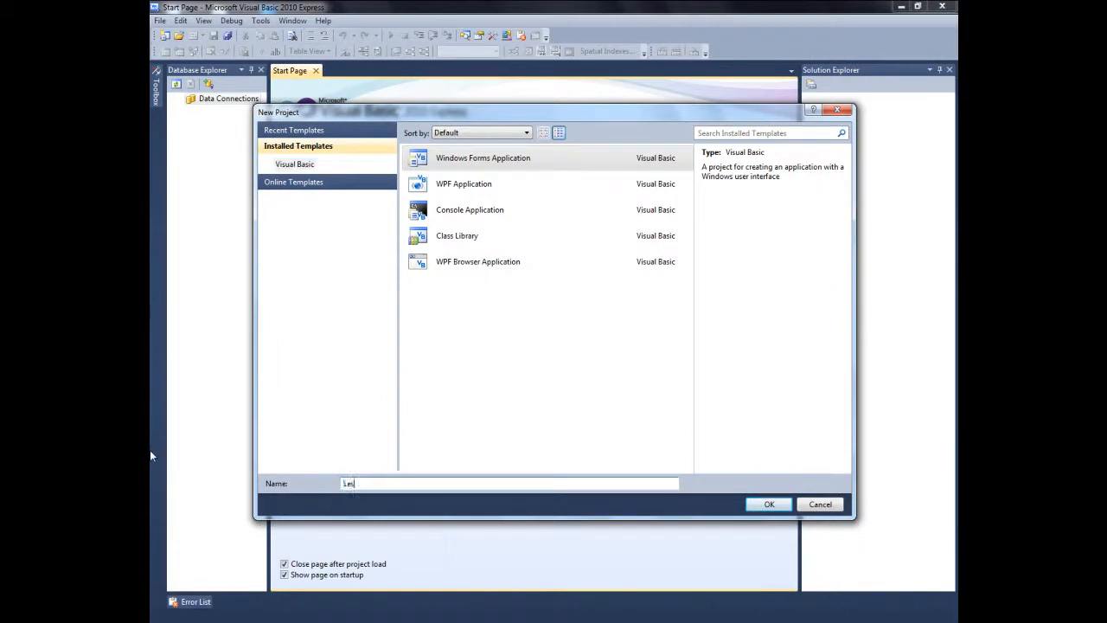
pyautogui.click(768, 505)
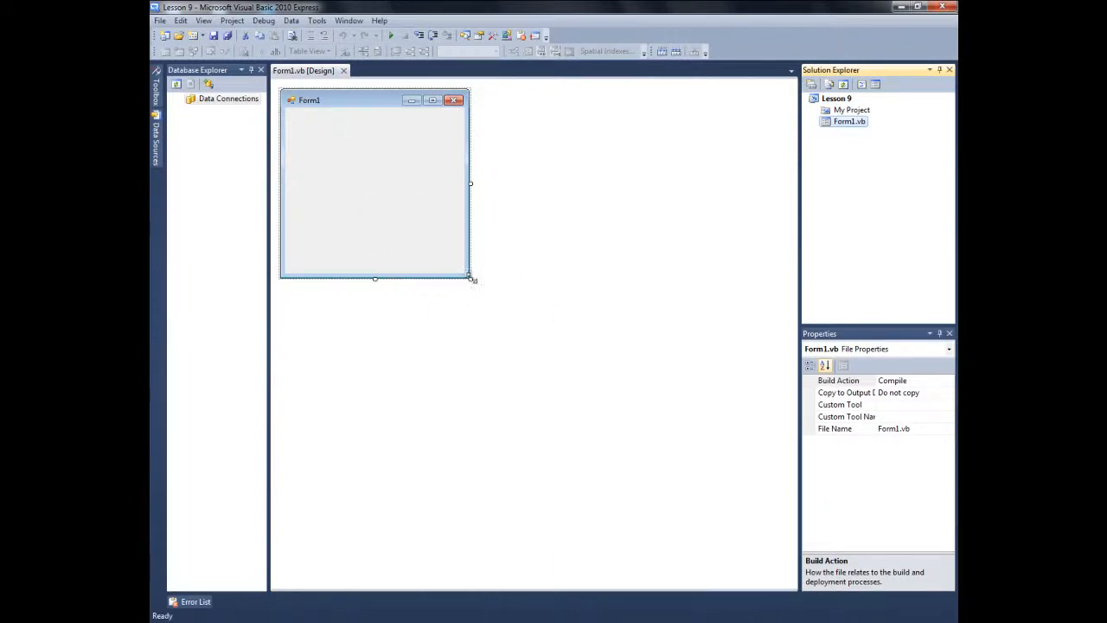
# Step: Enlarge Form1 and add PictureBox1 sized 30 by 50 with a Hand cursor
pyautogui.moveTo(471, 277); pyautogui.dragTo(785, 512)
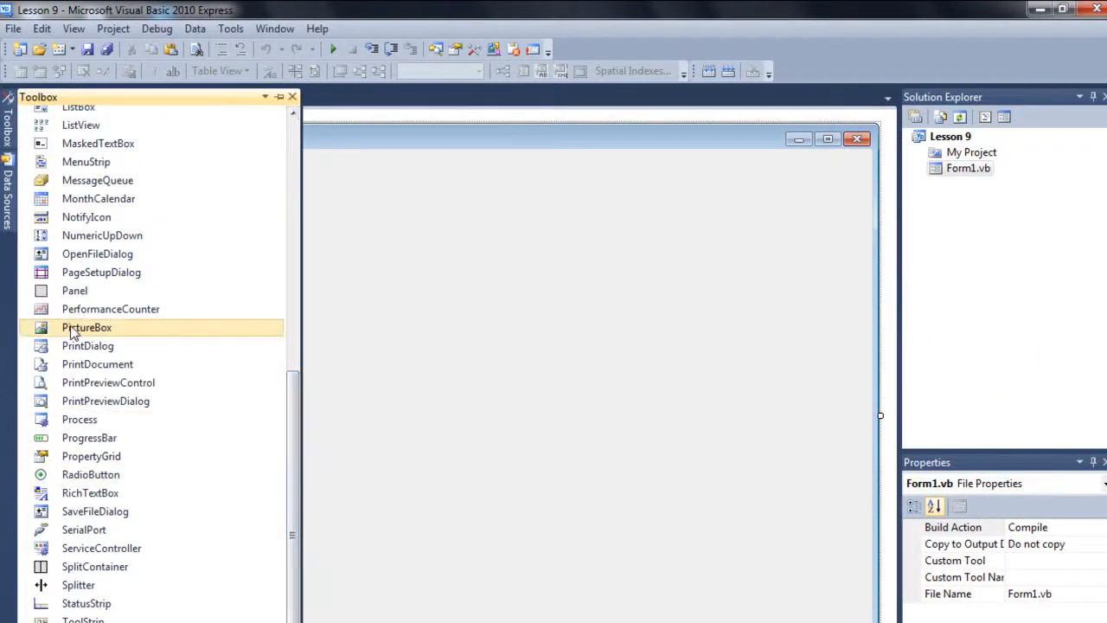
pyautogui.moveTo(86, 327); pyautogui.dragTo(464, 336)
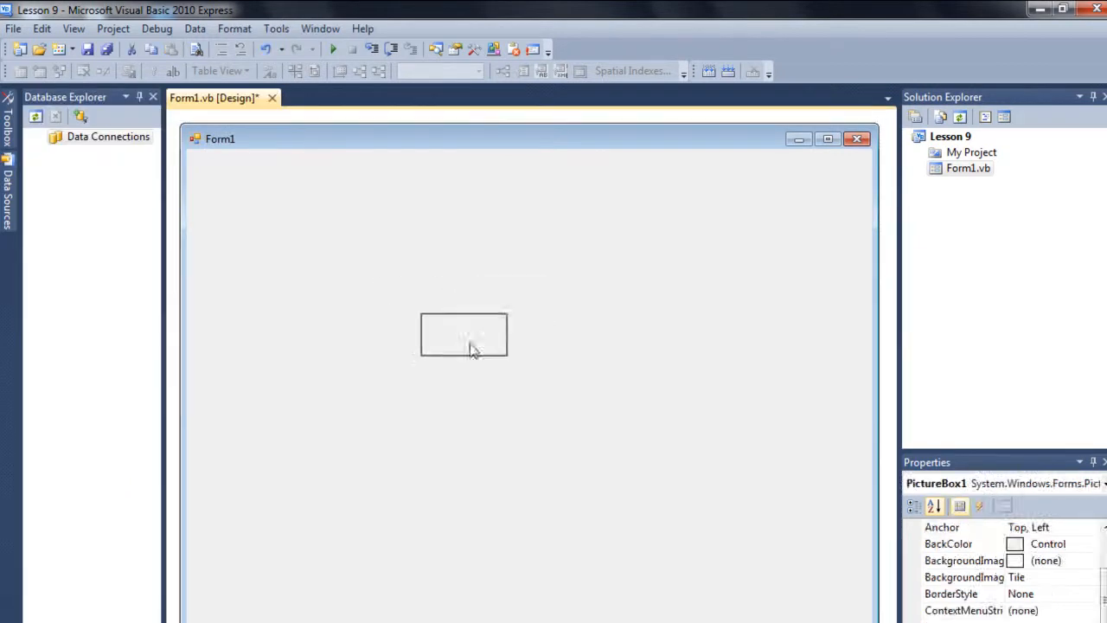
pyautogui.click(464, 336)
pyautogui.write('30')
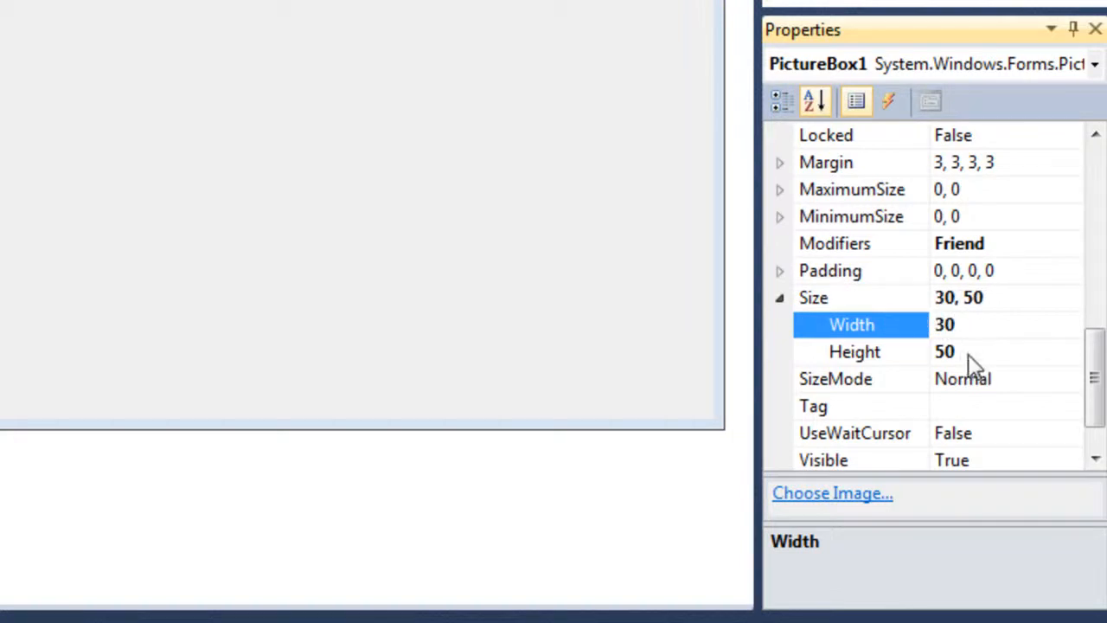
pyautogui.click(855, 351)
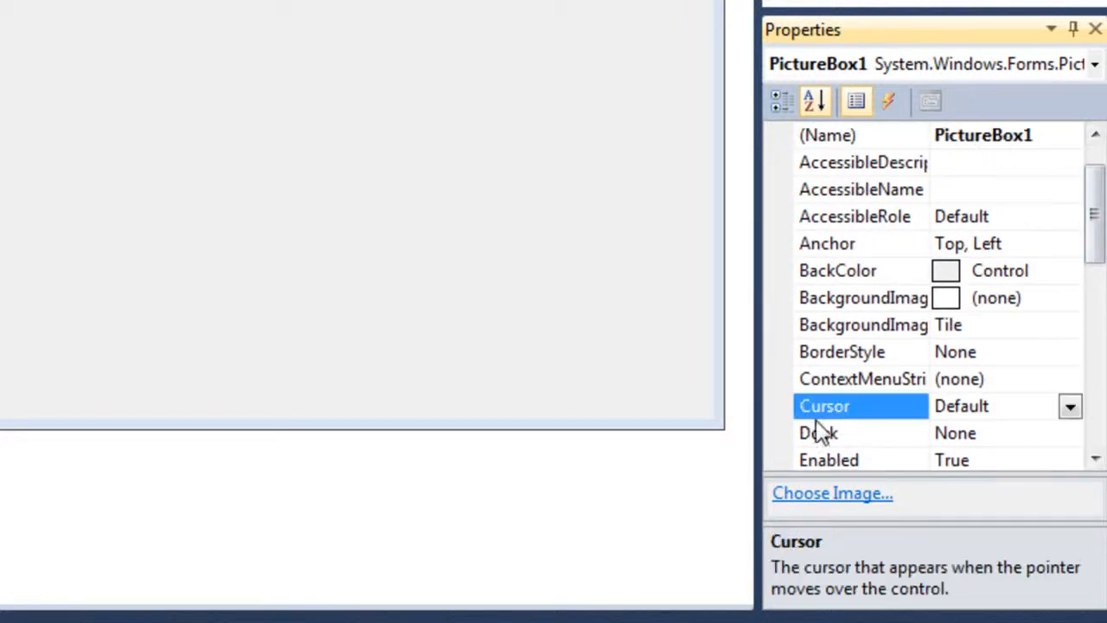
pyautogui.click(1071, 405)
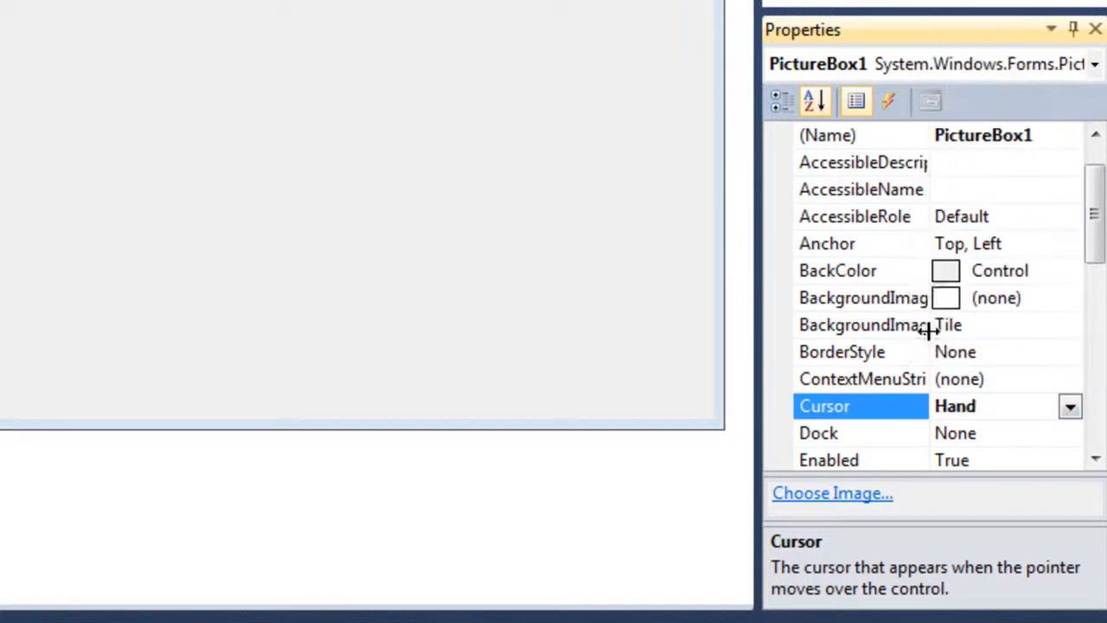
pyautogui.moveTo(73, 112)
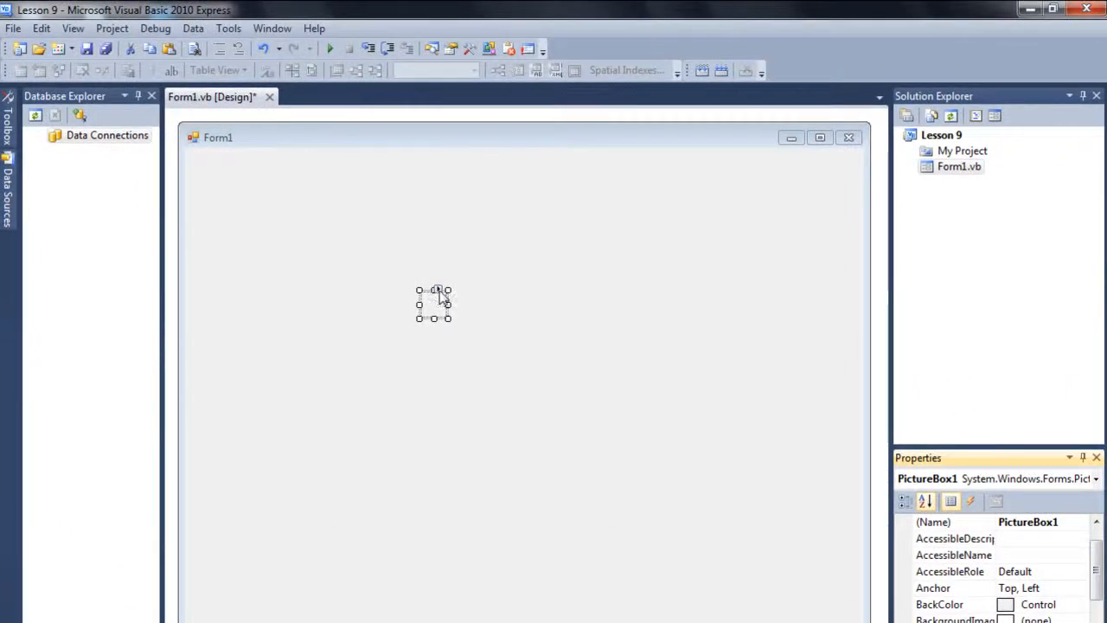
# Step: Import the 1 Back arrow image into the project and apply it to PictureBox1
pyautogui.click(436, 289)
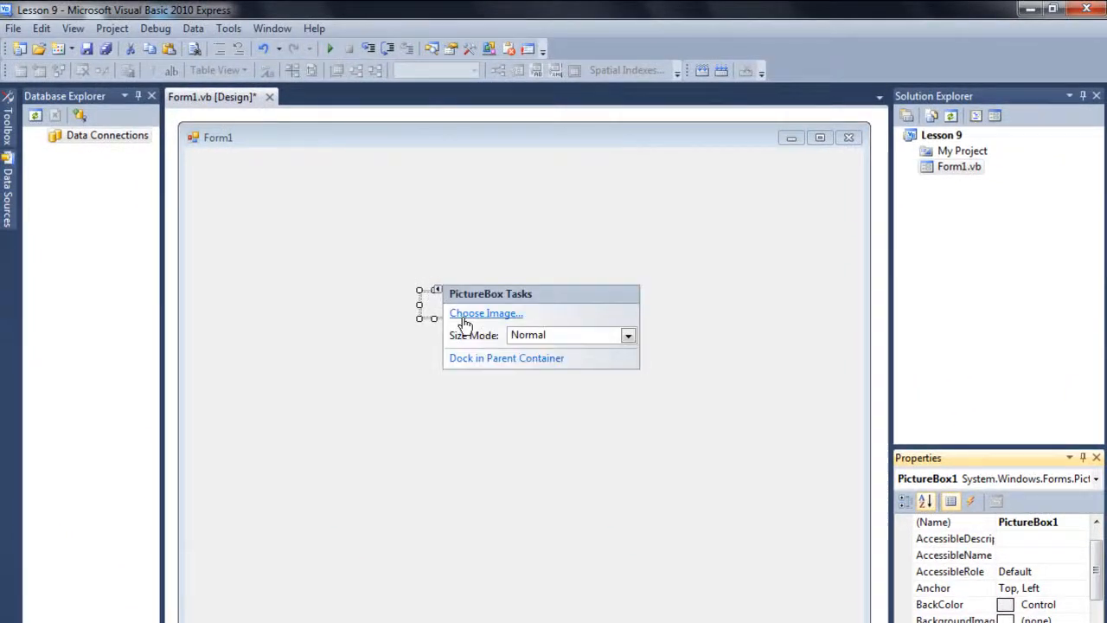
pyautogui.click(484, 313)
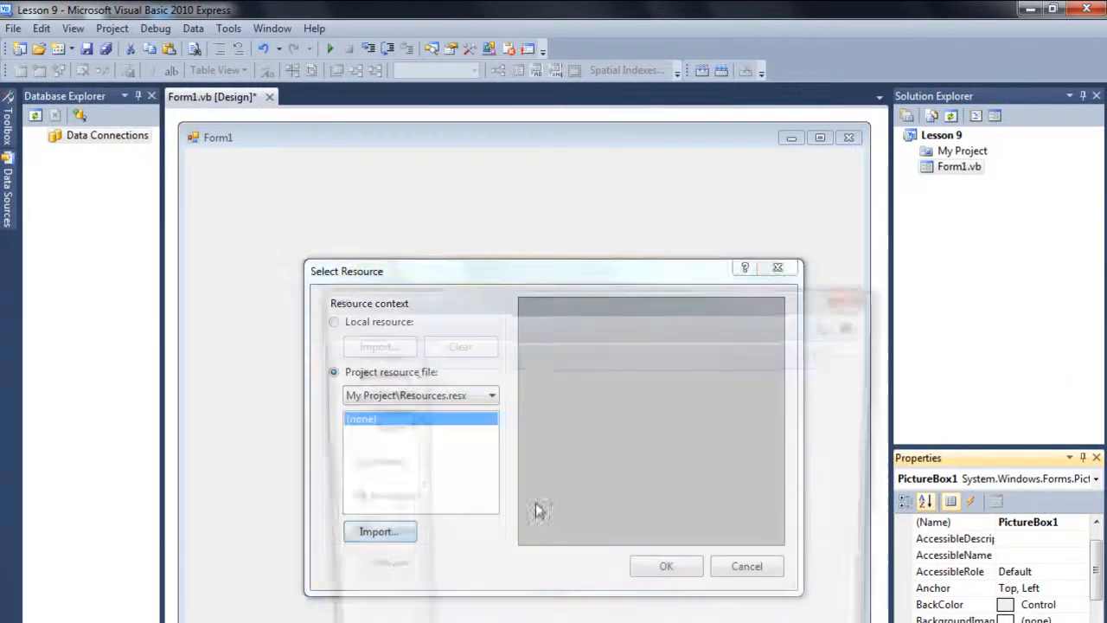
pyautogui.click(377, 531)
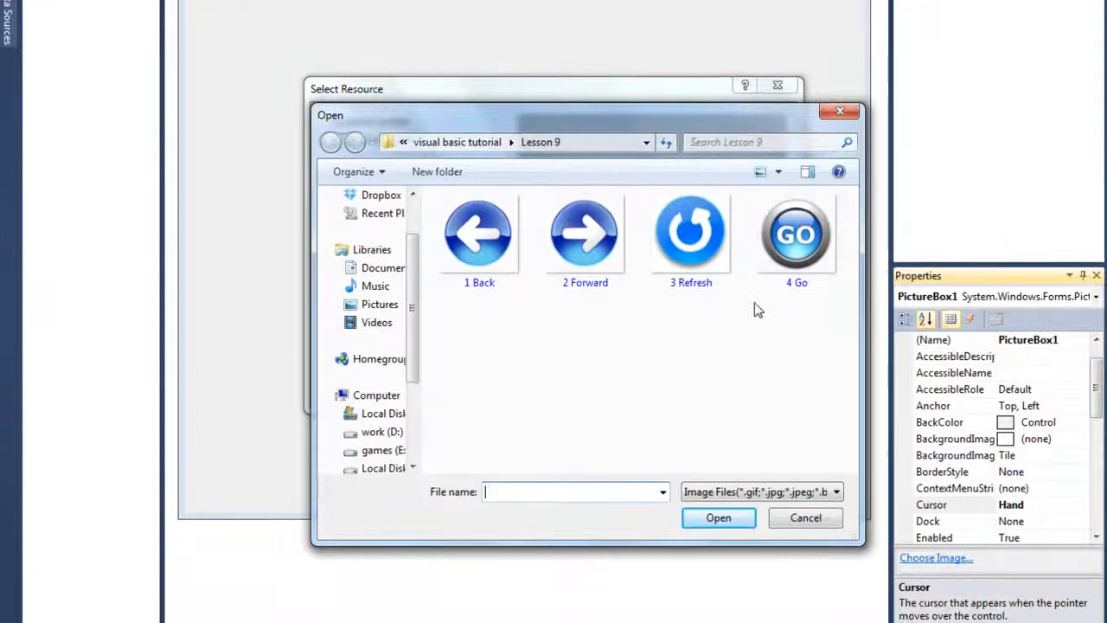
pyautogui.moveTo(682, 337)
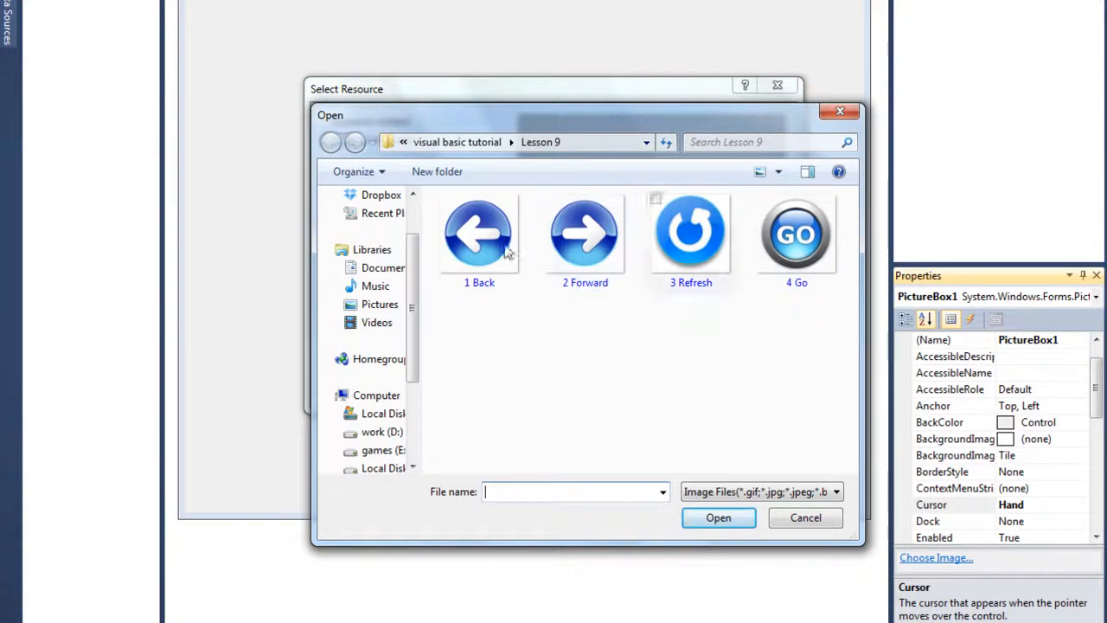
pyautogui.click(479, 234)
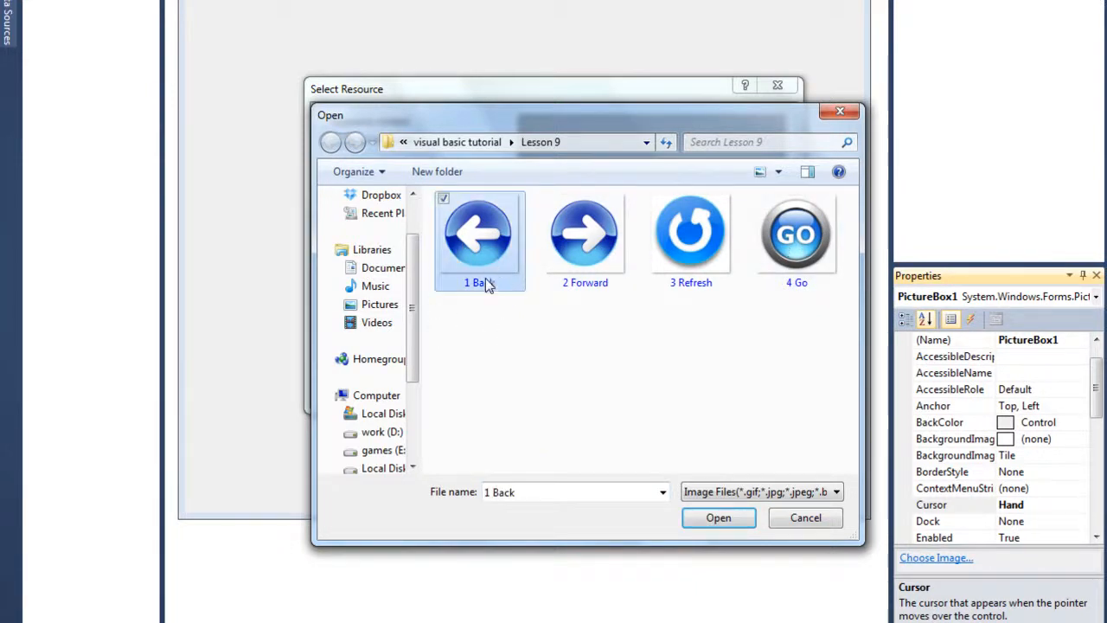
pyautogui.click(718, 517)
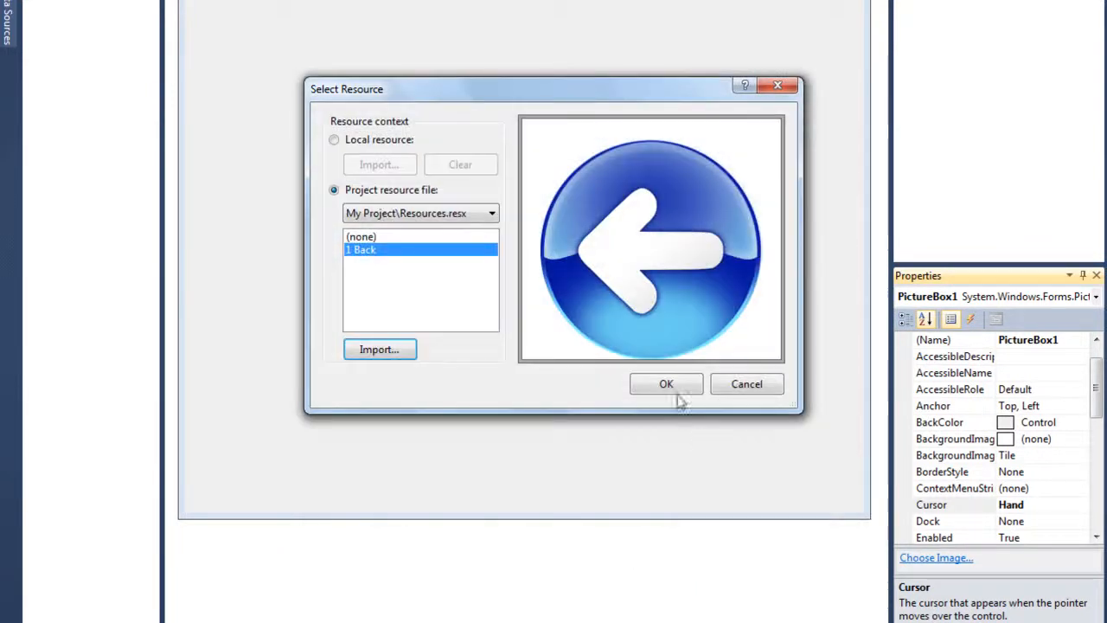
pyautogui.click(666, 384)
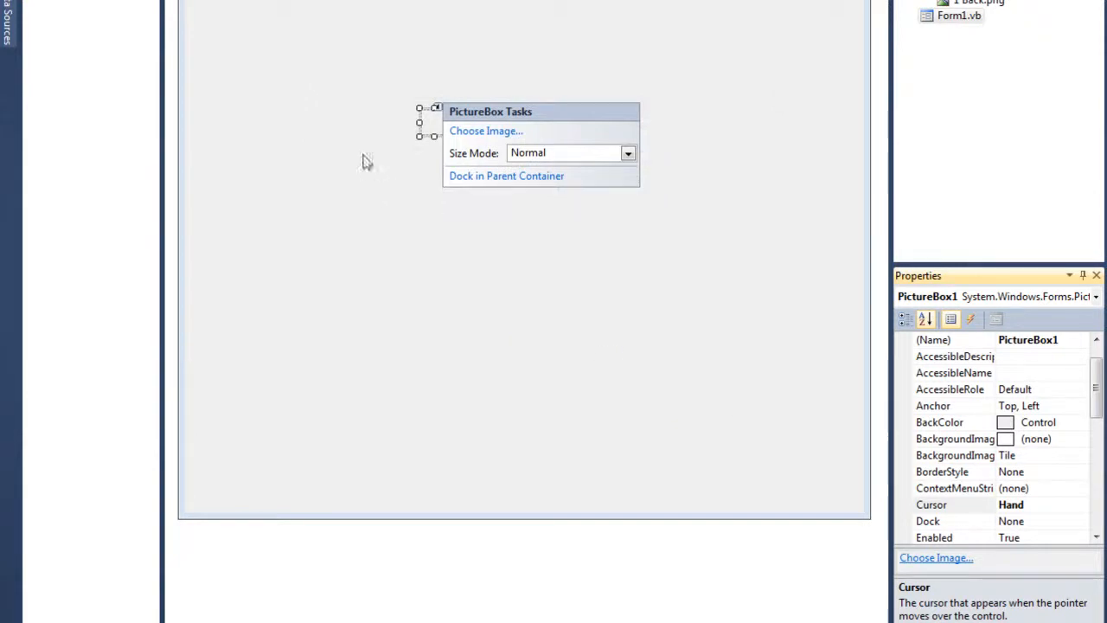
pyautogui.moveTo(464, 190)
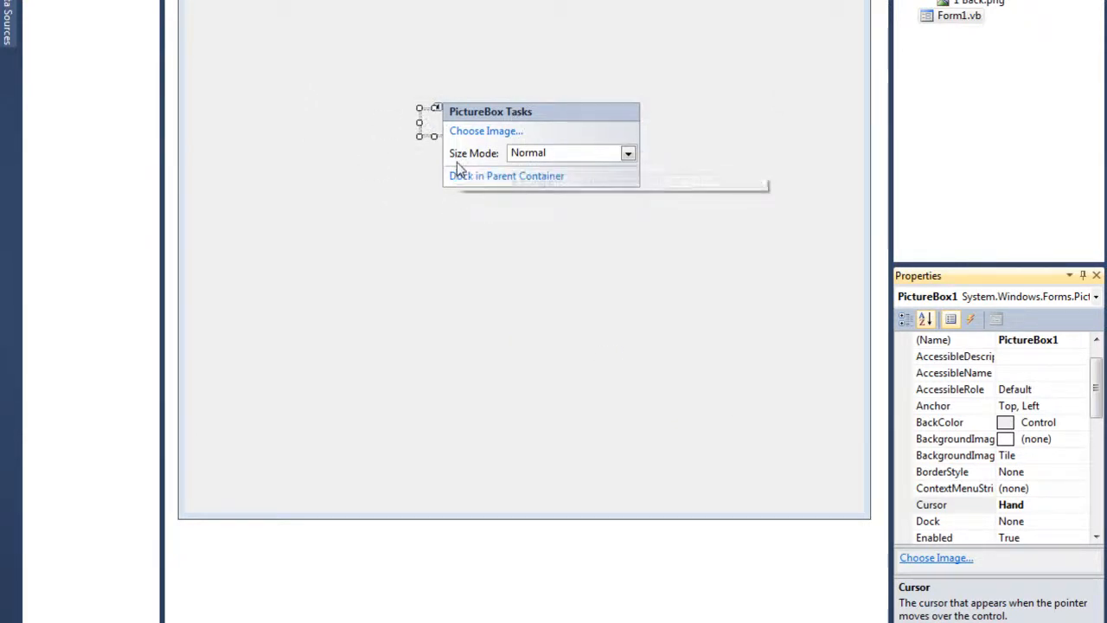
pyautogui.moveTo(493, 163)
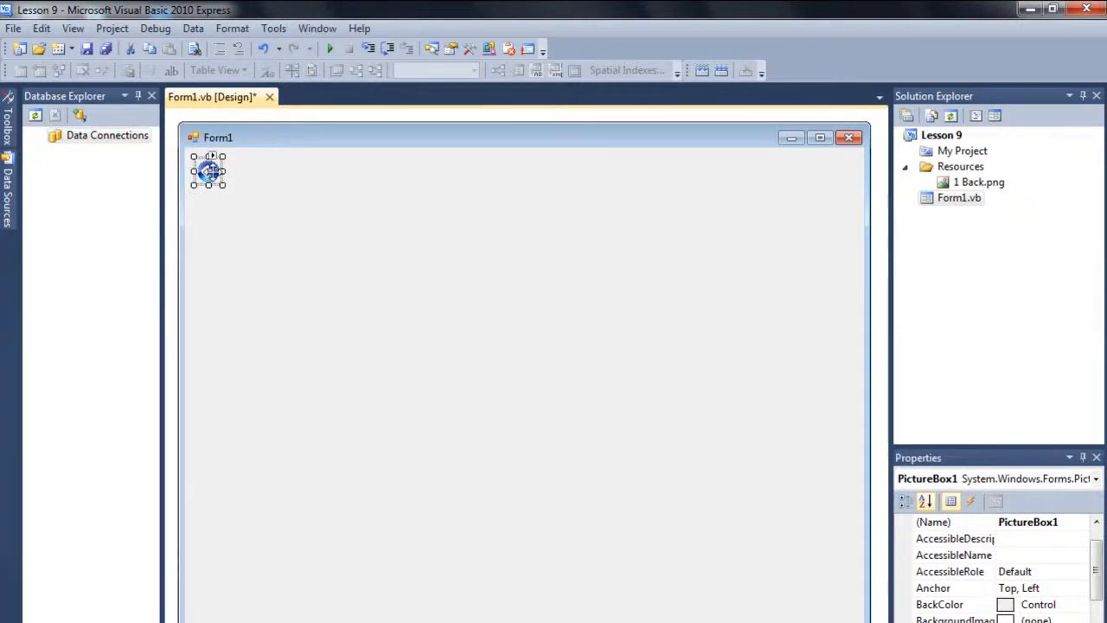
pyautogui.moveTo(270, 202)
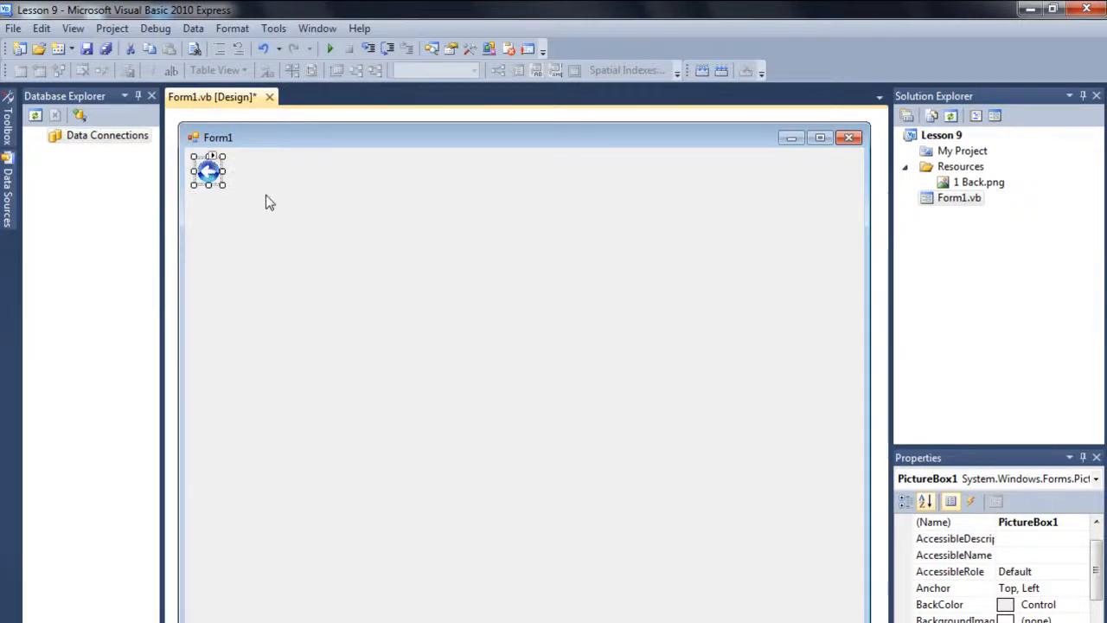
pyautogui.moveTo(291, 252)
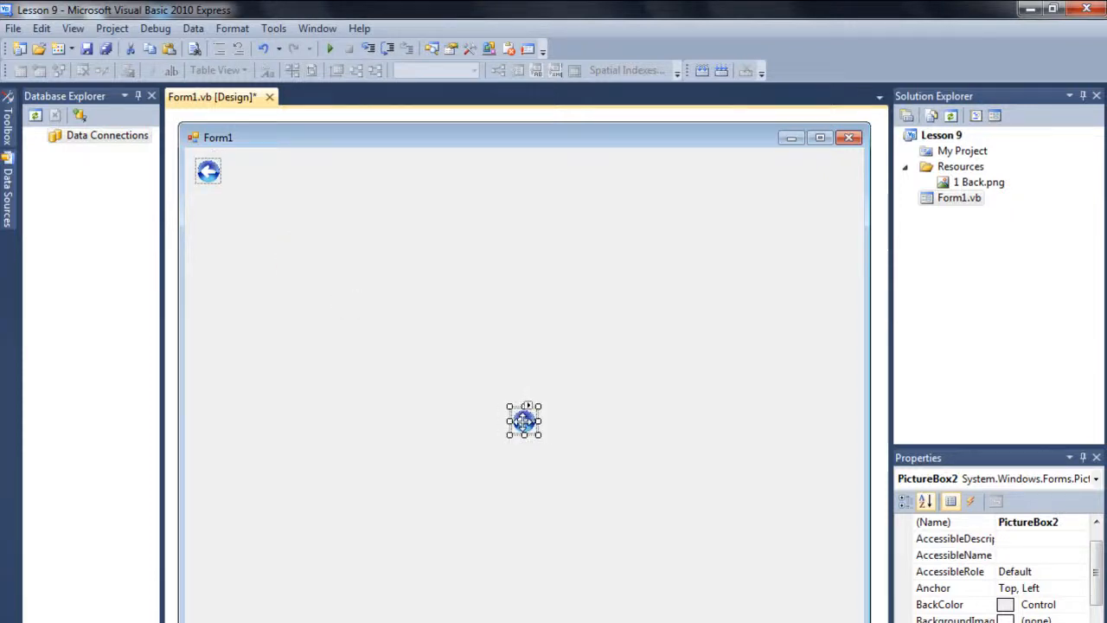
# Step: Place the second and third picture boxes beside the first with the Forward and Refresh images
pyautogui.moveTo(523, 422); pyautogui.dragTo(239, 171)
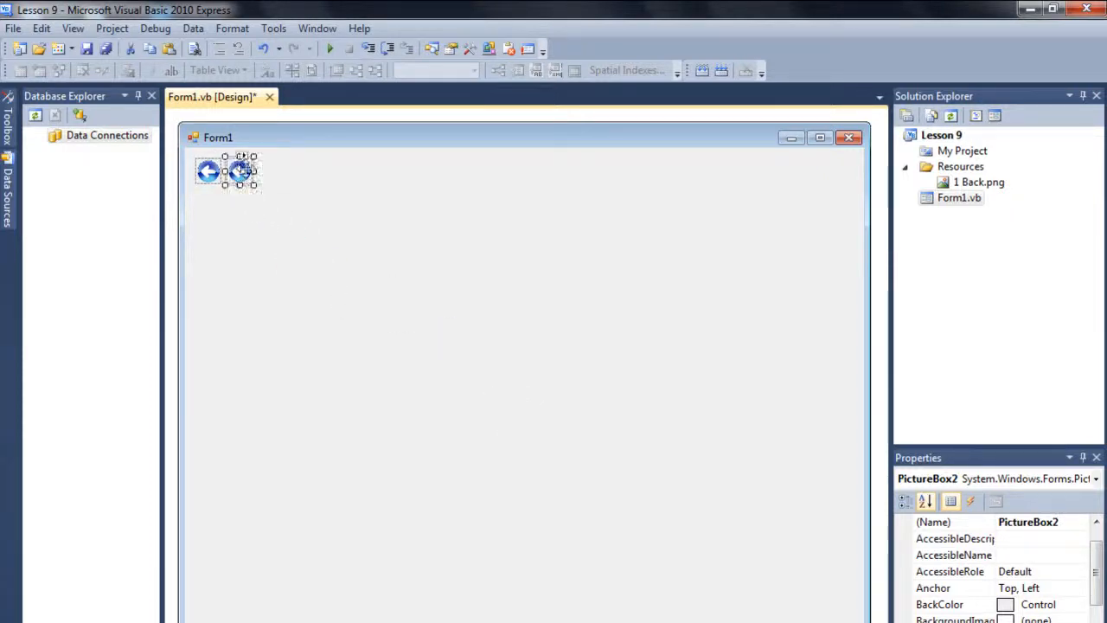
pyautogui.click(253, 158)
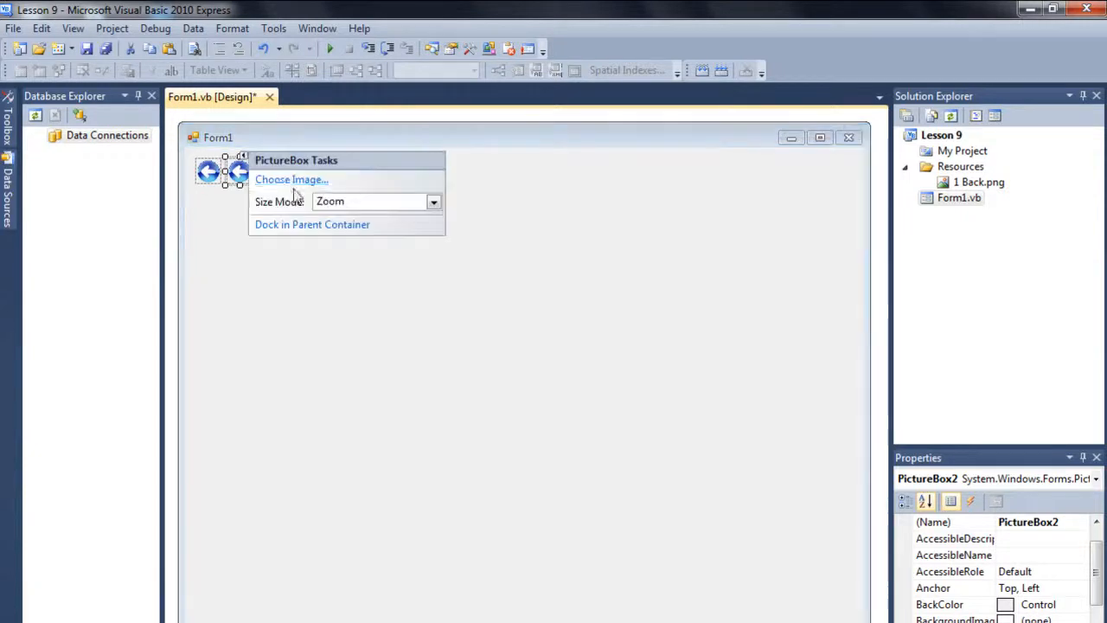
pyautogui.click(291, 178)
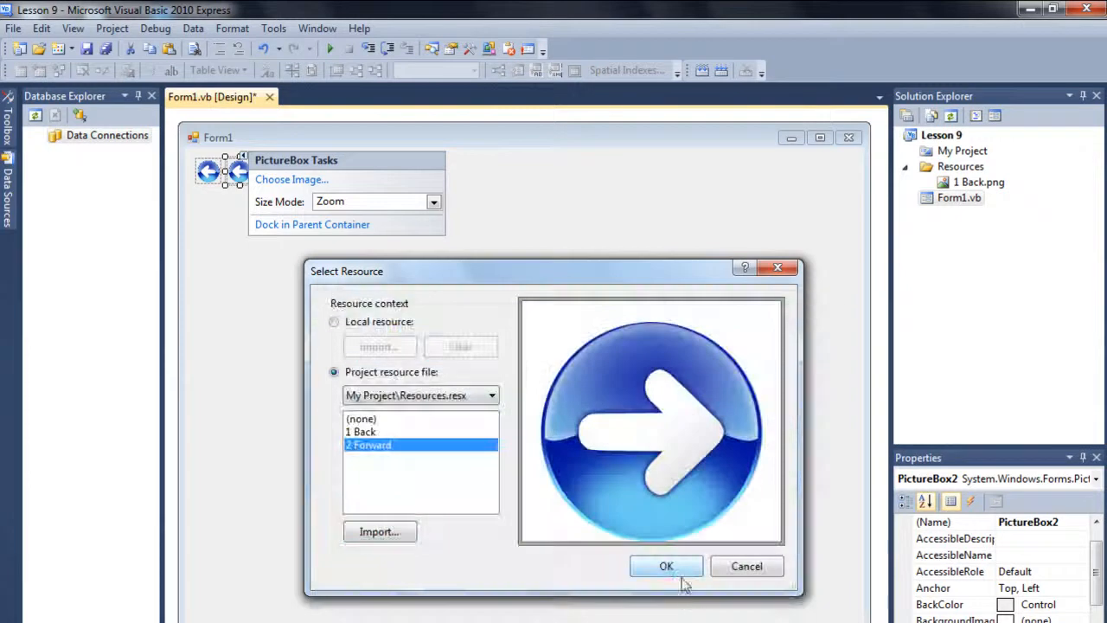
pyautogui.click(666, 566)
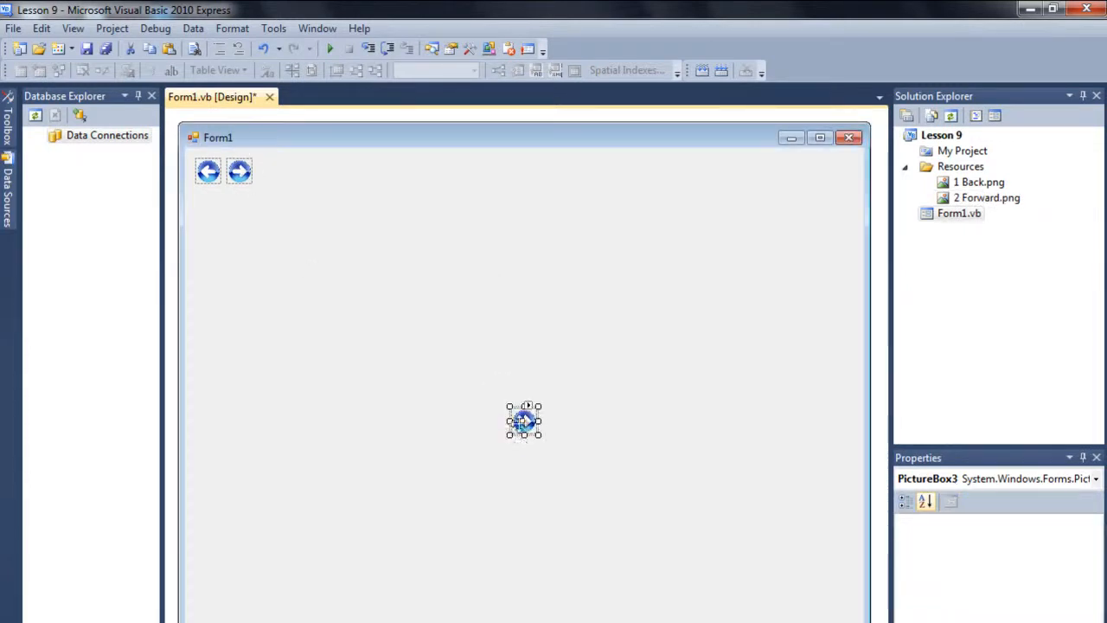
pyautogui.moveTo(522, 422); pyautogui.dragTo(270, 172)
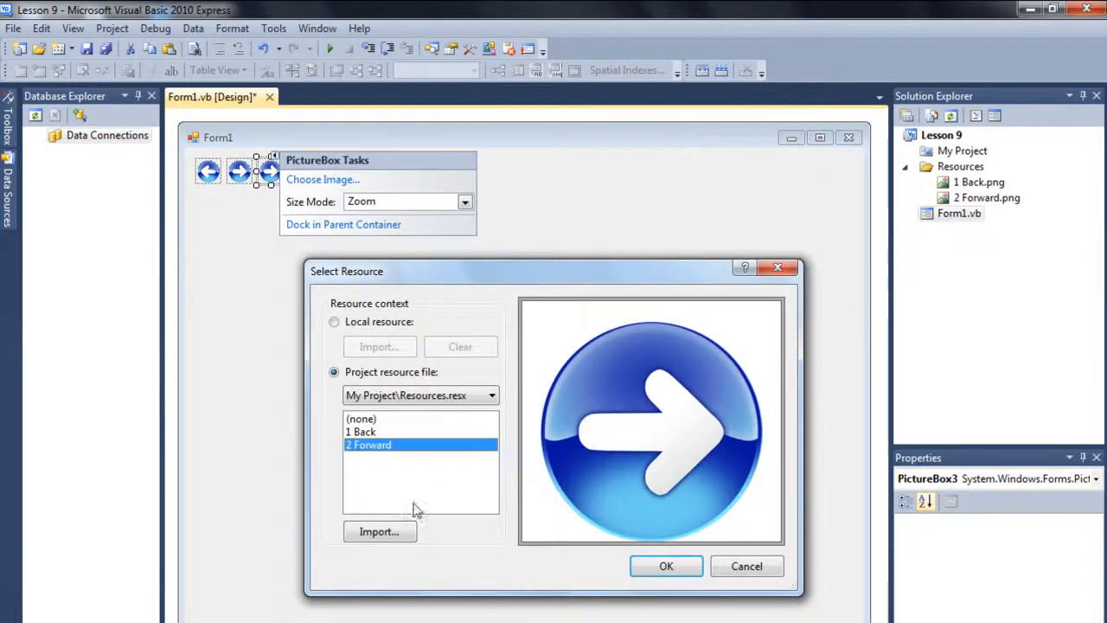
pyautogui.click(370, 457)
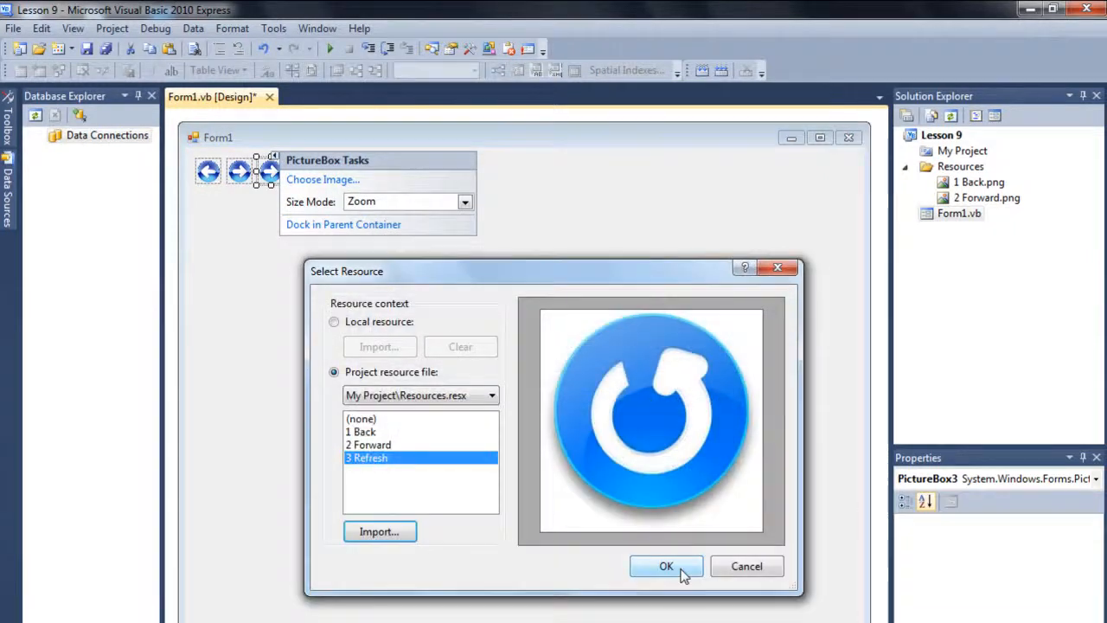
pyautogui.click(666, 566)
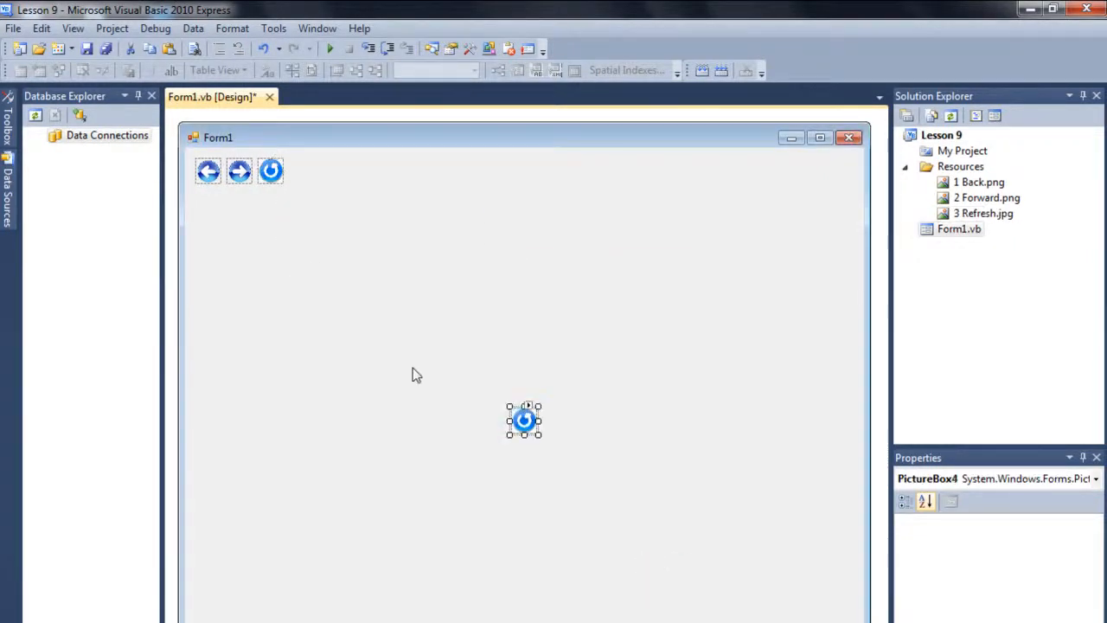
# Step: Move a picture box to the form's top-right corner and give it the Go image
pyautogui.moveTo(522, 420); pyautogui.dragTo(839, 179)
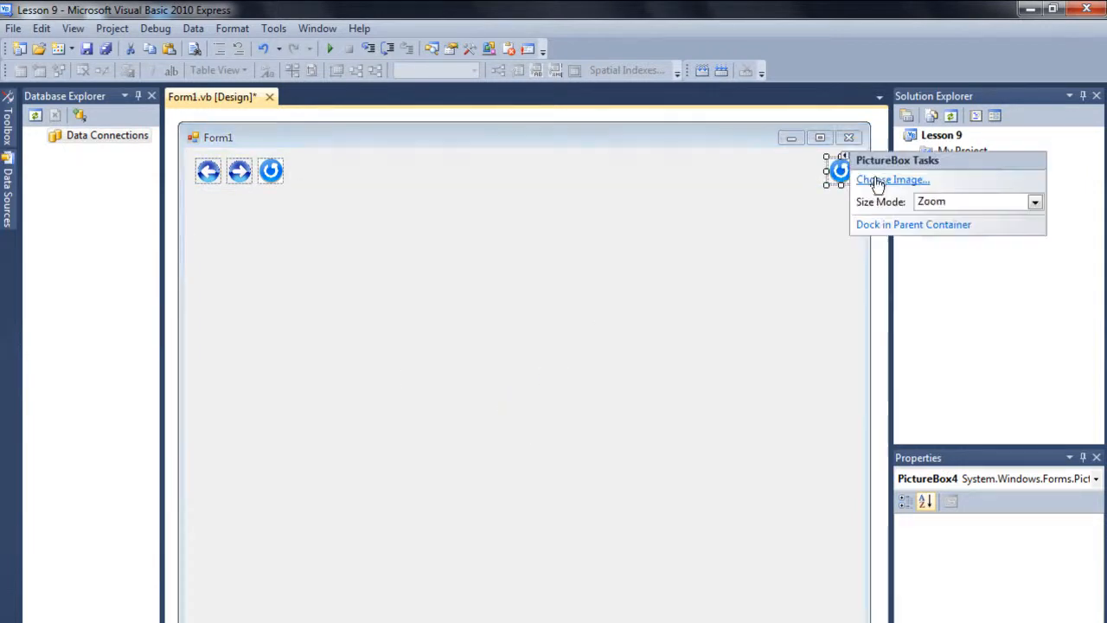
pyautogui.click(892, 179)
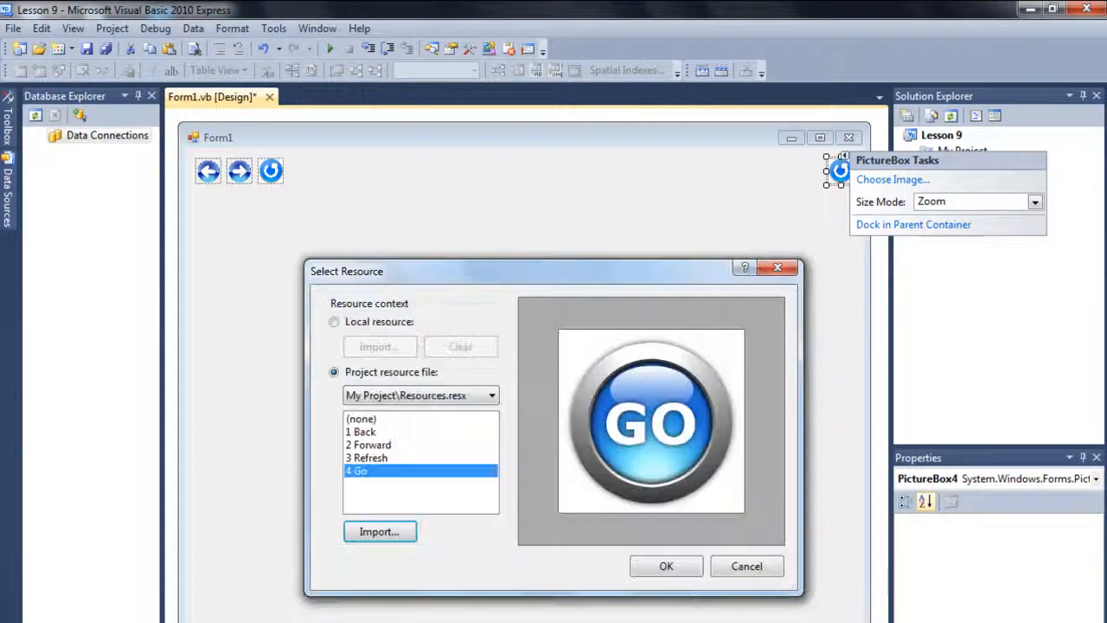
pyautogui.click(666, 566)
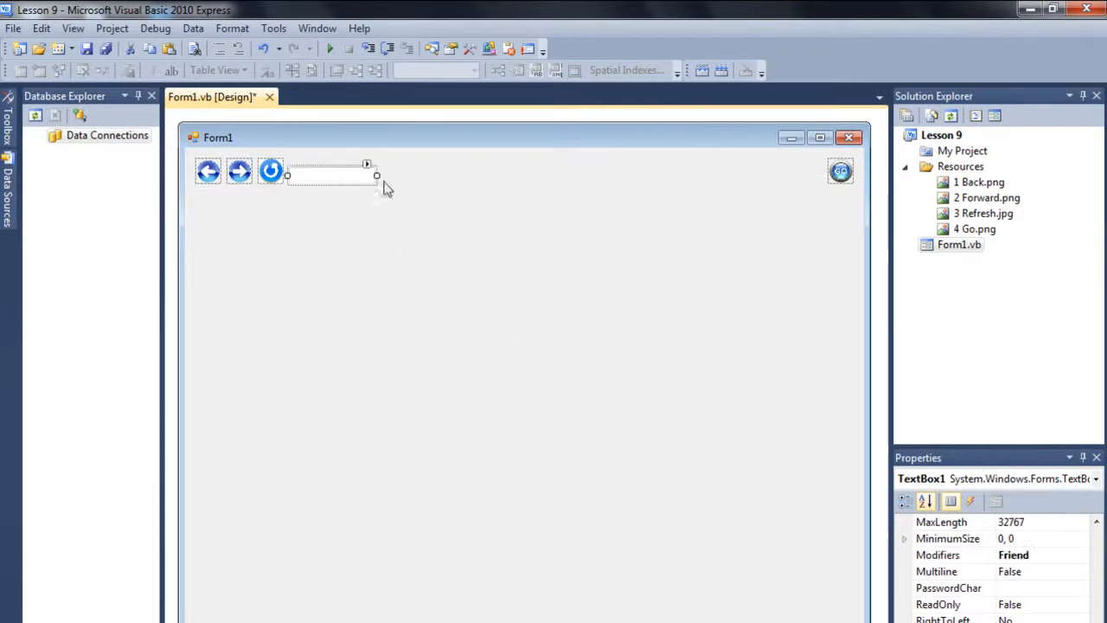
# Step: Widen TextBox1 up to the Go image and add WebBrowser1 docked to Bottom
pyautogui.moveTo(377, 176); pyautogui.dragTo(799, 176)
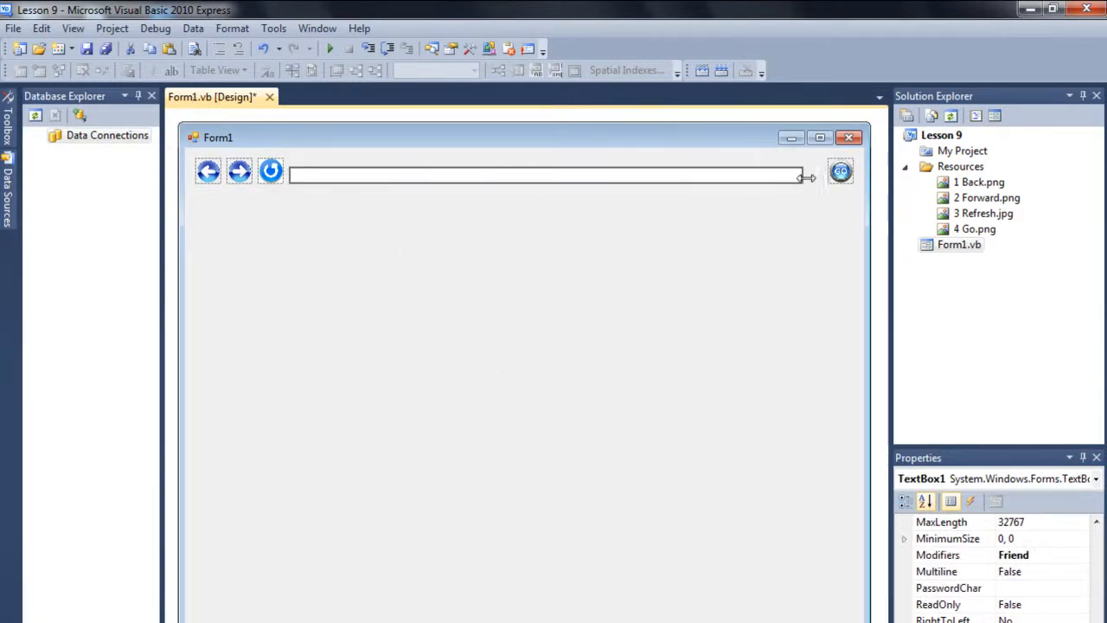
pyautogui.click(545, 177)
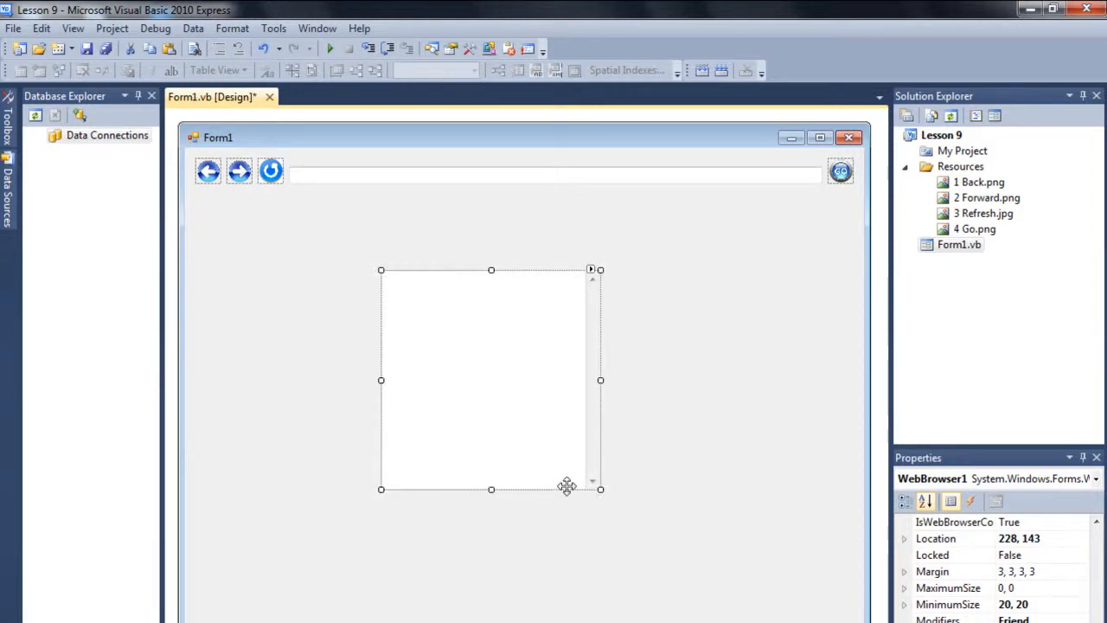
pyautogui.moveTo(481, 370)
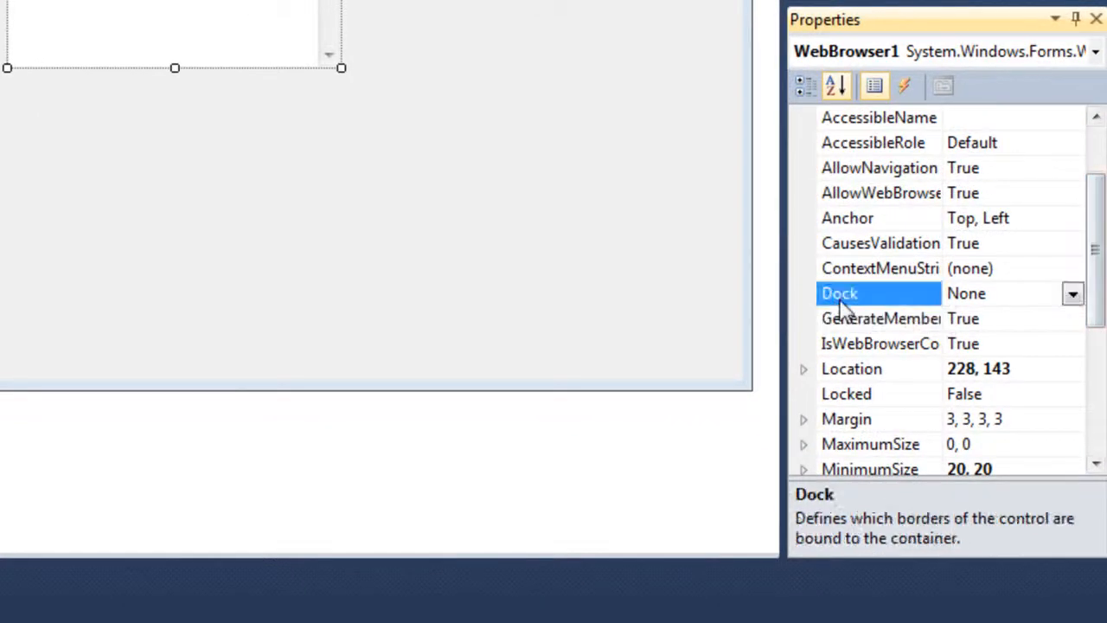
pyautogui.click(1073, 294)
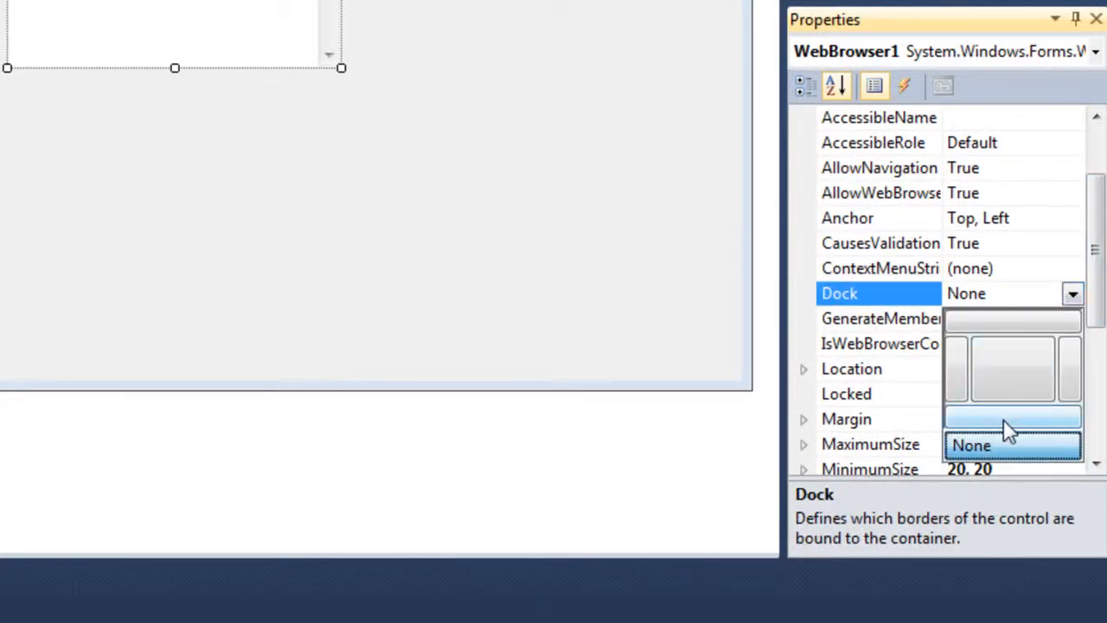
pyautogui.click(1012, 444)
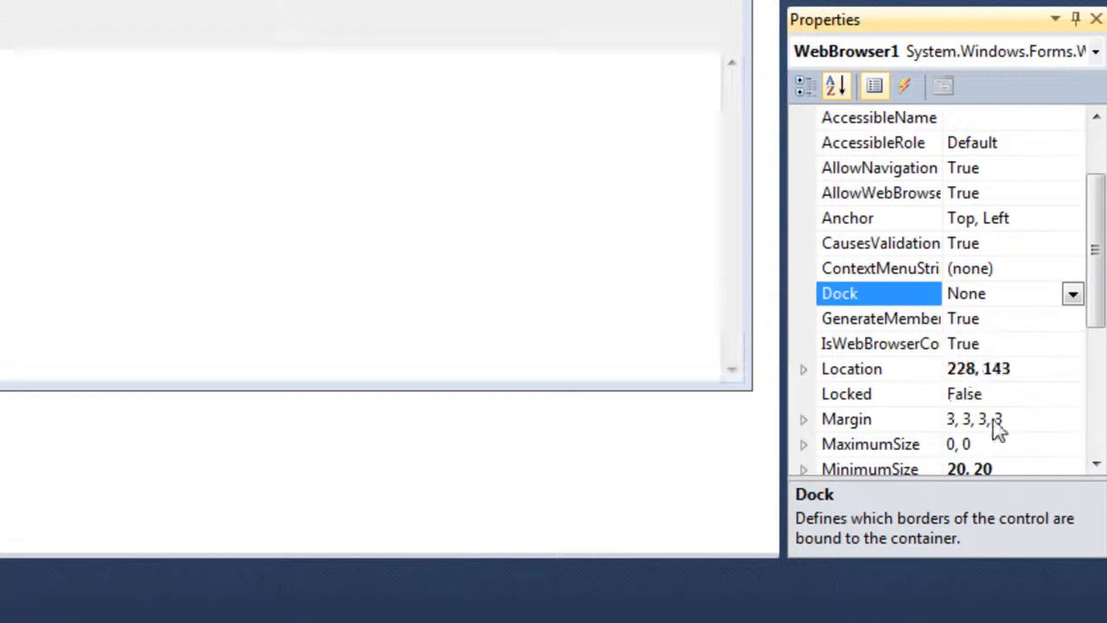
pyautogui.click(1073, 294)
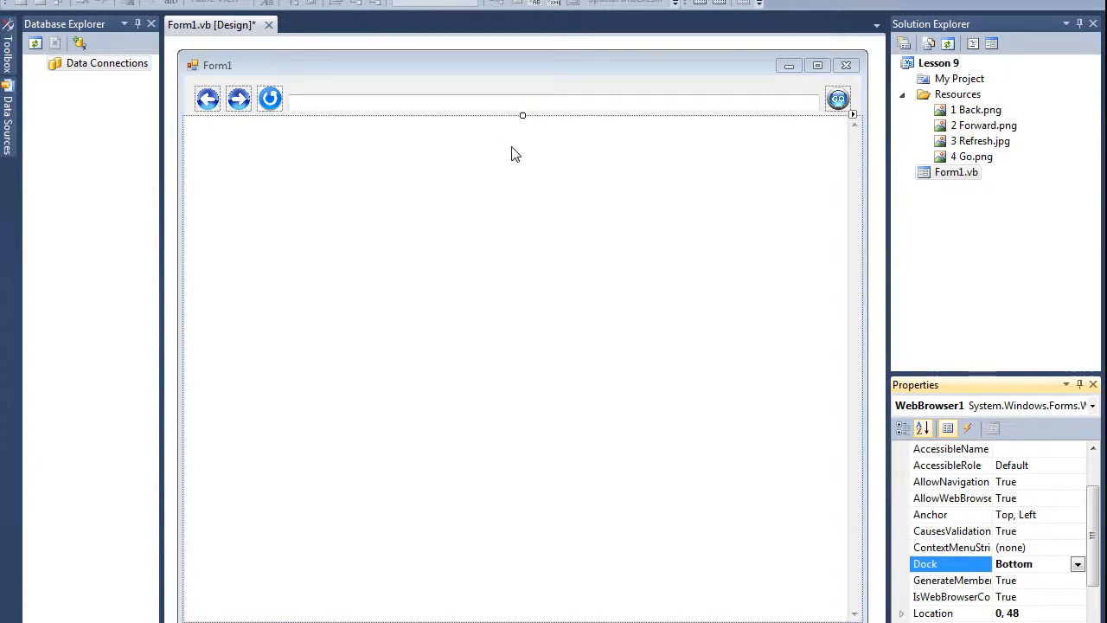
pyautogui.moveTo(495, 183)
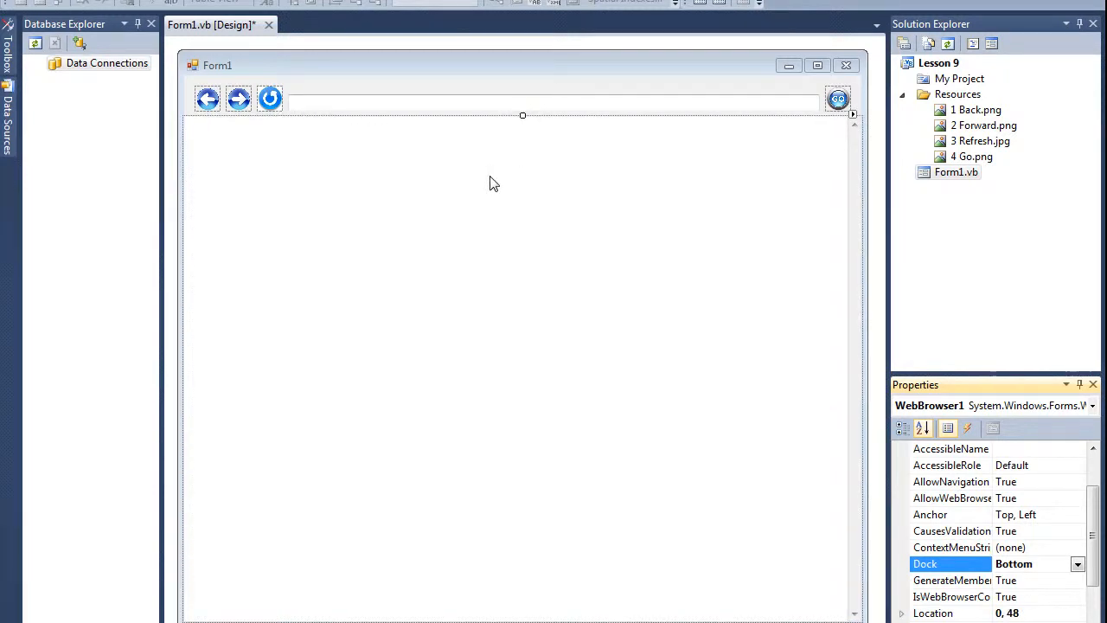
pyautogui.moveTo(313, 95)
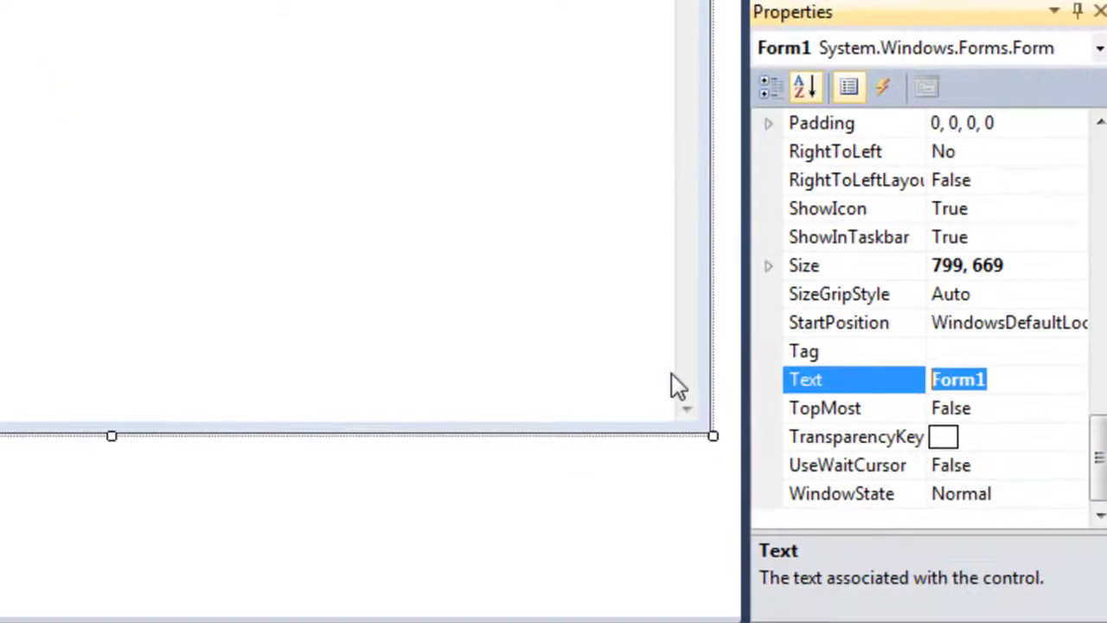
# Step: Title the form Custom Browser and name the Back and Forward picture boxes
pyautogui.write('Custom')
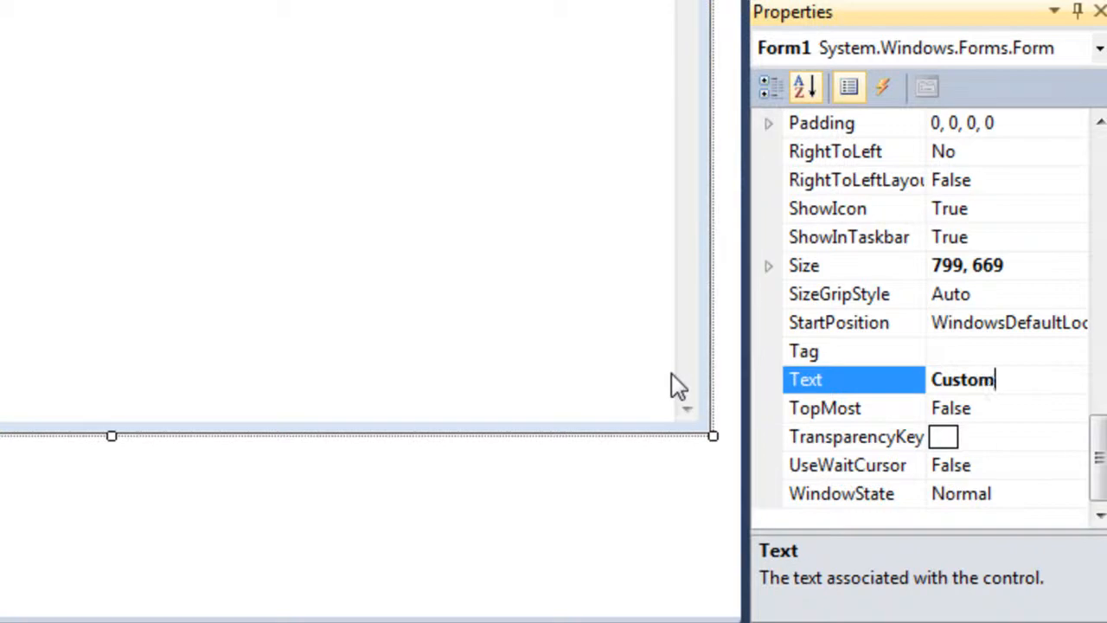
pyautogui.write('Browser')
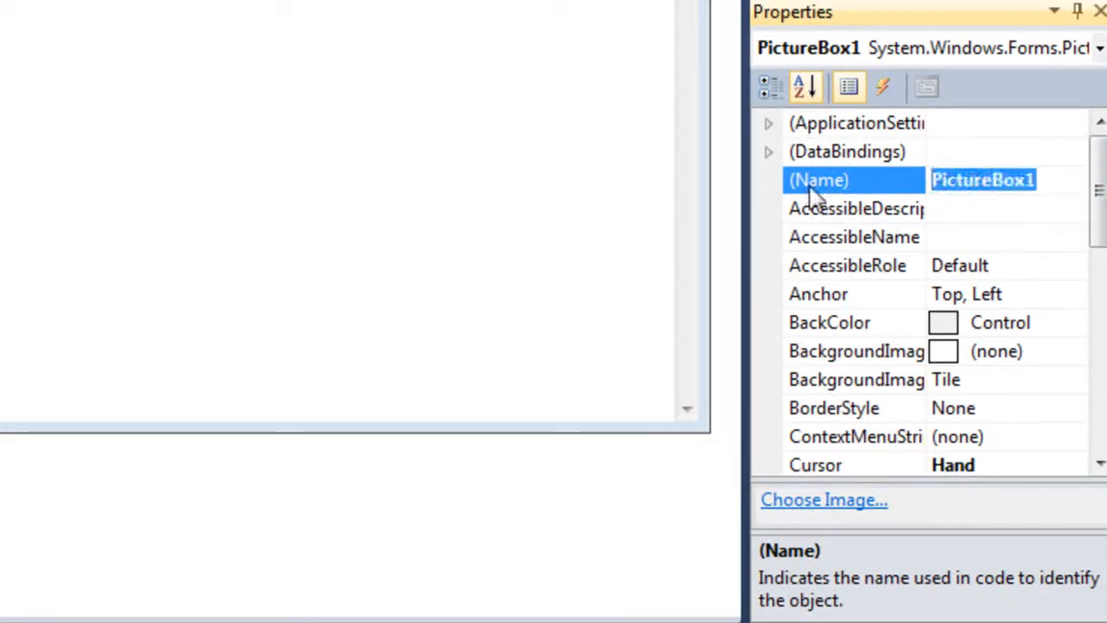
pyautogui.write('Back_')
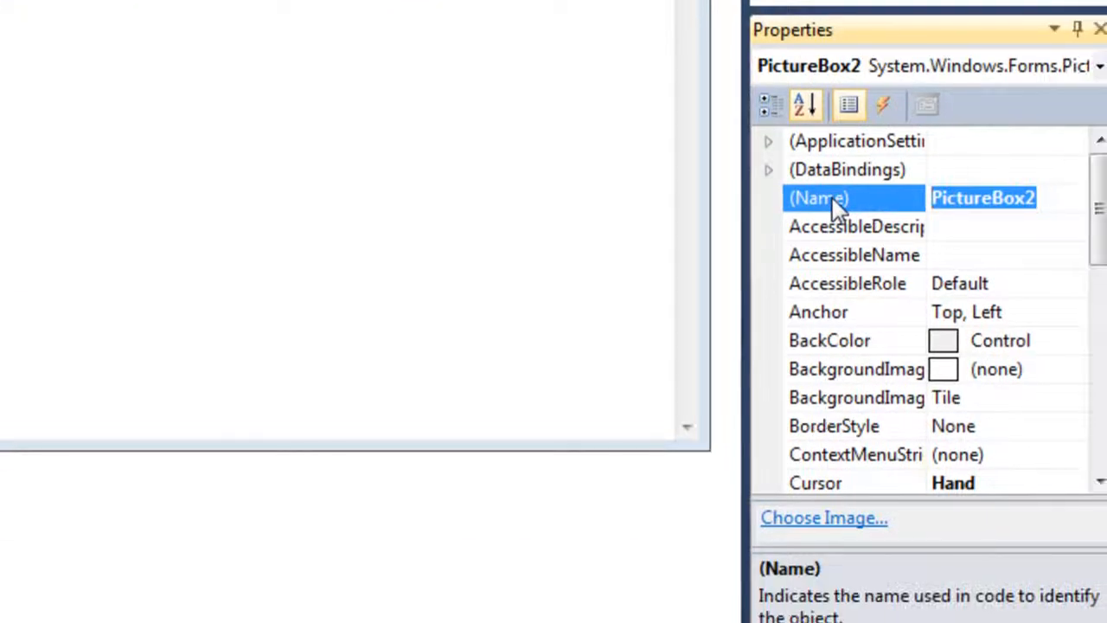
pyautogui.write('Forward')
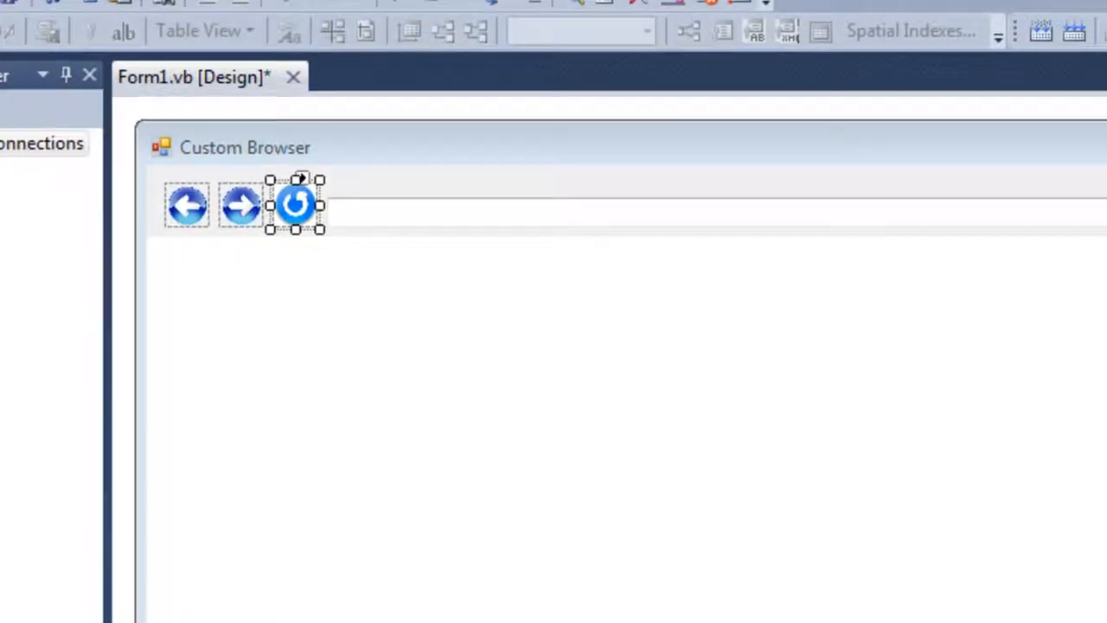
# Step: Name the refresh box Refresh_btn, the address box Text_, and select the Go image
pyautogui.write('Refr')
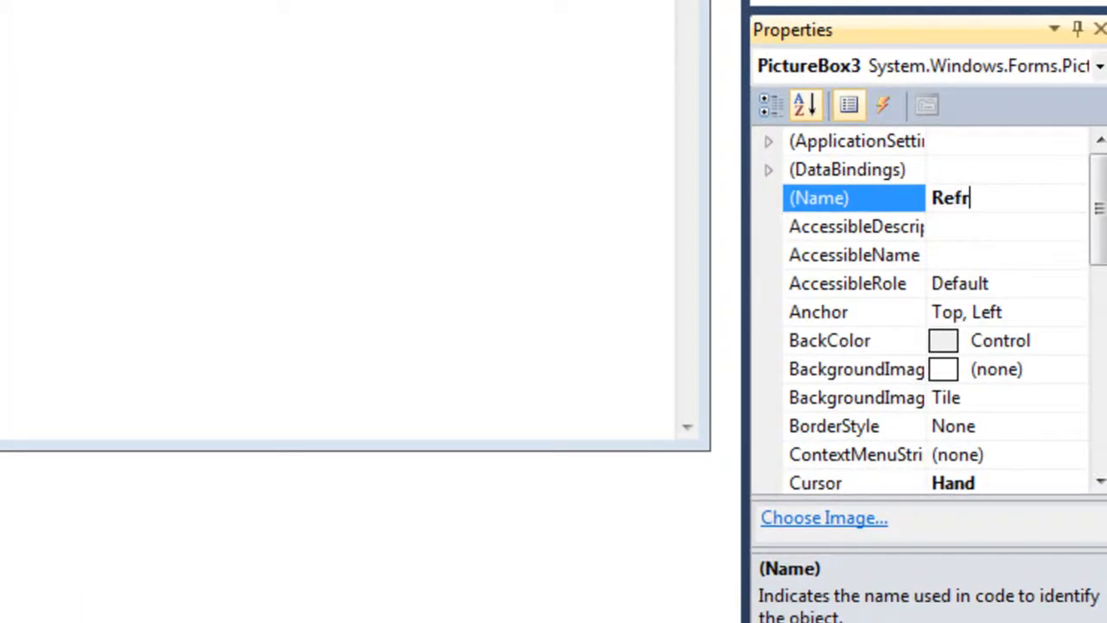
pyautogui.write('esh_btn')
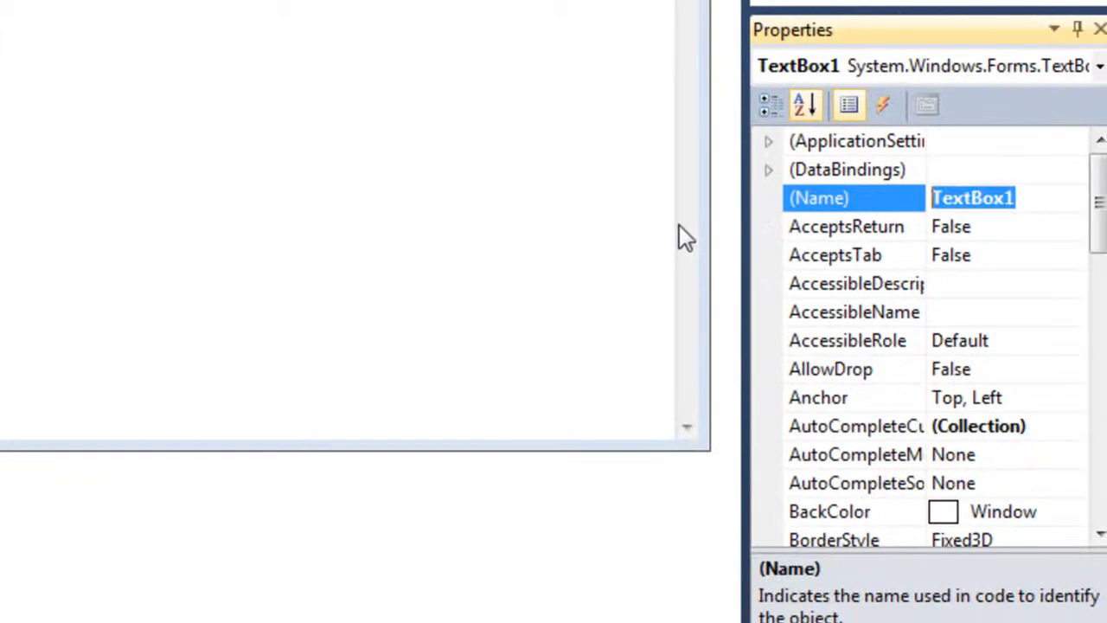
pyautogui.write('Text_')
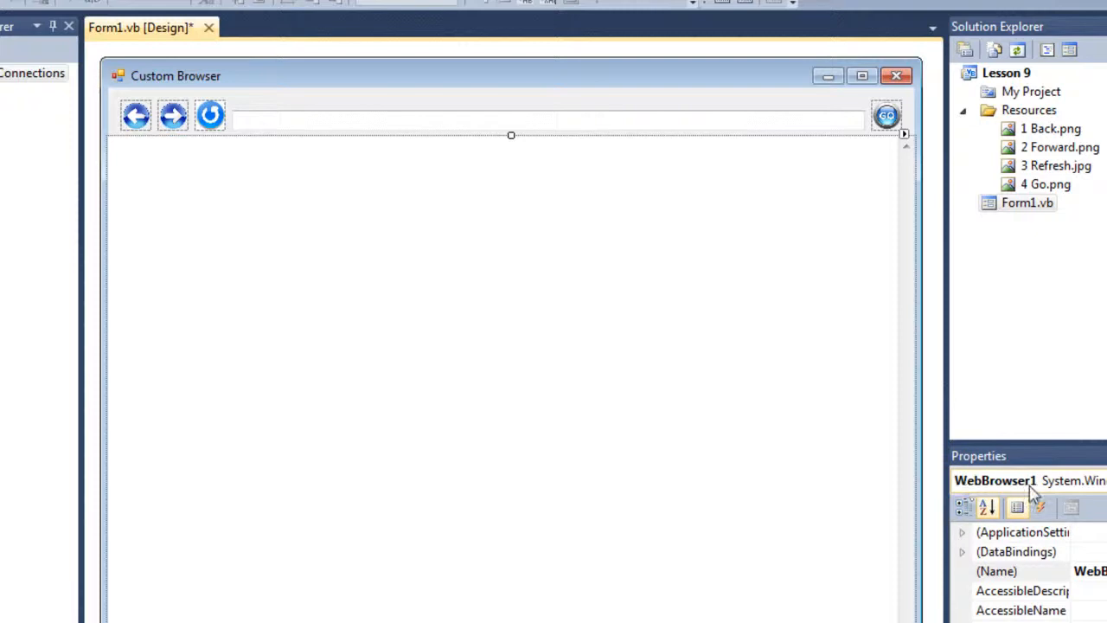
pyautogui.moveTo(481, 111)
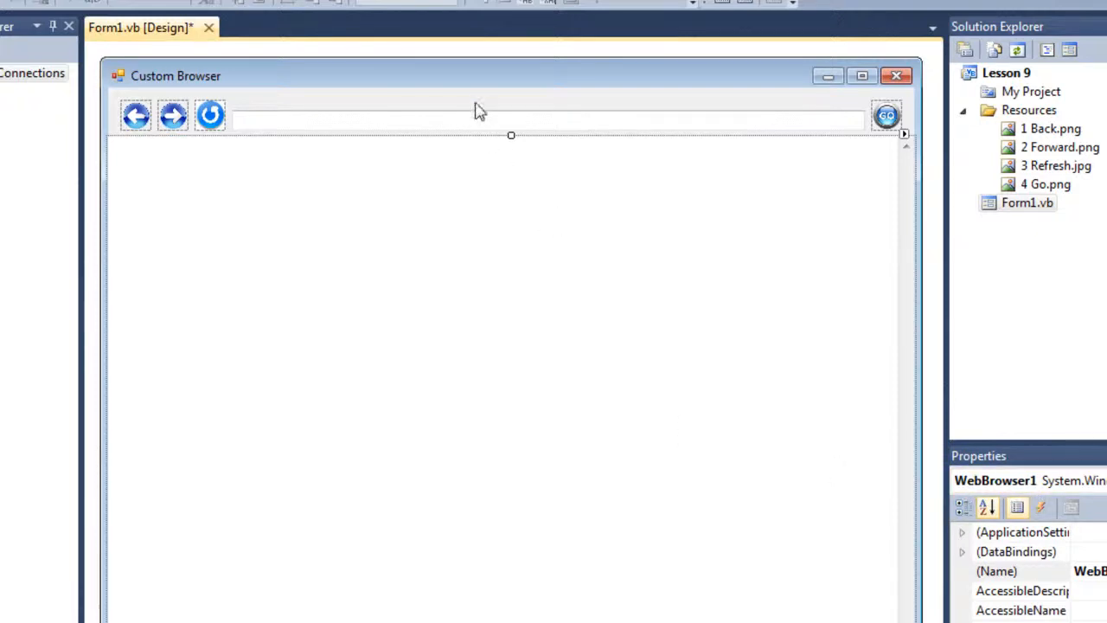
pyautogui.moveTo(472, 229)
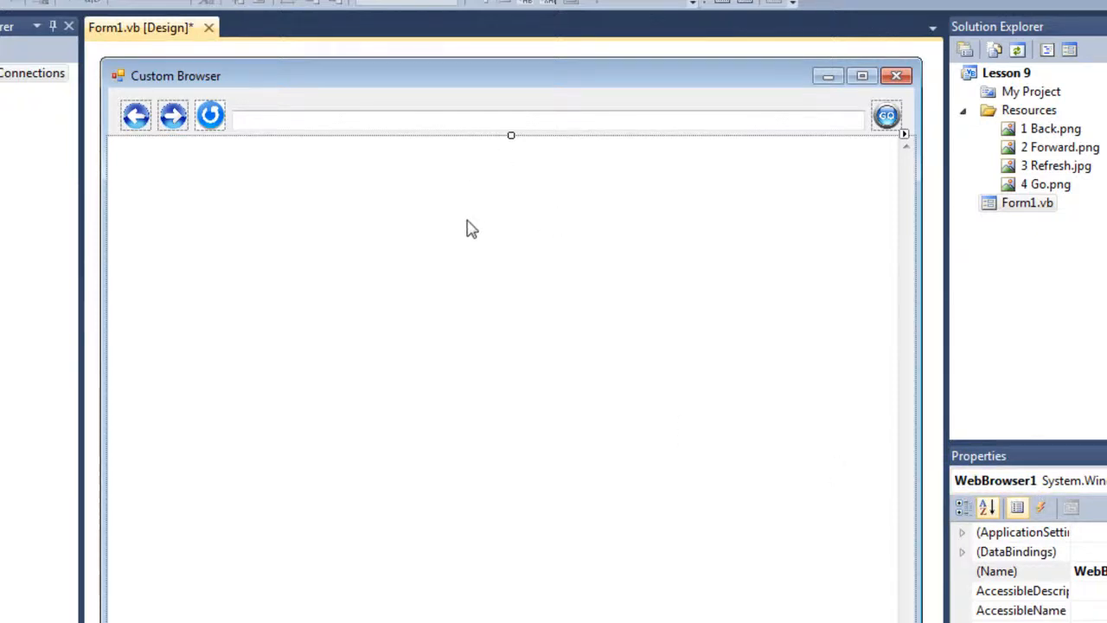
pyautogui.click(886, 114)
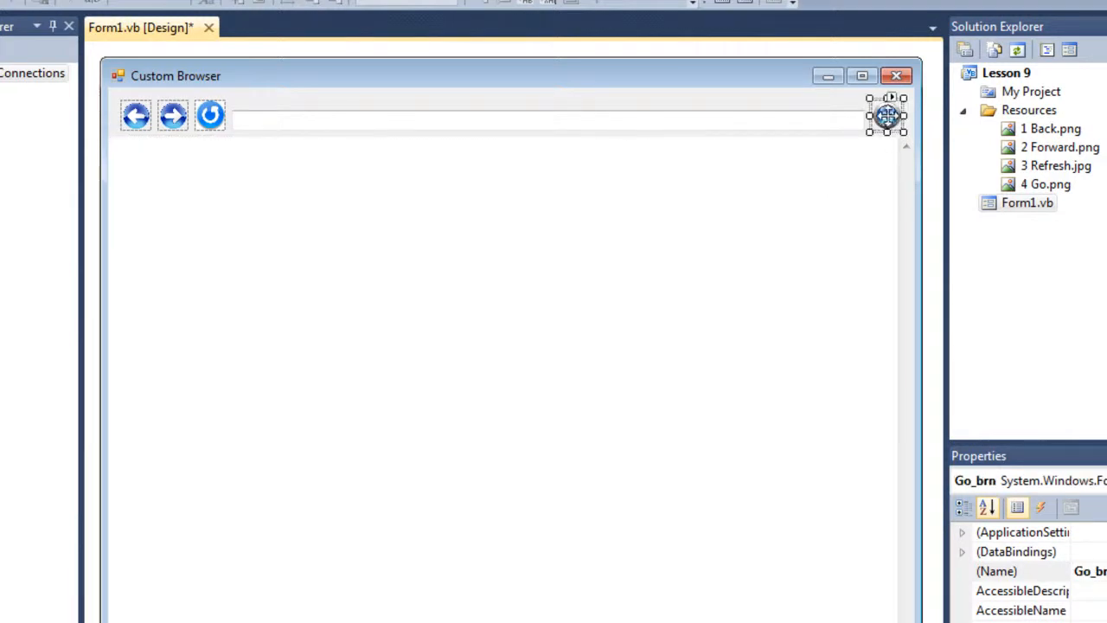
# Step: Create the Go image's click handler with WebBrowser1.Navigate(Text_txt.Text)
pyautogui.doubleClick(886, 118)
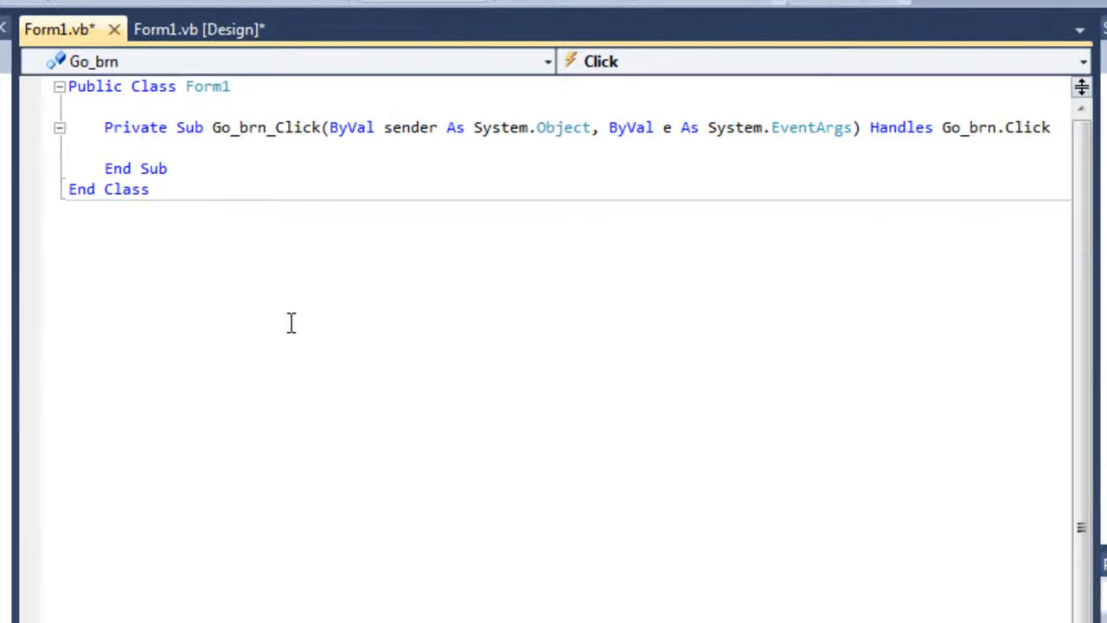
pyautogui.click(199, 28)
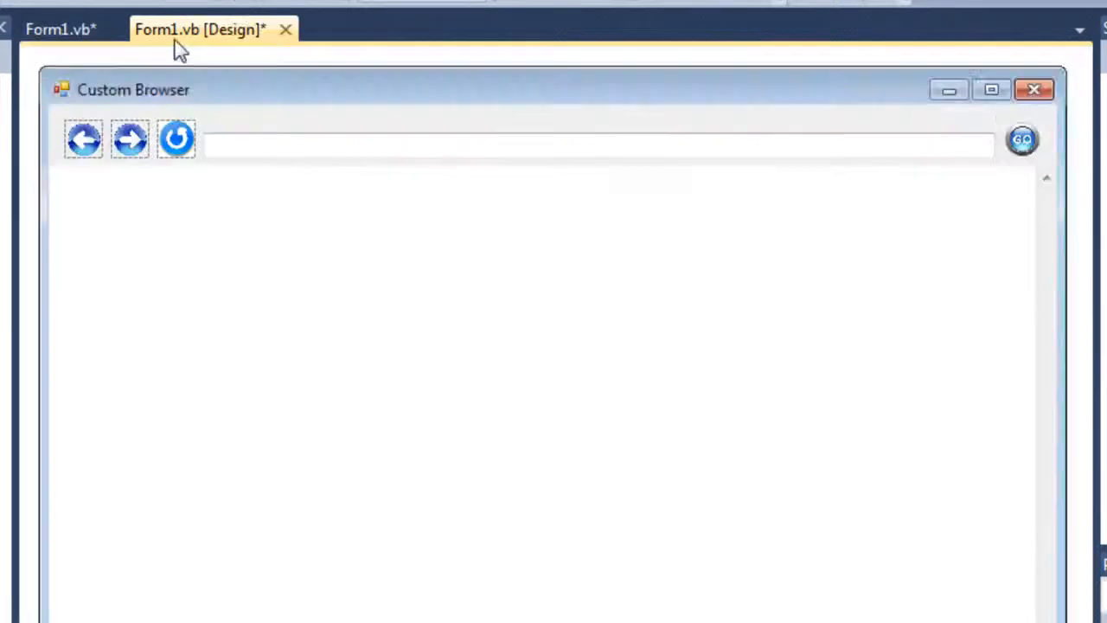
pyautogui.click(597, 146)
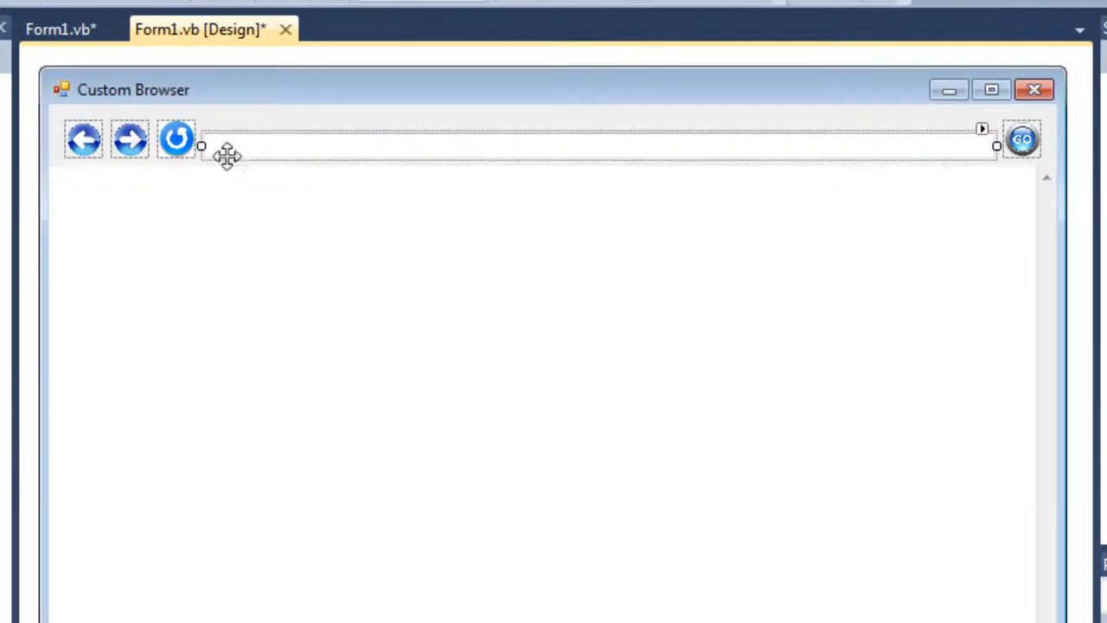
pyautogui.moveTo(258, 159)
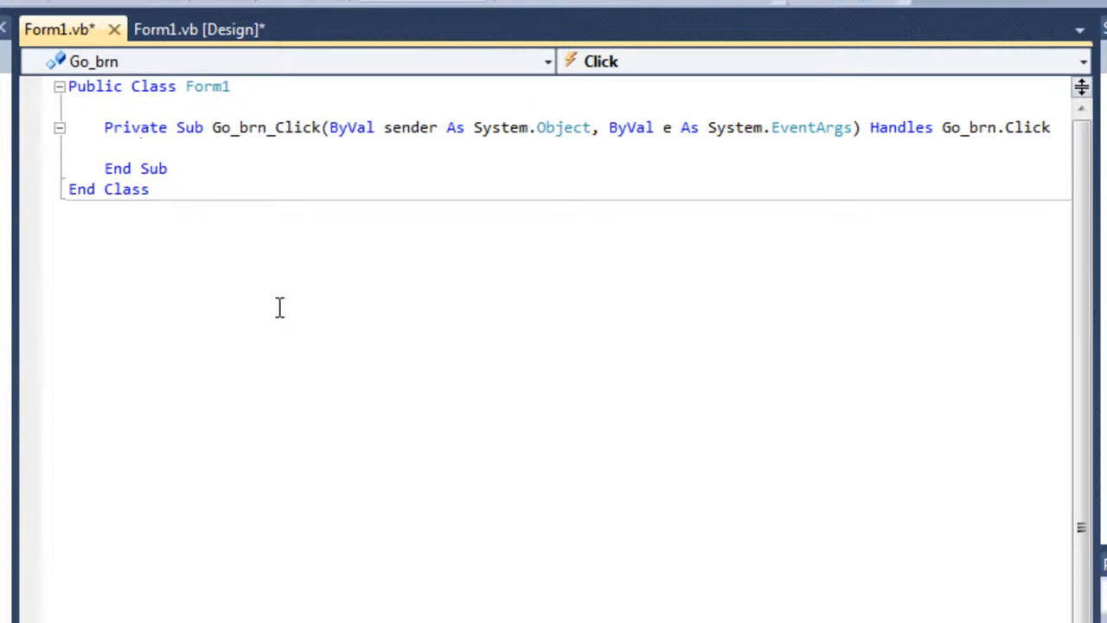
pyautogui.write('WebBrowser1')
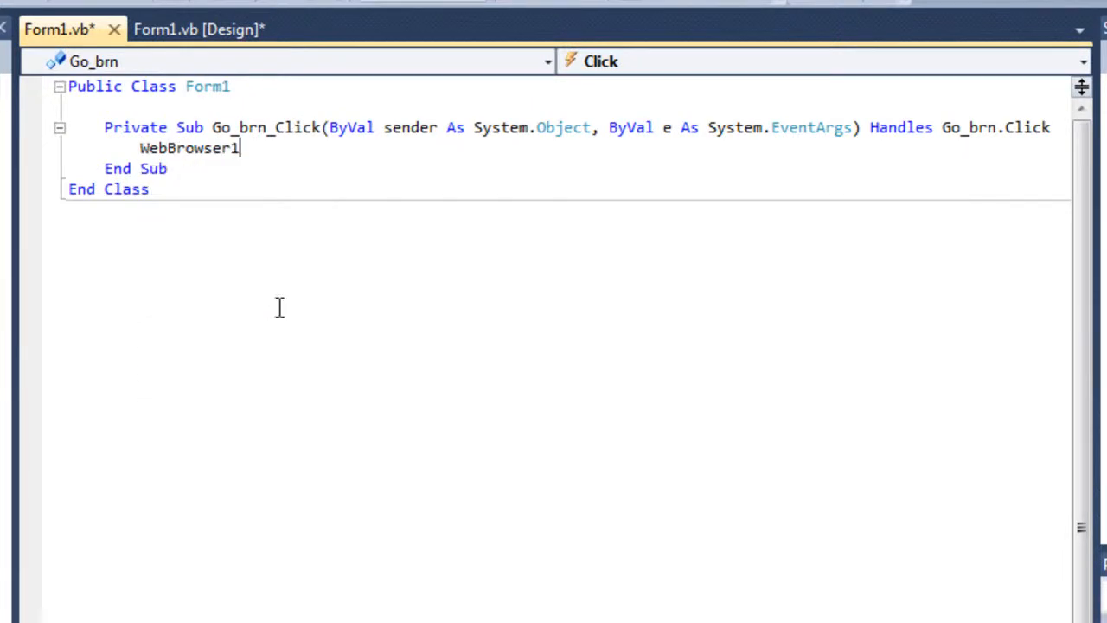
pyautogui.write('.Navigate')
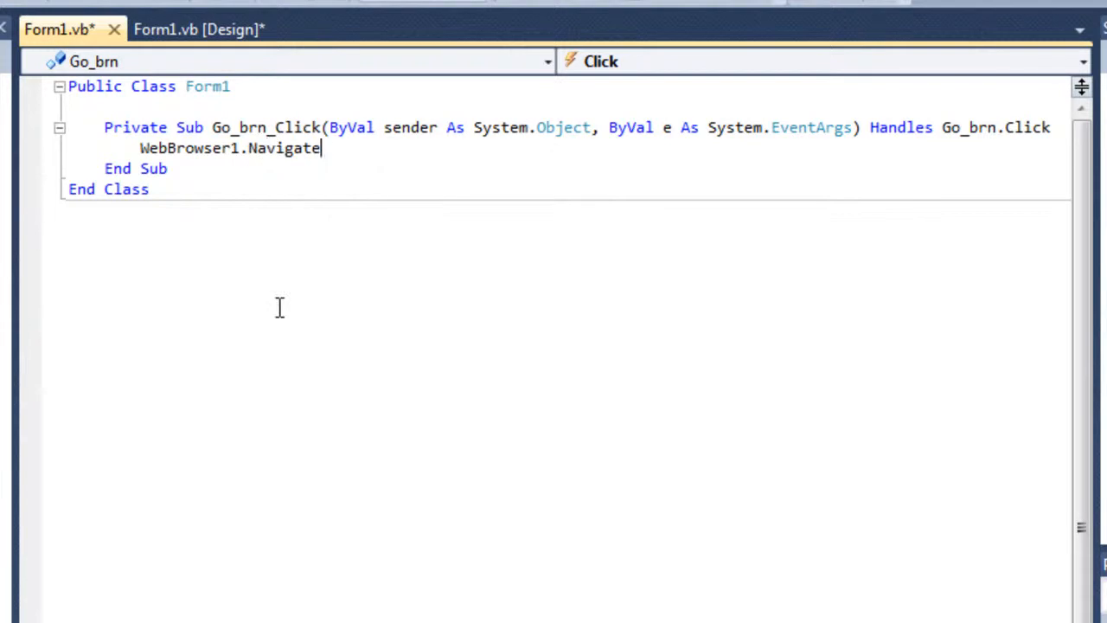
pyautogui.write('(')
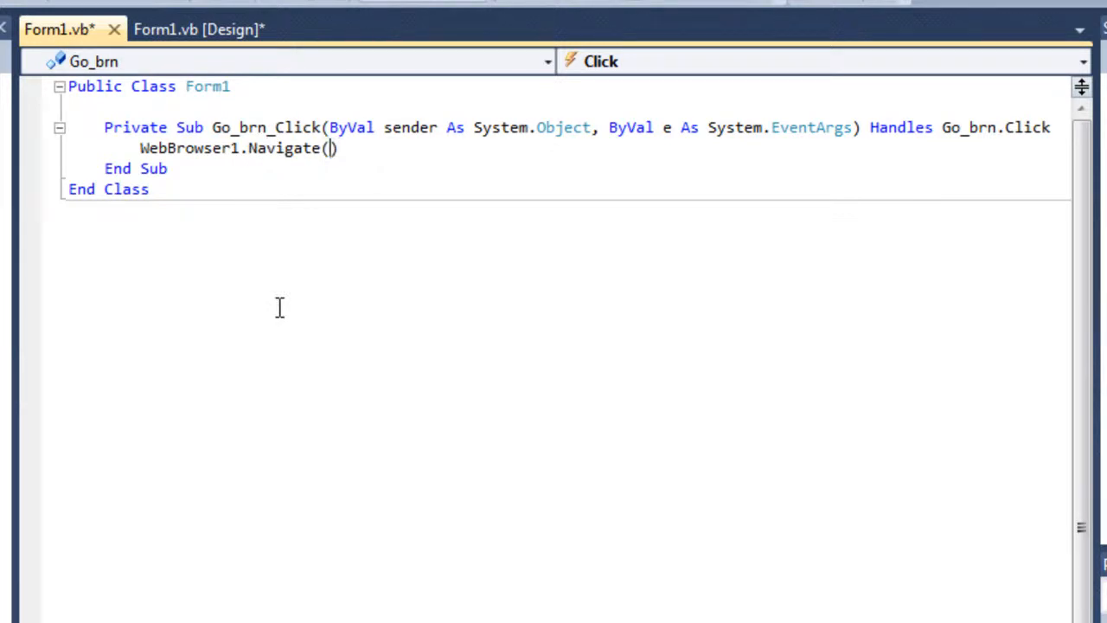
pyautogui.write('s')
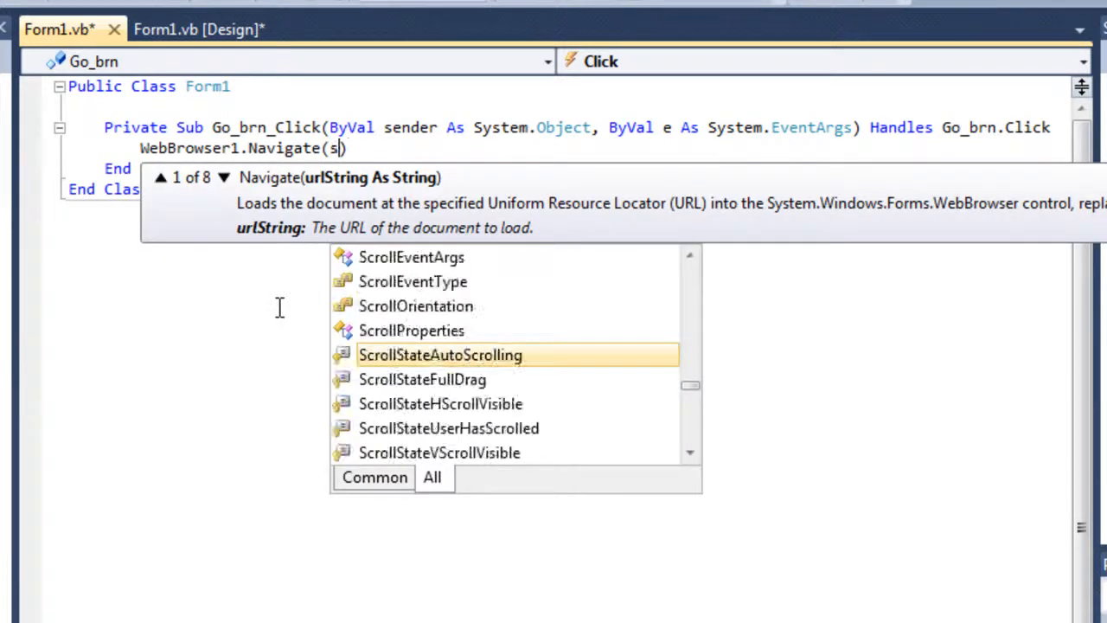
pyautogui.write('ext_txt.Text')
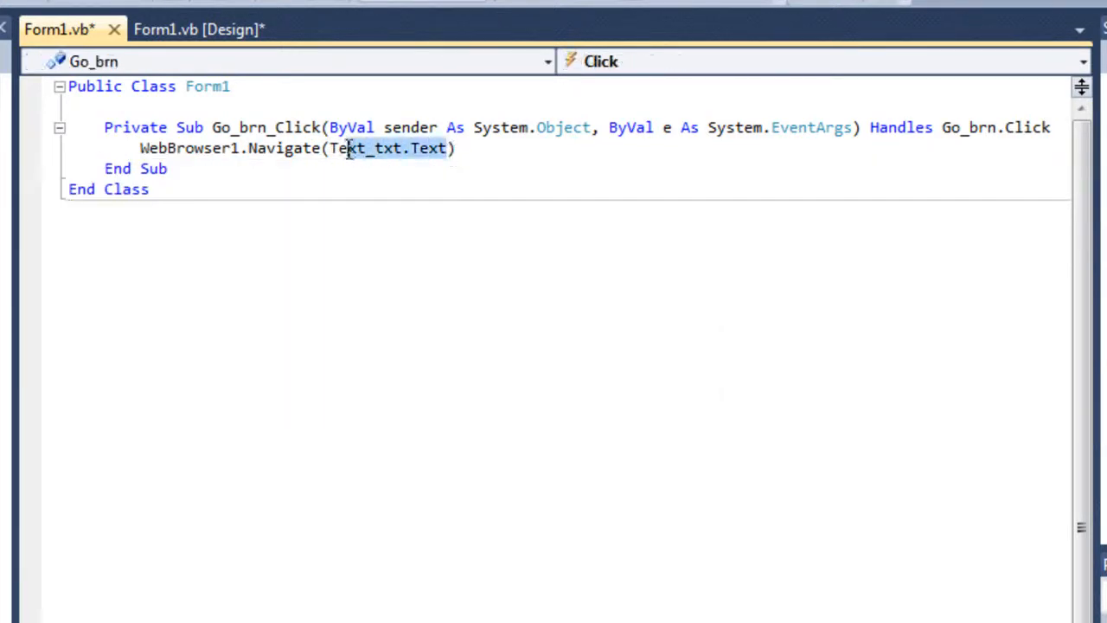
# Step: Check the control names on the form and finish the Navigate line in the Go handler
pyautogui.click(199, 27)
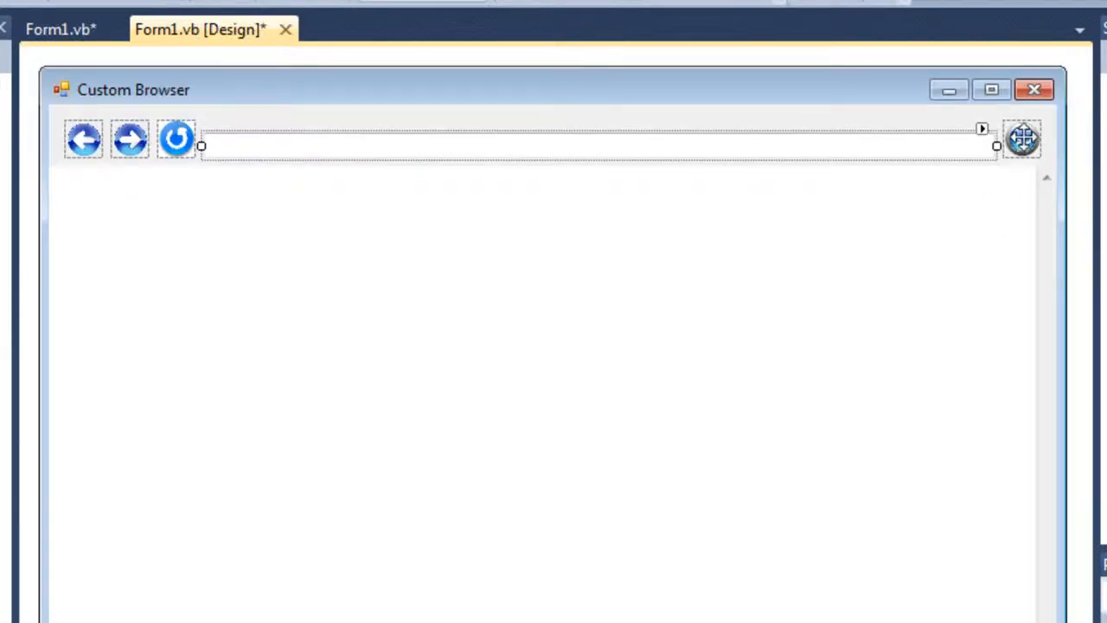
pyautogui.click(59, 27)
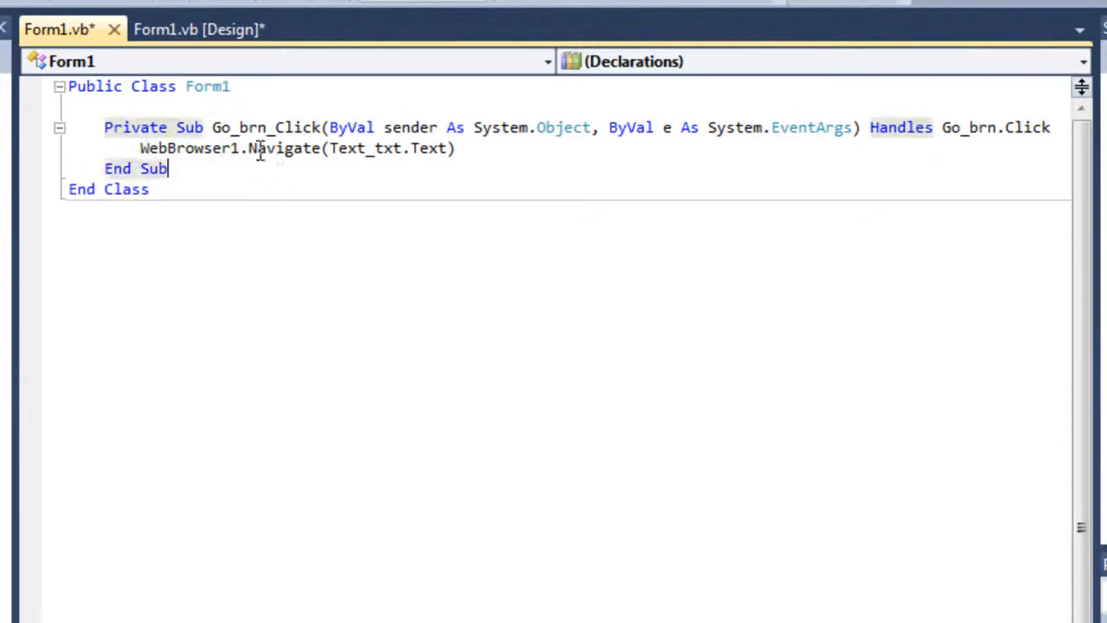
pyautogui.click(476, 176)
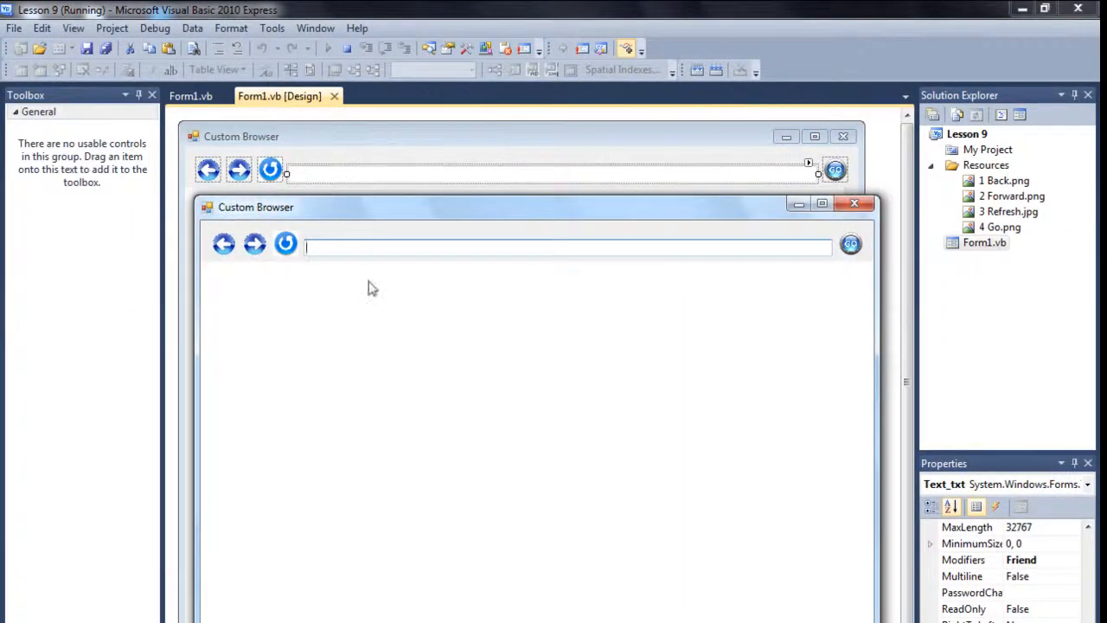
pyautogui.write('www.facebook.com')
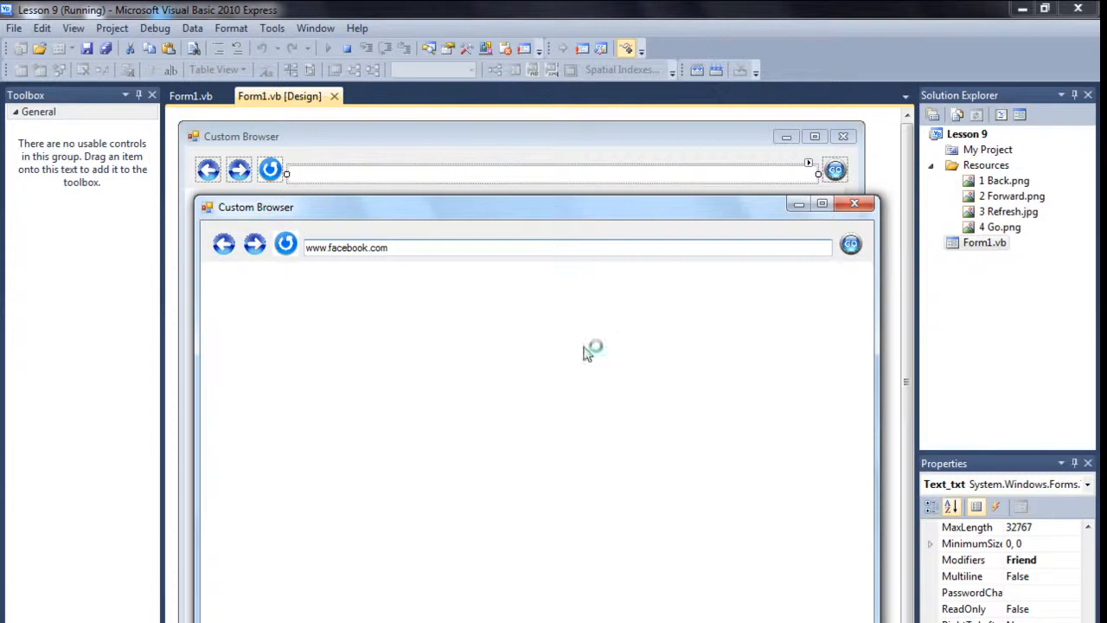
pyautogui.moveTo(581, 354)
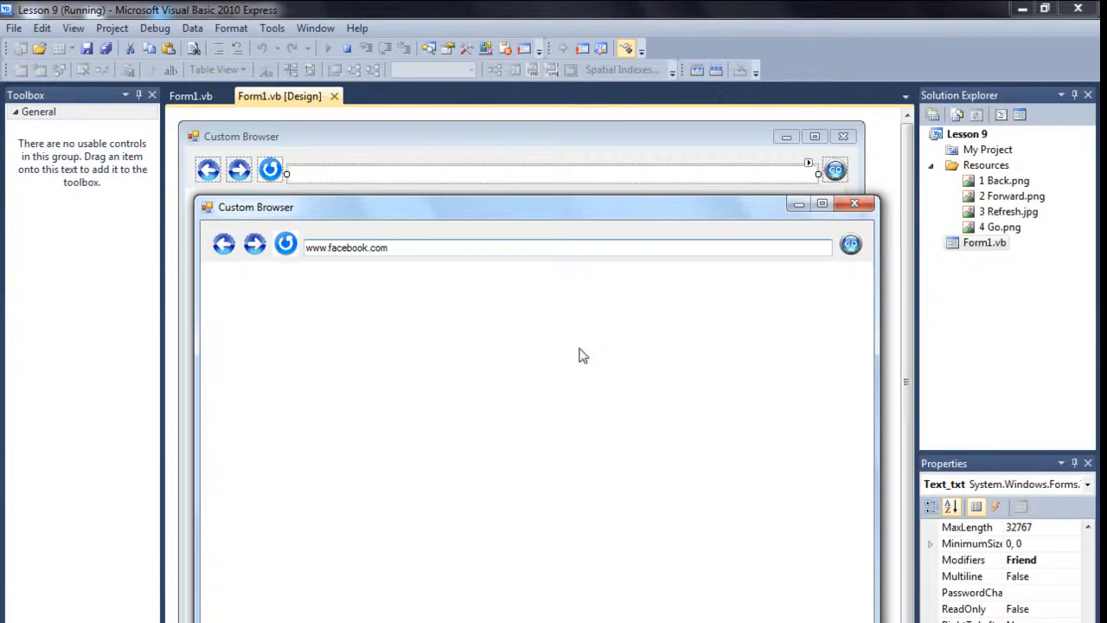
pyautogui.click(851, 244)
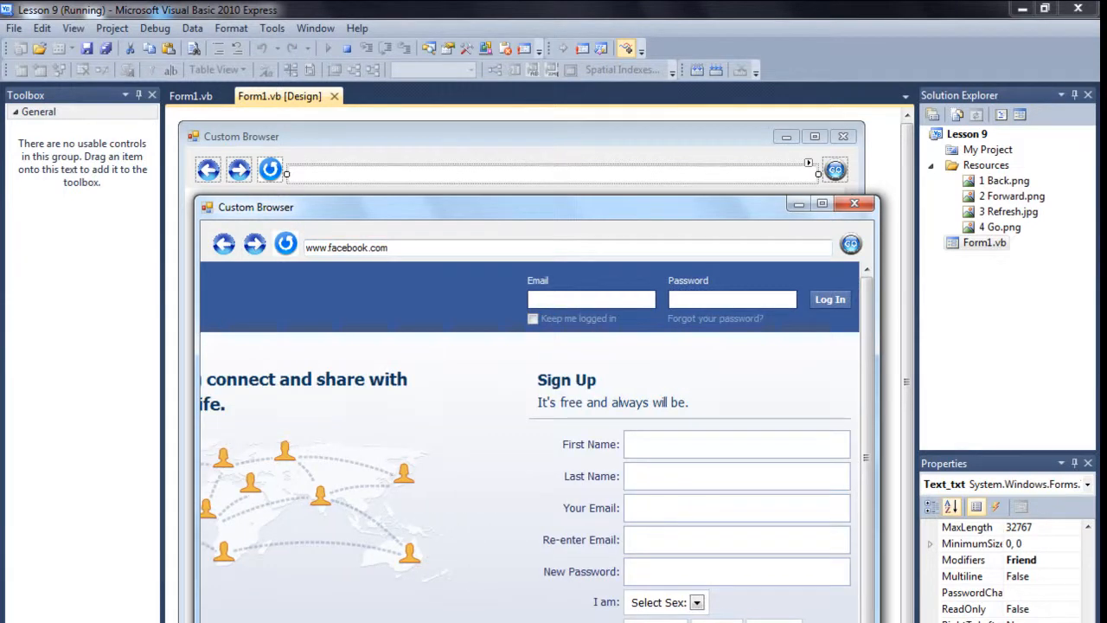
pyautogui.click(855, 204)
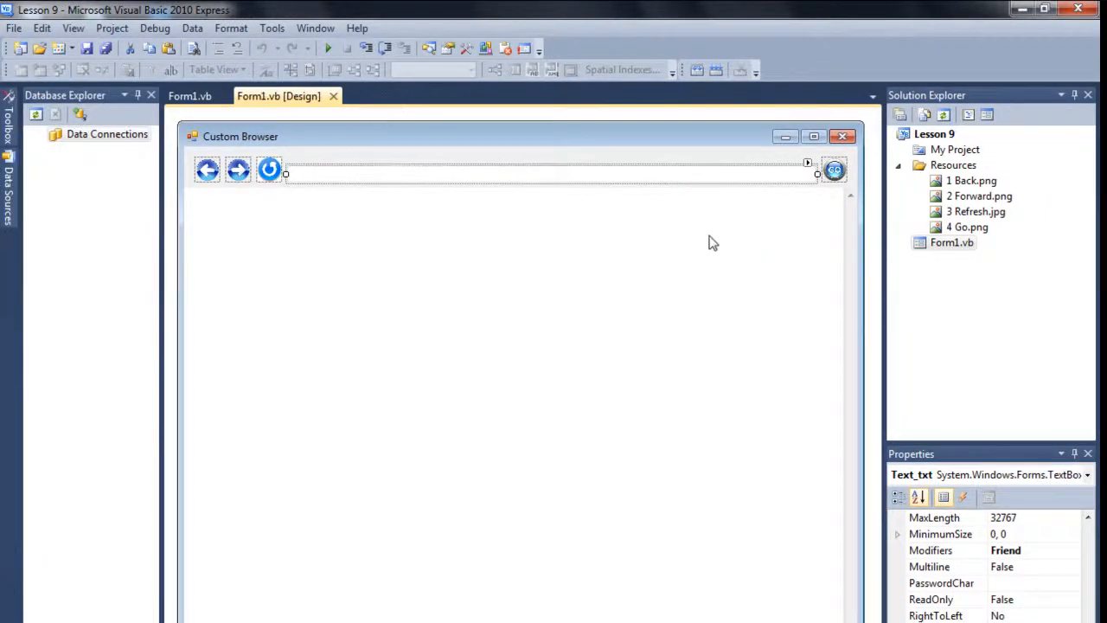
# Step: Create the refresh button's click handler calling WebBrowser1.Refresh()
pyautogui.click(269, 170)
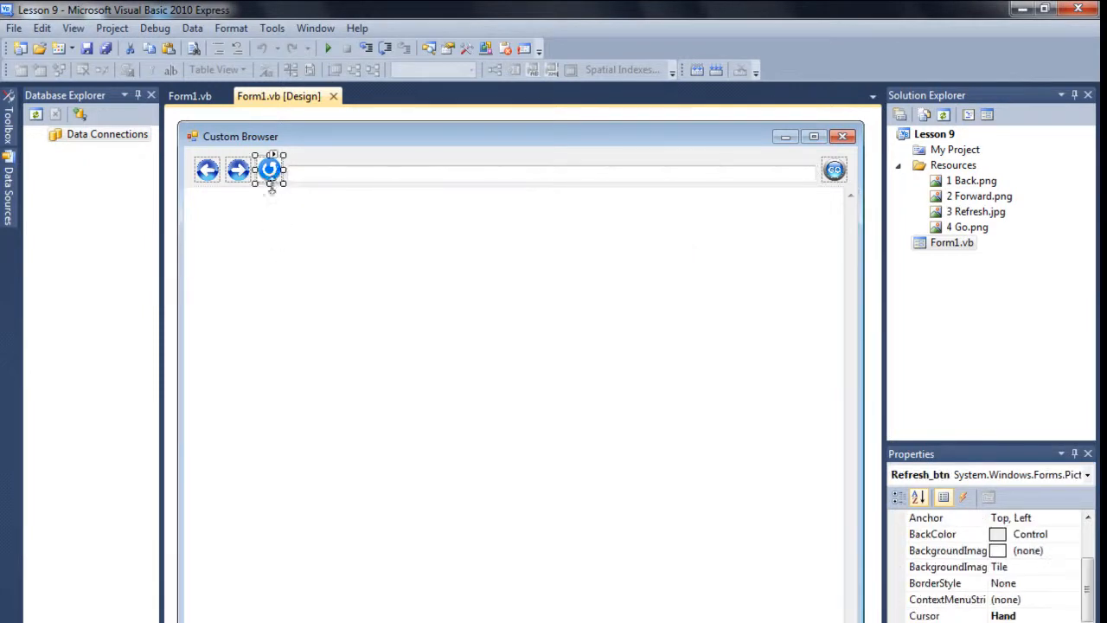
pyautogui.doubleClick(270, 170)
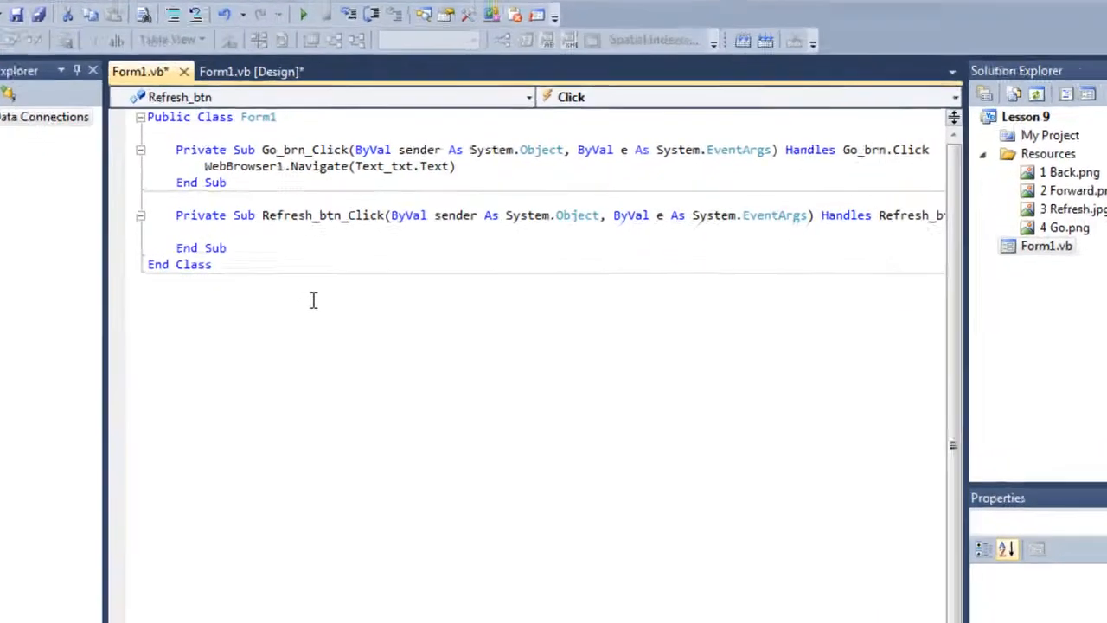
pyautogui.write('webbro')
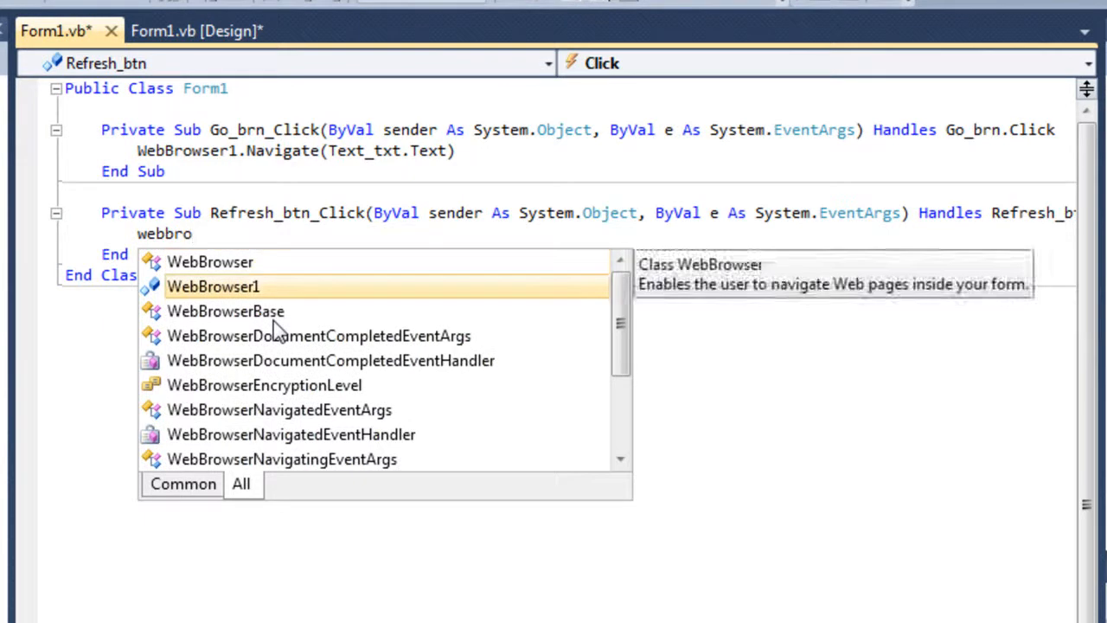
pyautogui.write('.r')
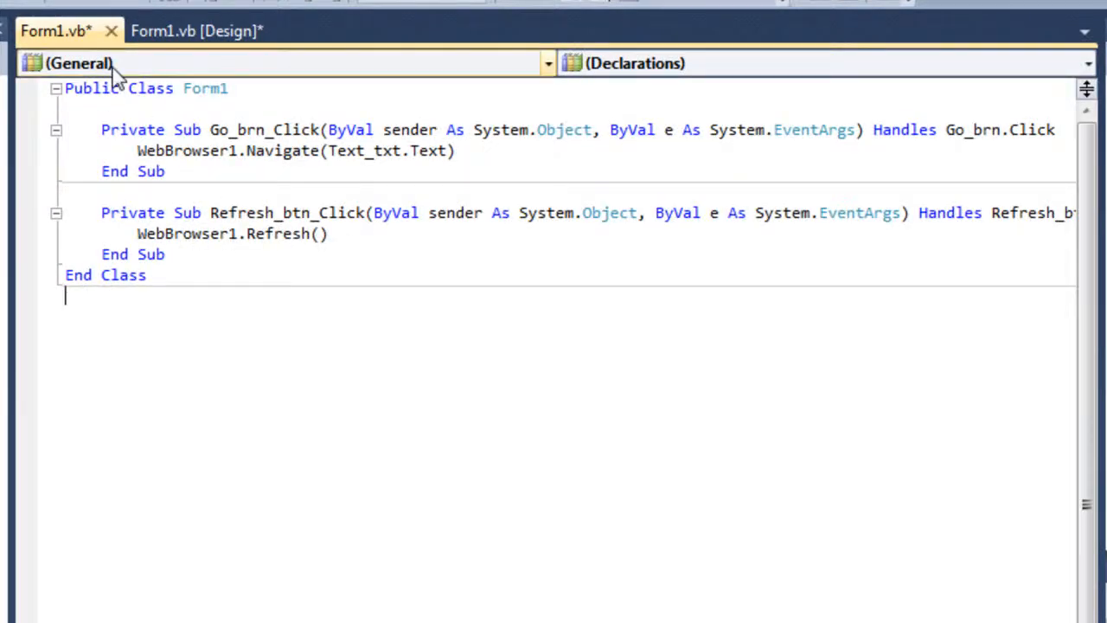
# Step: Add Forward and Back click handlers calling WebBrowser1.GoForward() and GoBack()
pyautogui.click(197, 31)
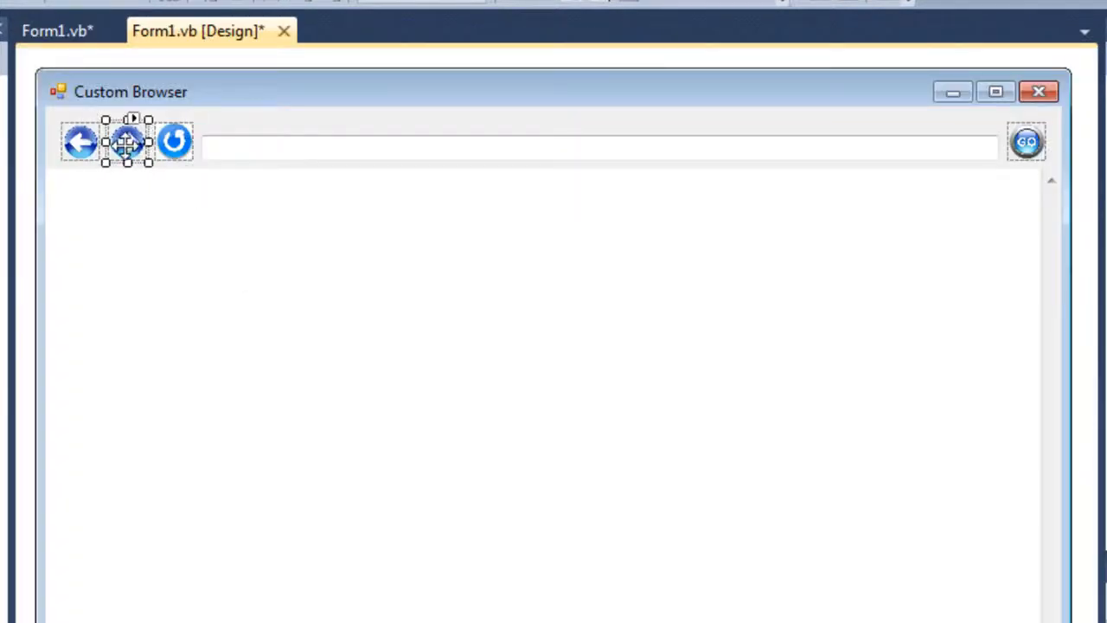
pyautogui.write('web')
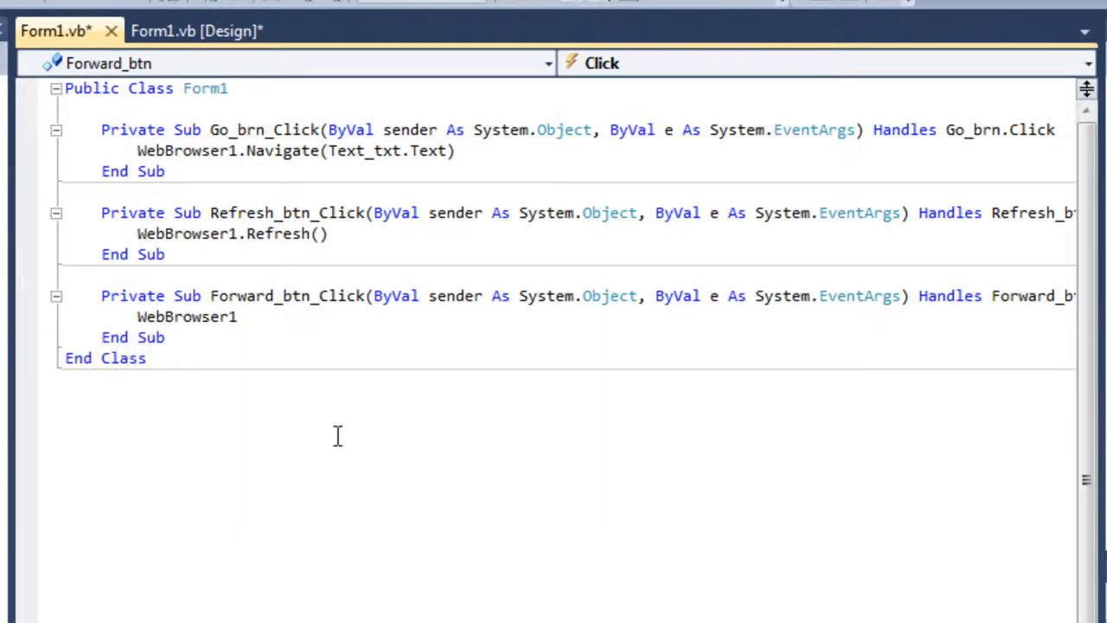
pyautogui.write('.go')
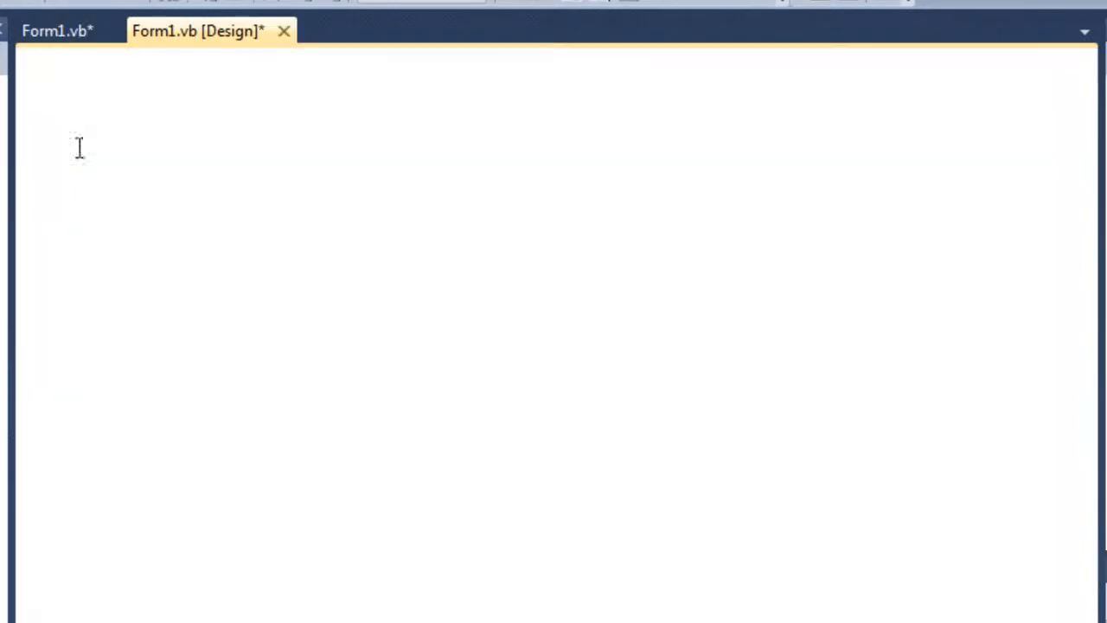
pyautogui.write('web')
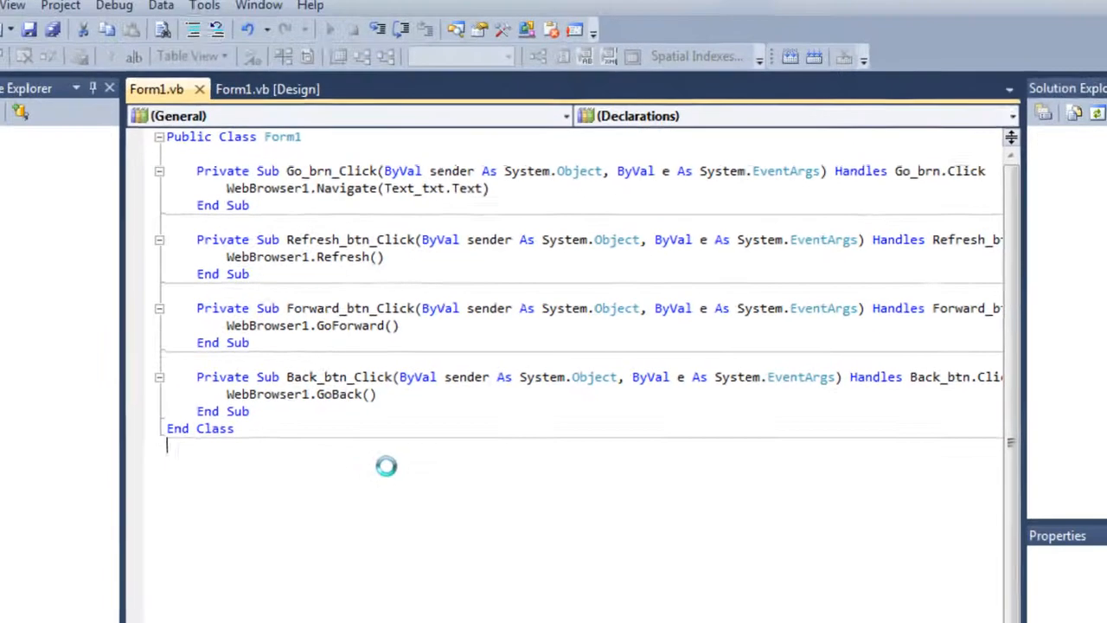
pyautogui.click(330, 29)
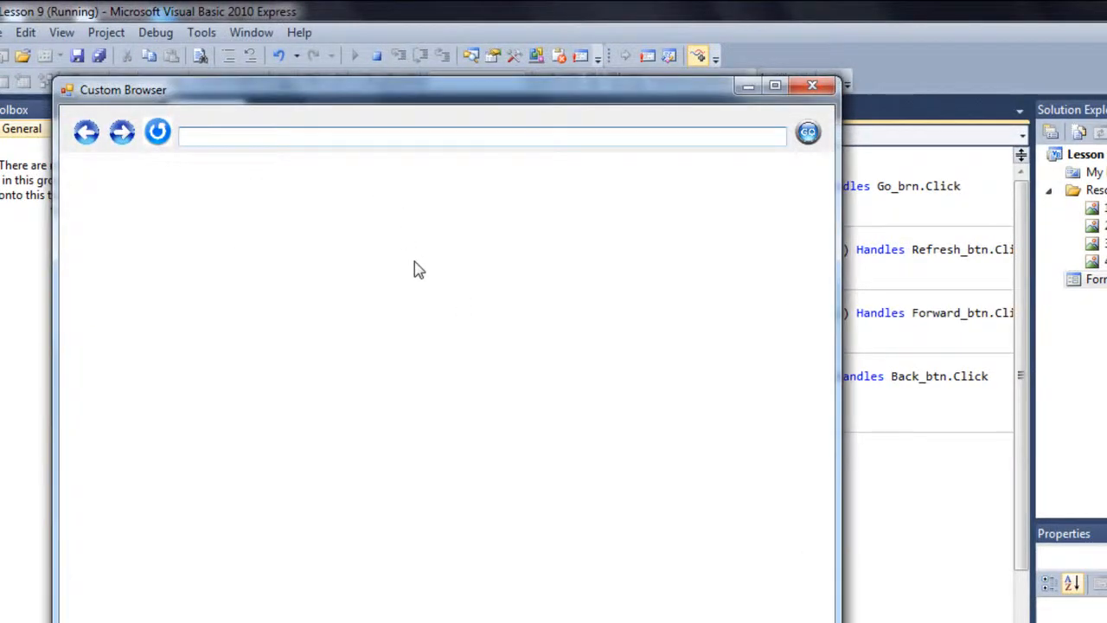
pyautogui.write('www.fac')
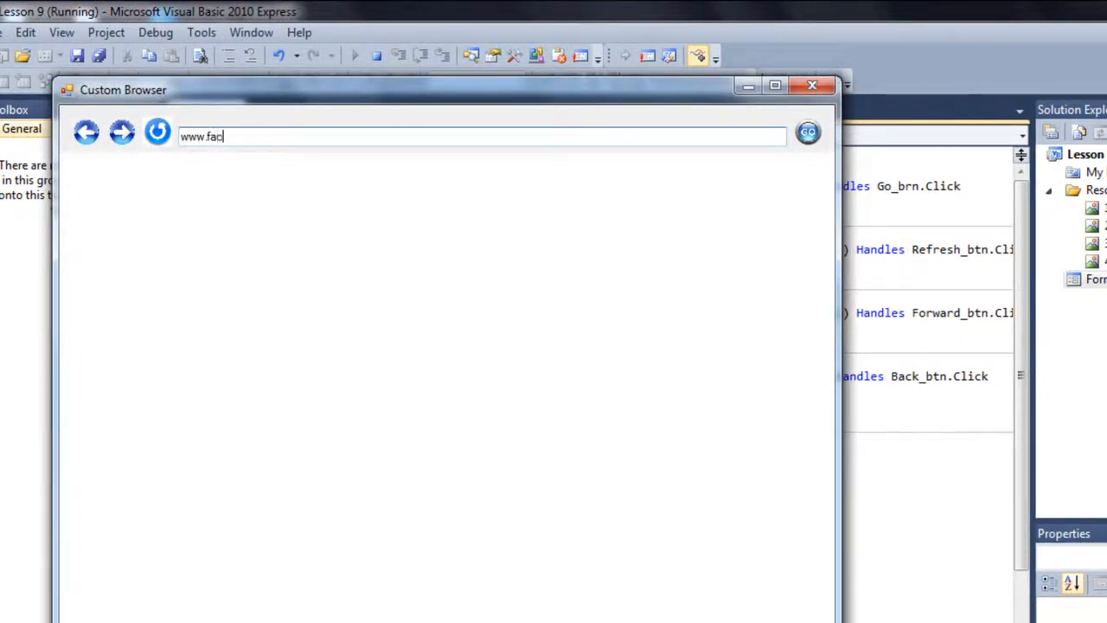
pyautogui.write('ebook.com')
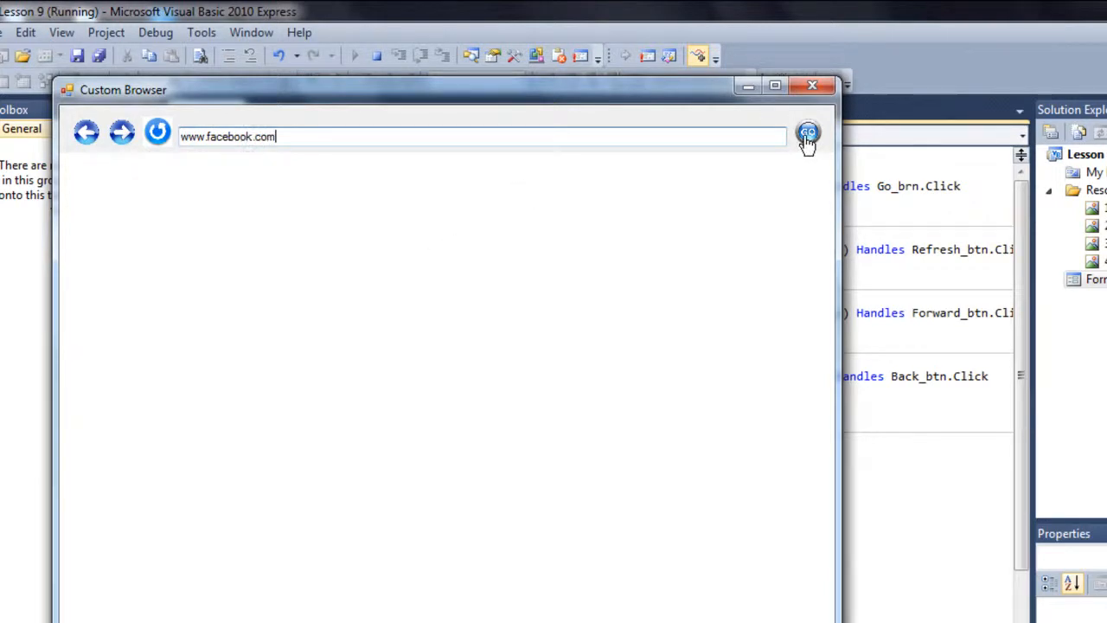
pyautogui.click(806, 131)
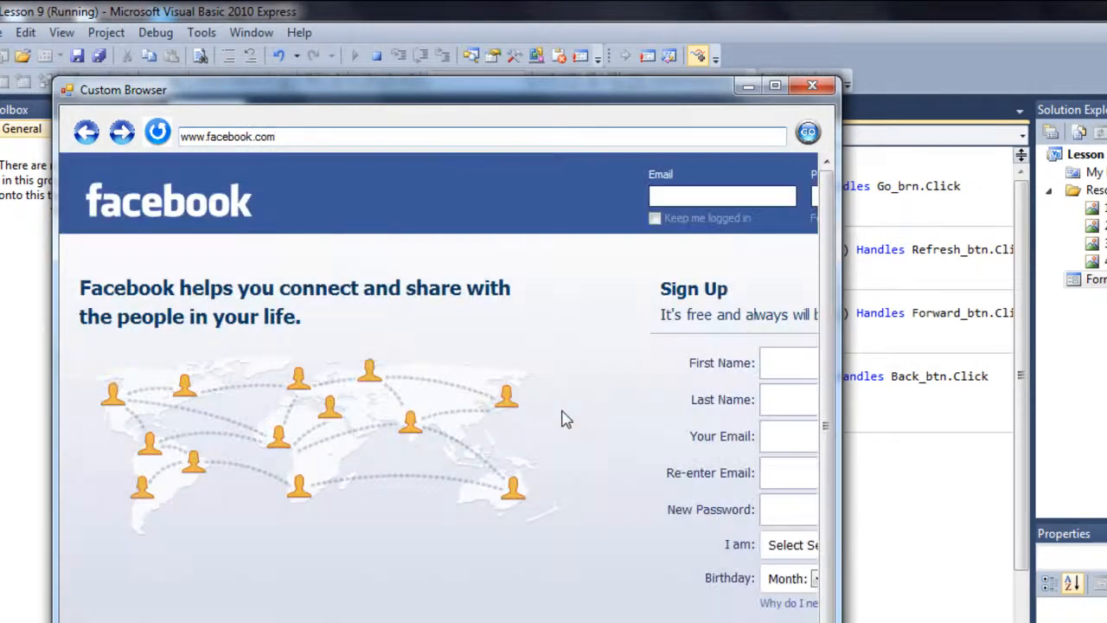
pyautogui.click(303, 136)
pyautogui.write('www')
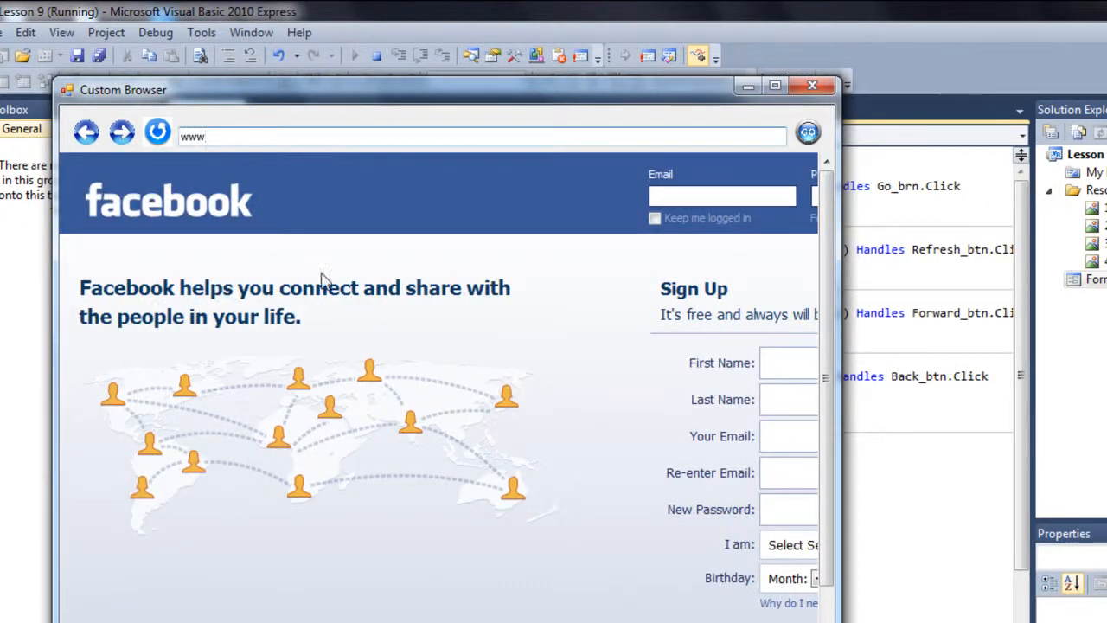
pyautogui.write('.twitter.')
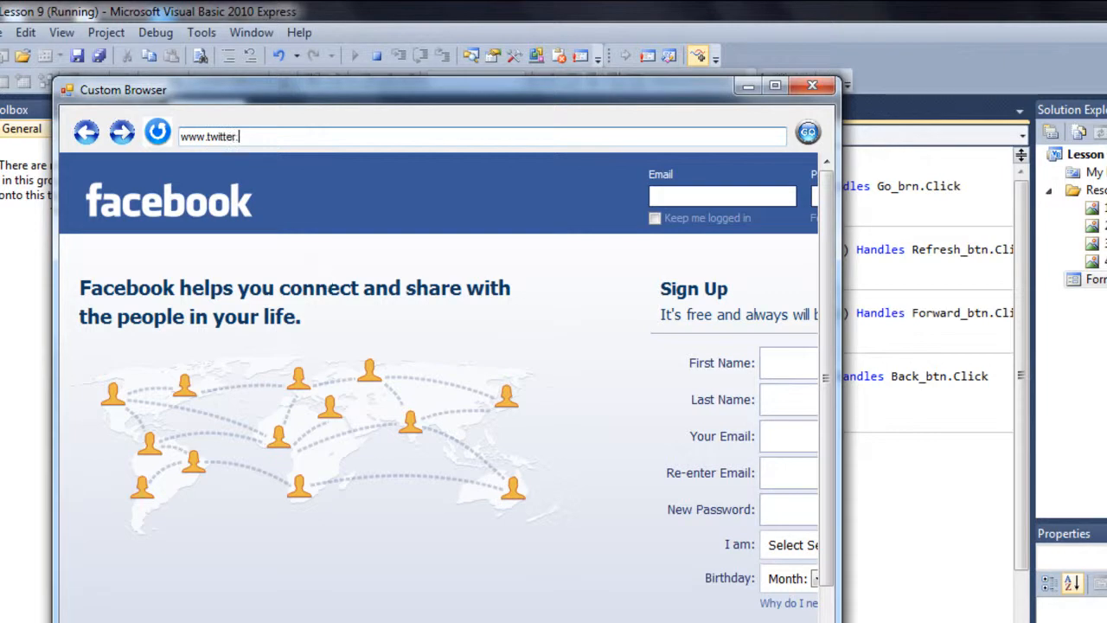
pyautogui.write('com')
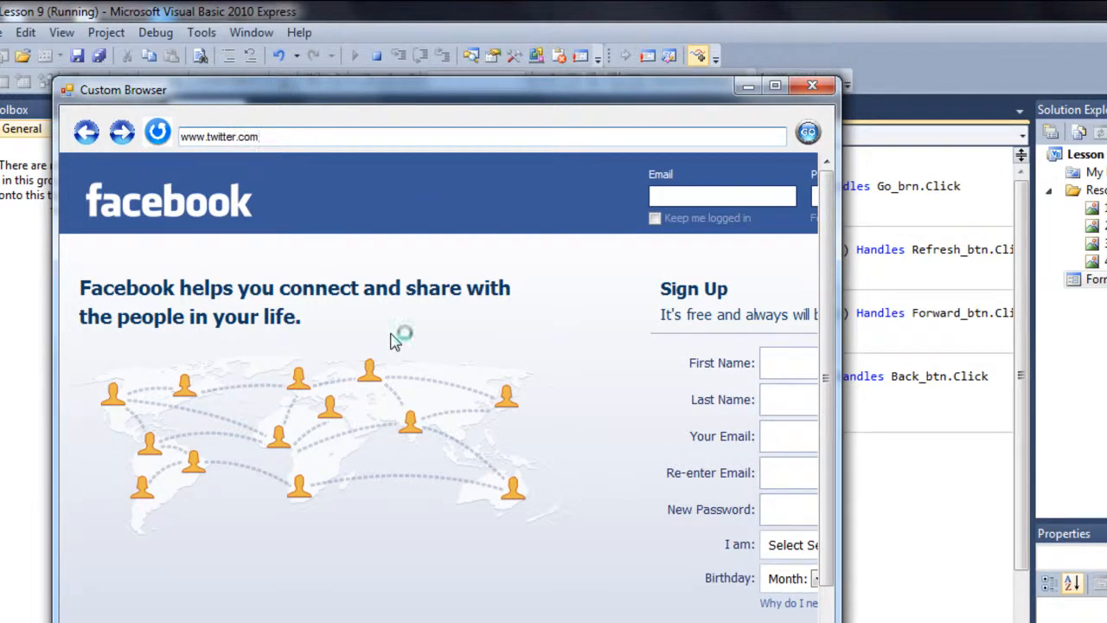
pyautogui.click(808, 132)
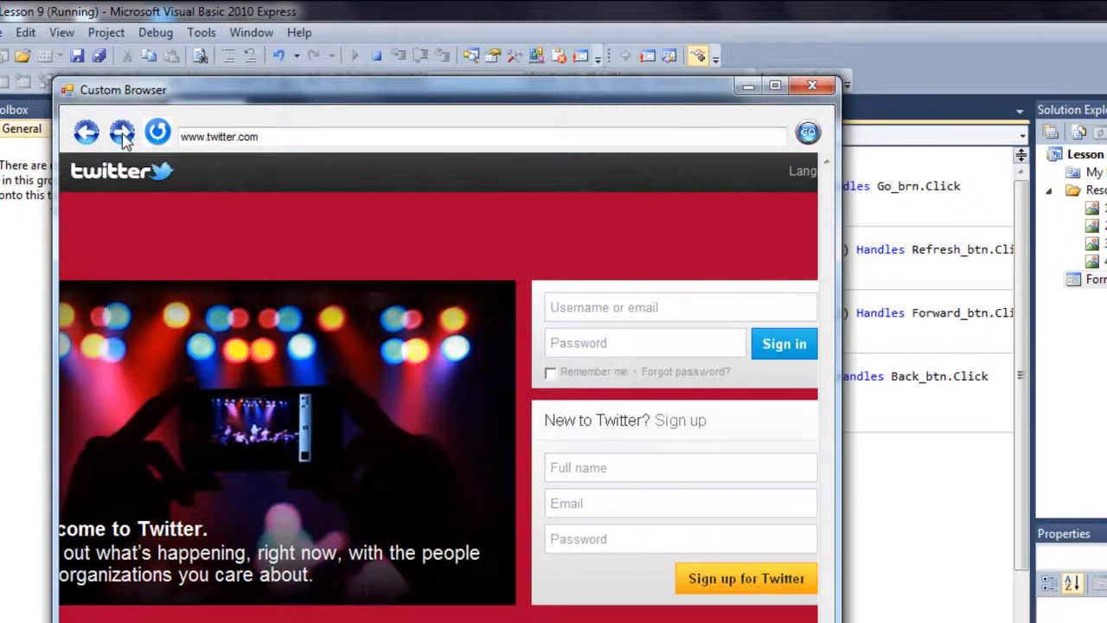
pyautogui.click(680, 307)
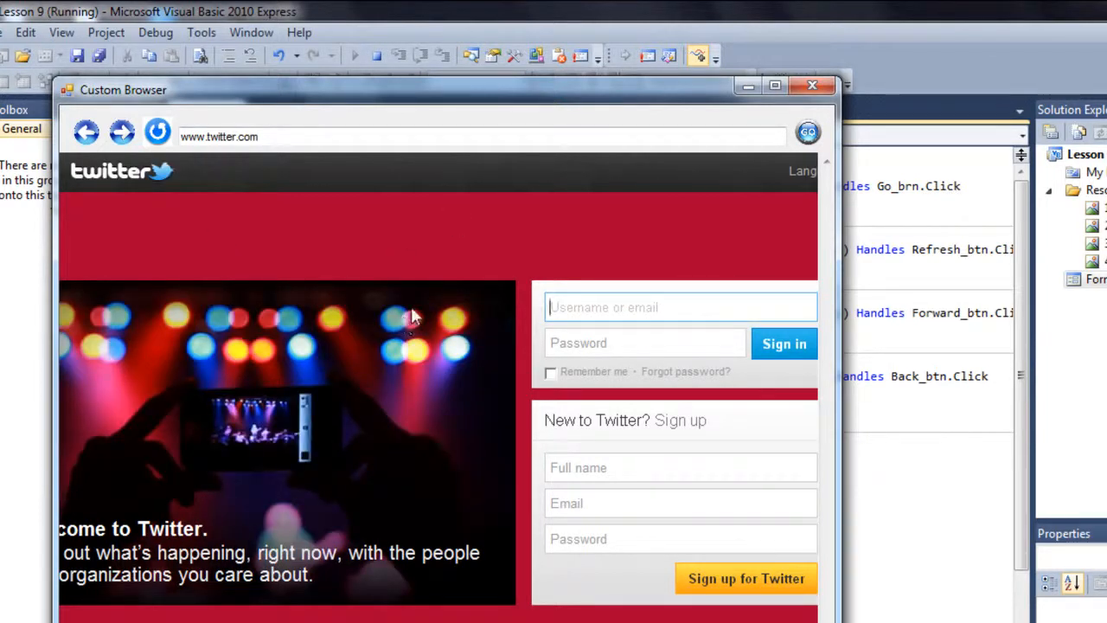
pyautogui.moveTo(87, 182)
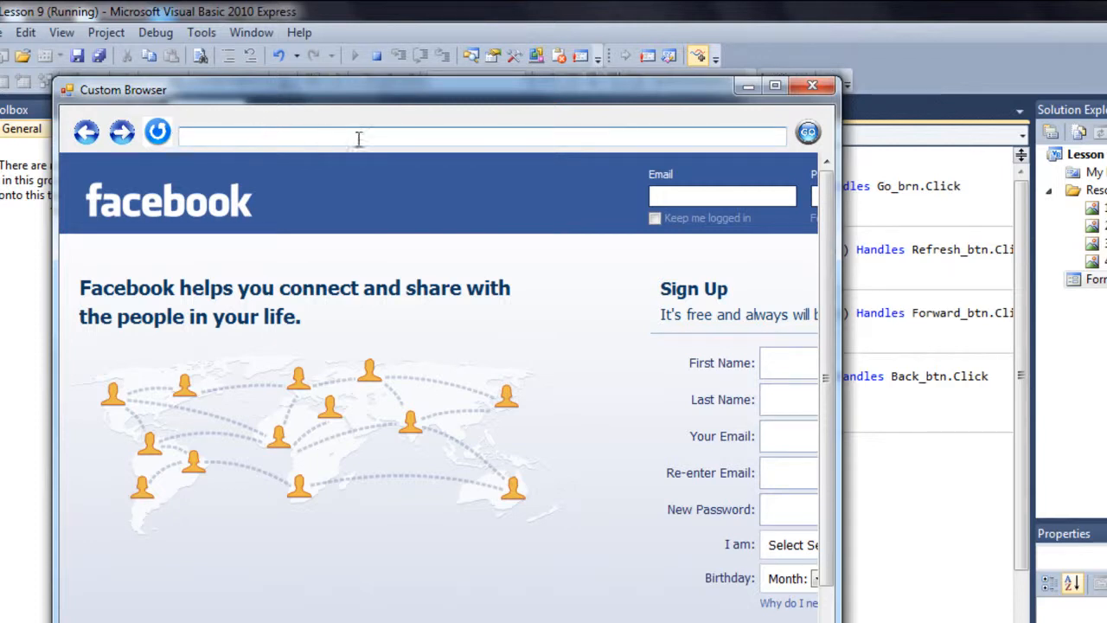
pyautogui.write('www.twitter.com')
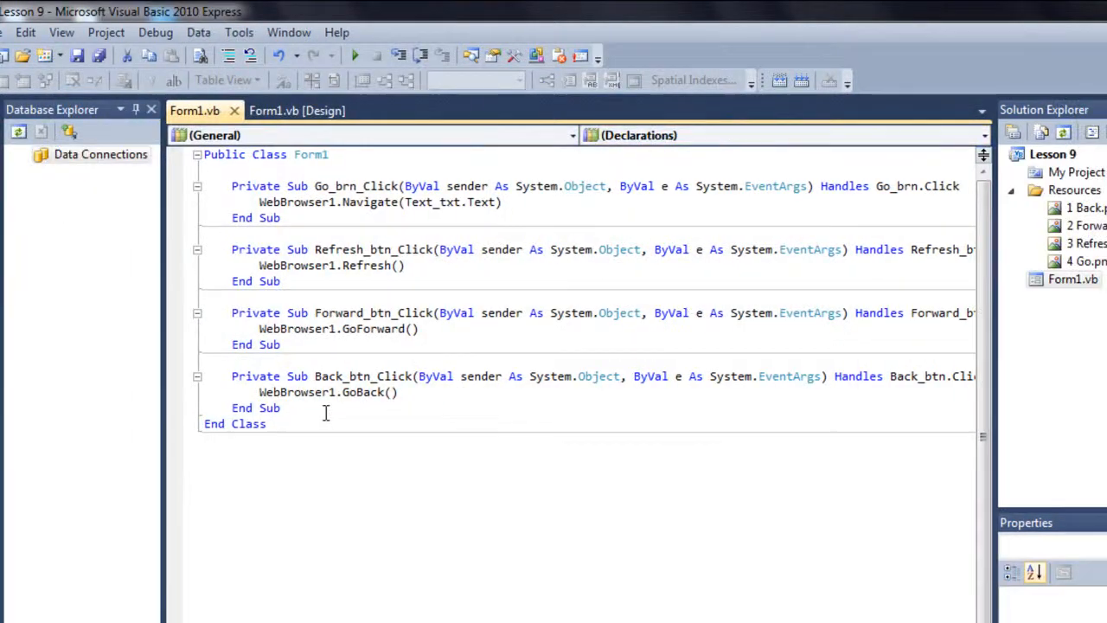
# Step: In WebBrowser1's Navigated event, set Text_txt.Text = WebBrowser1.Url.ToString so the address box tracks the page
pyautogui.click(297, 111)
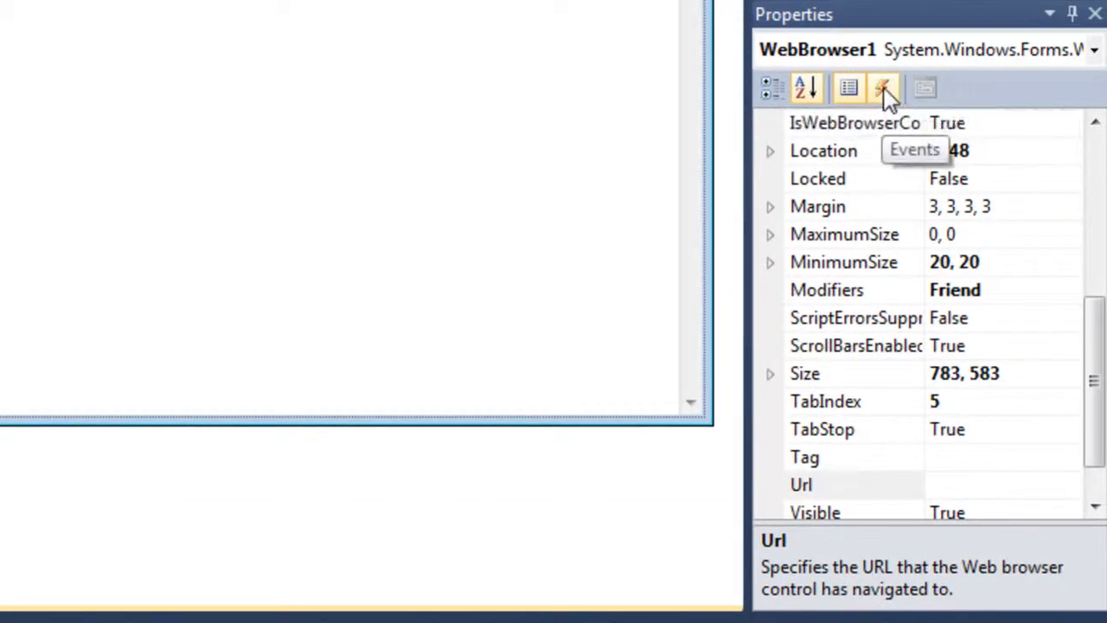
pyautogui.click(883, 87)
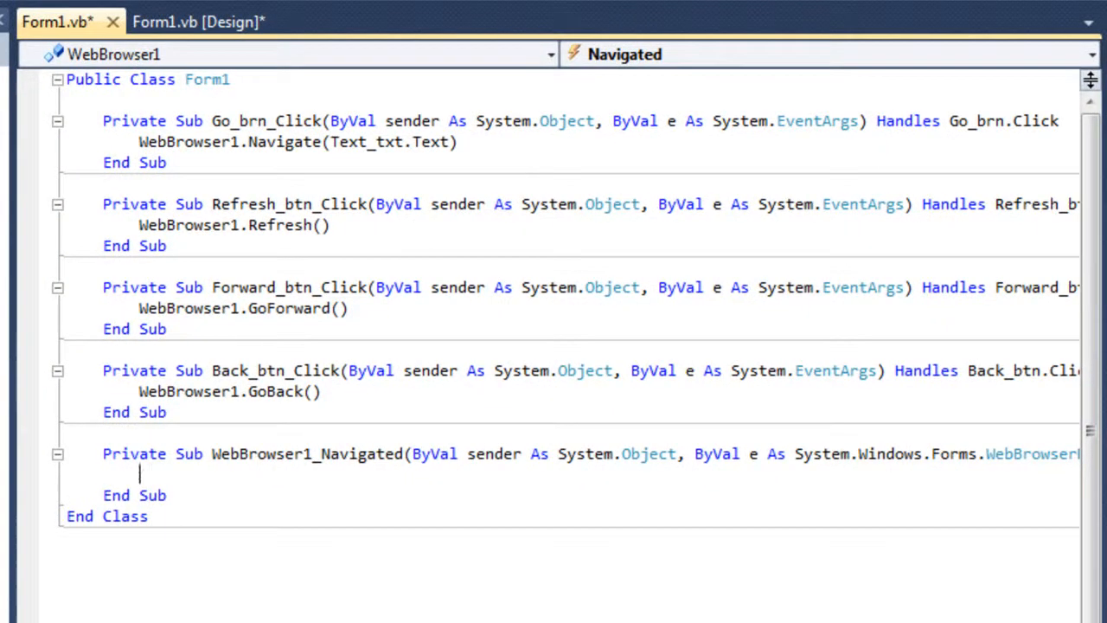
pyautogui.write('Text_txt.Text = WebBrowser1')
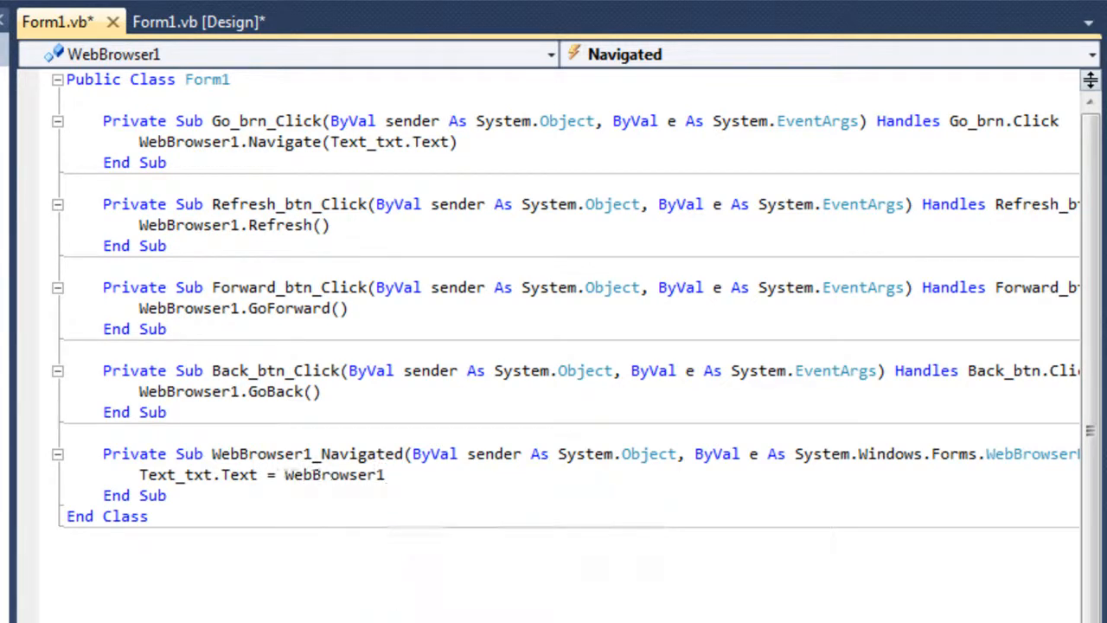
pyautogui.write('Url.ToString')
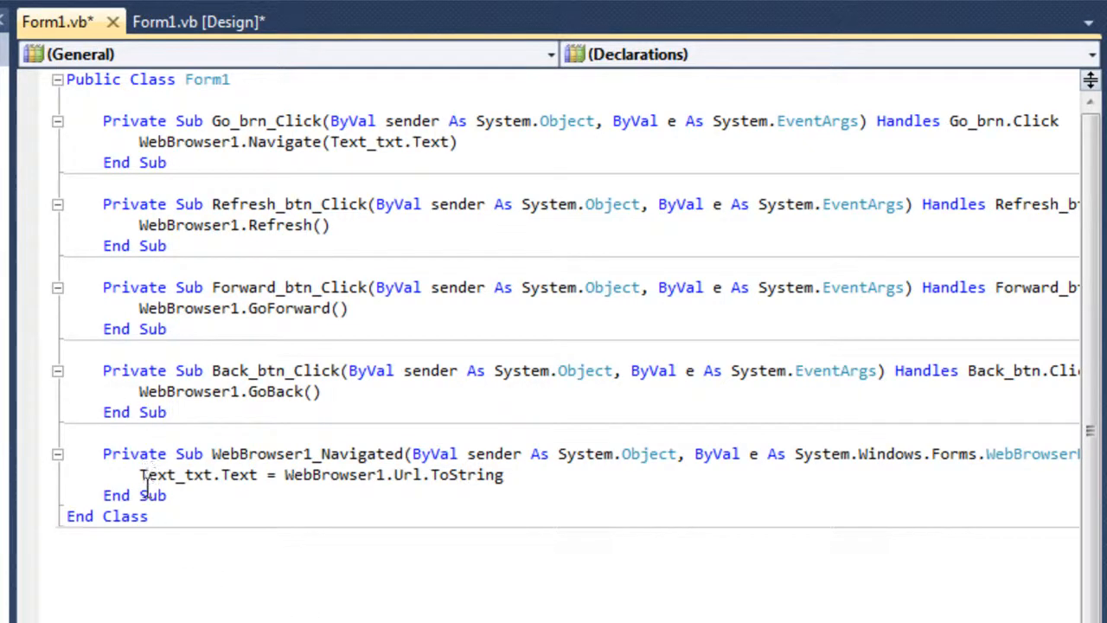
pyautogui.moveTo(286, 474); pyautogui.dragTo(501, 474)
pyautogui.write('www')
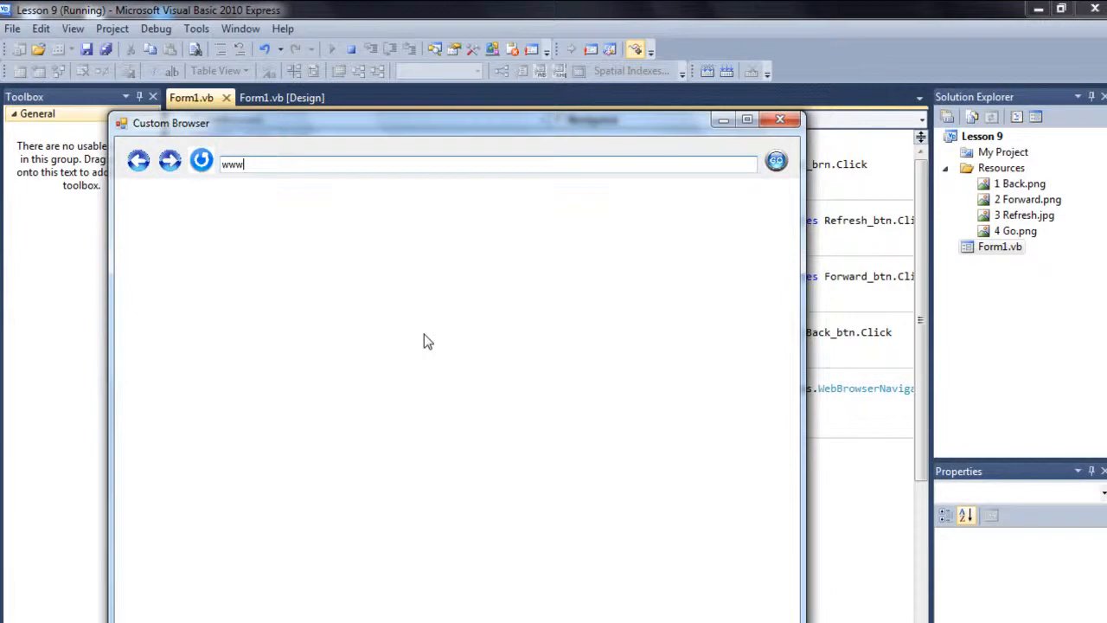
pyautogui.write('.facebook.com')
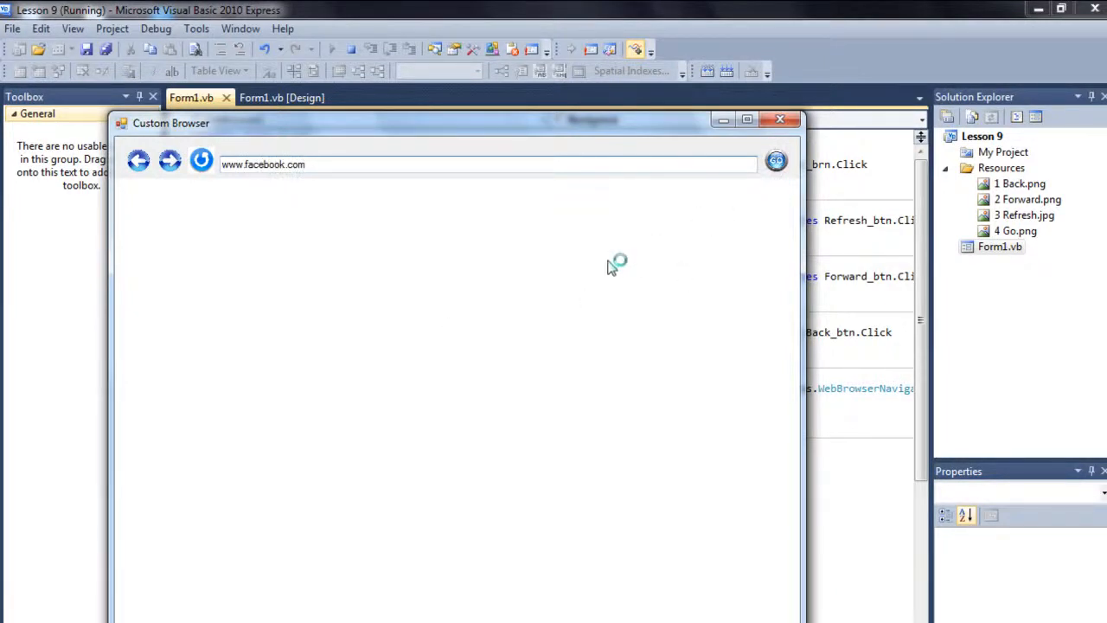
pyautogui.click(775, 161)
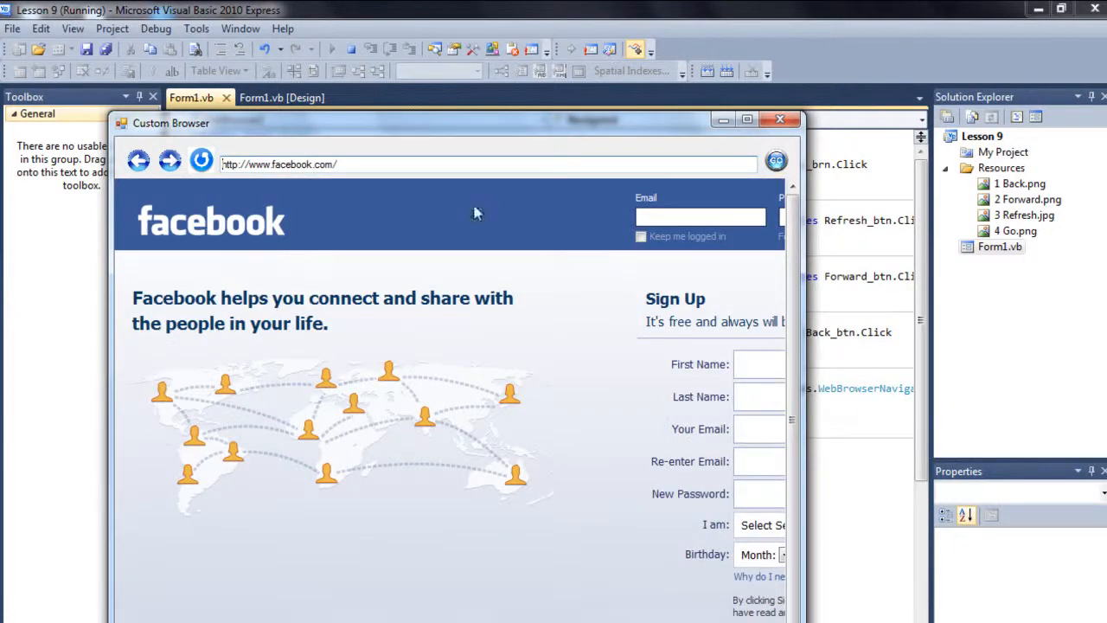
pyautogui.write('www.twitter.com')
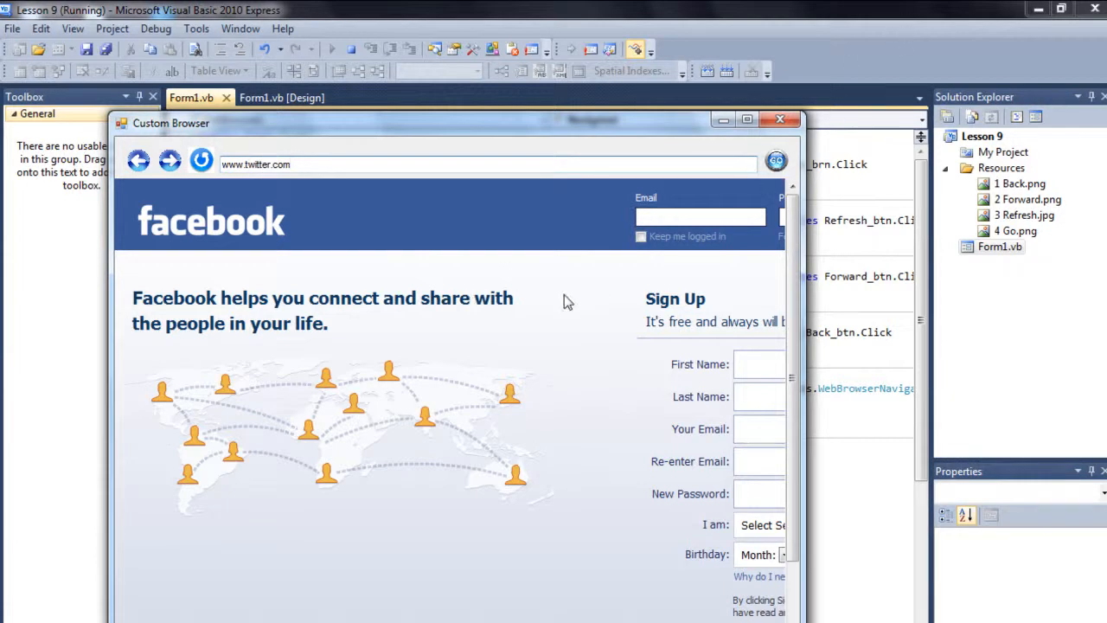
pyautogui.click(775, 161)
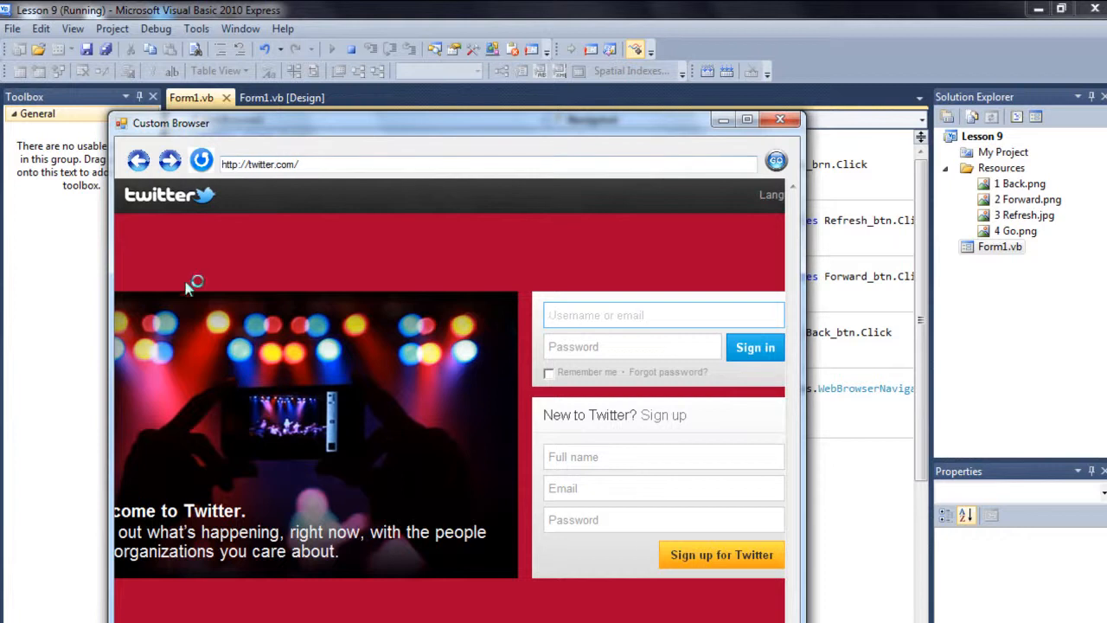
pyautogui.write('www.facebook.com')
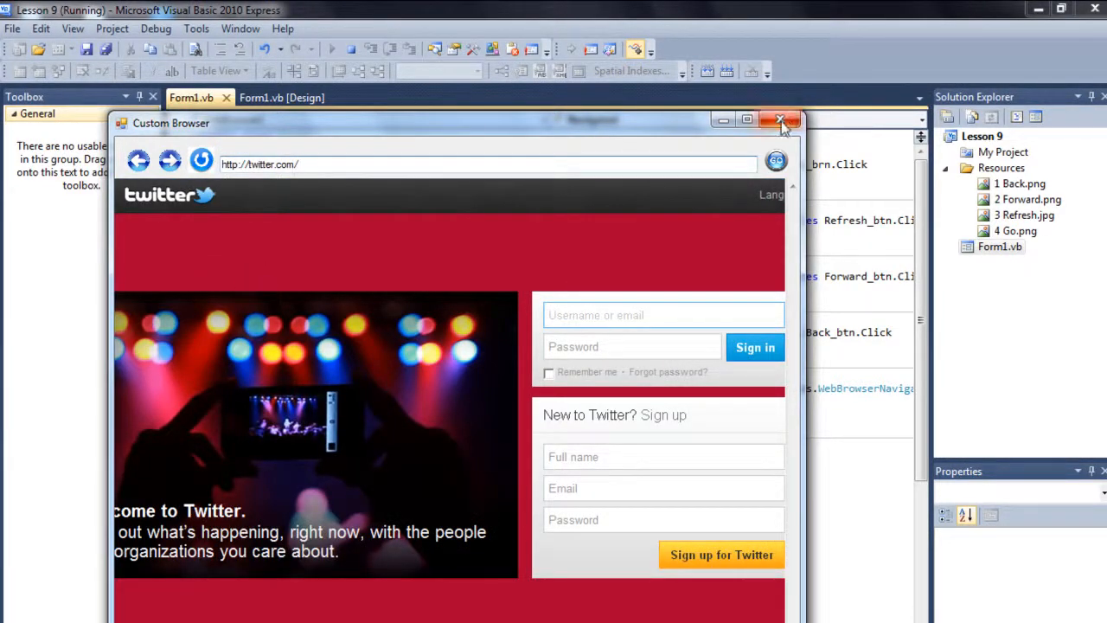
pyautogui.click(780, 120)
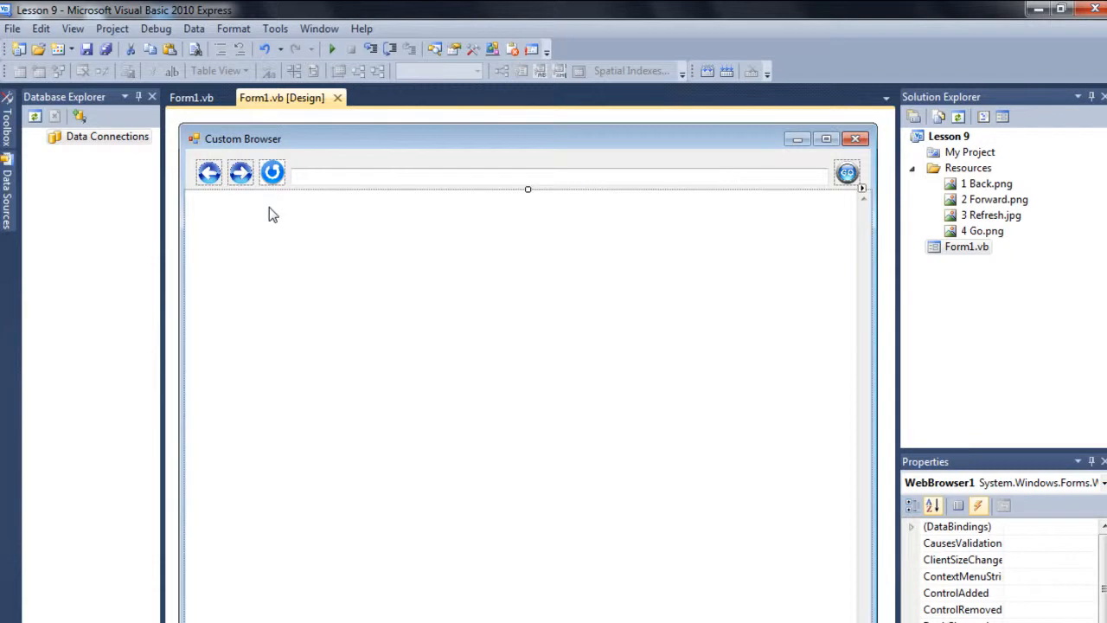
pyautogui.moveTo(389, 308)
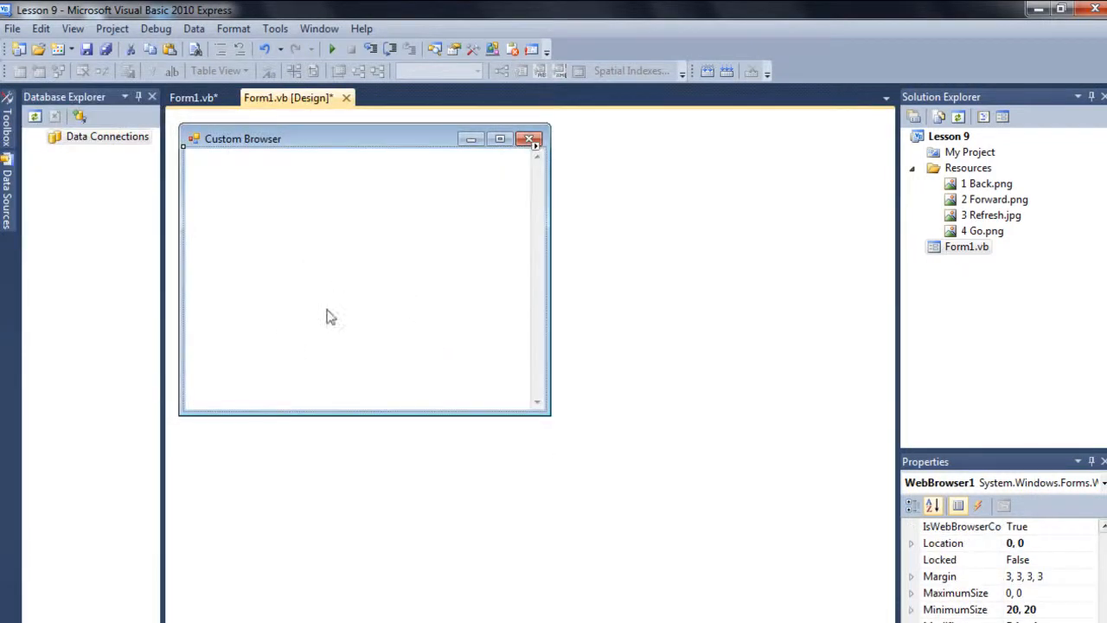
pyautogui.moveTo(346, 206)
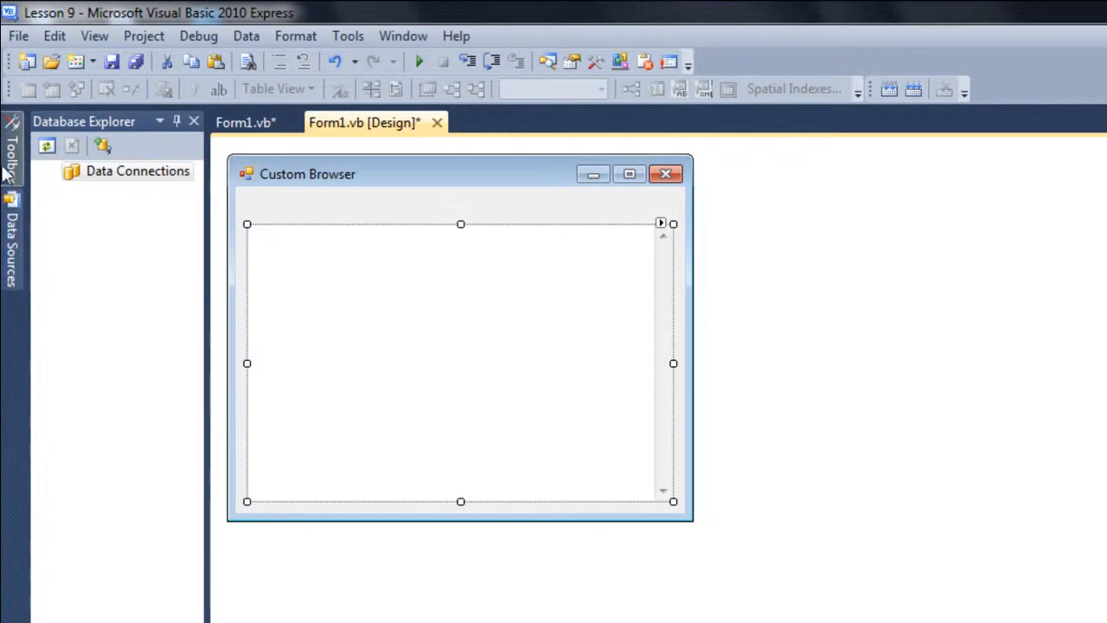
# Step: Drop a new Button1 from the Toolbox onto the form above the WebBrowser
pyautogui.click(10, 155)
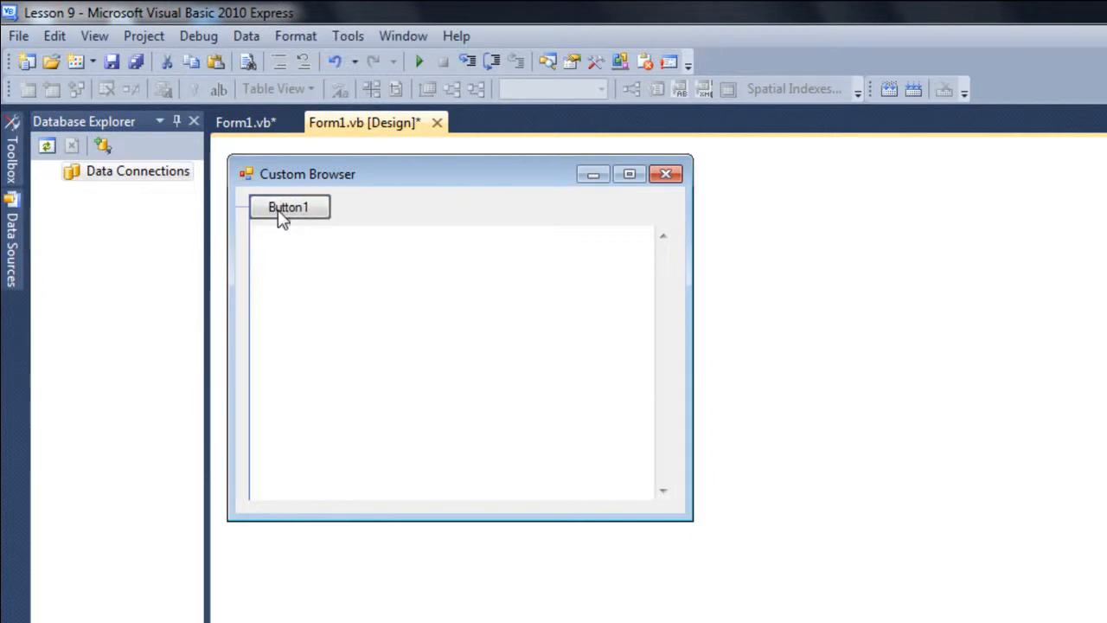
pyautogui.click(289, 208)
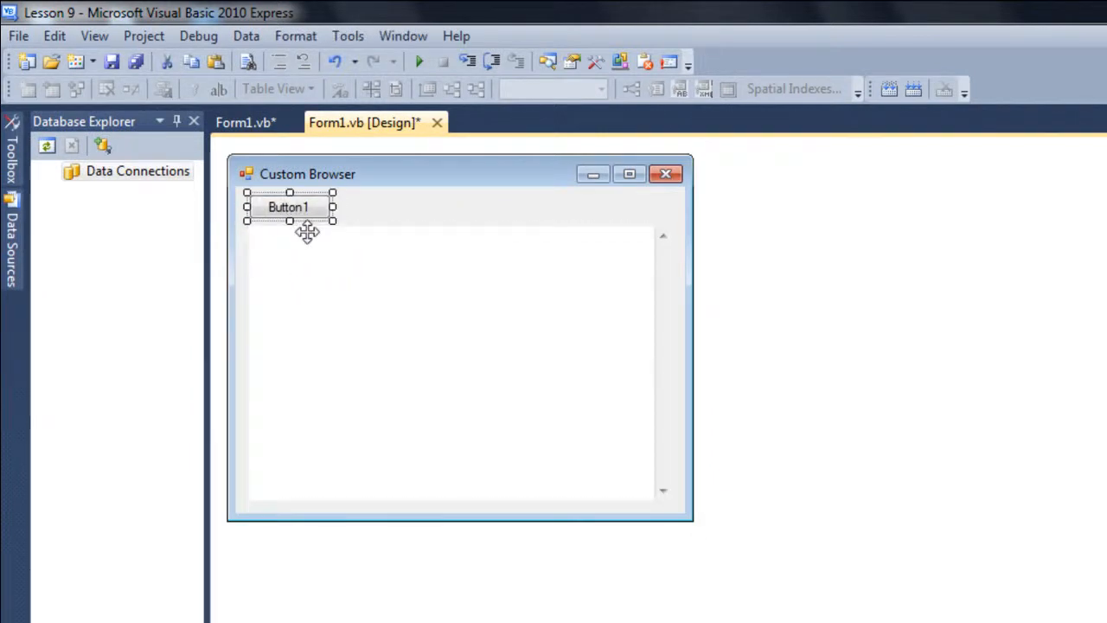
pyautogui.doubleClick(287, 208)
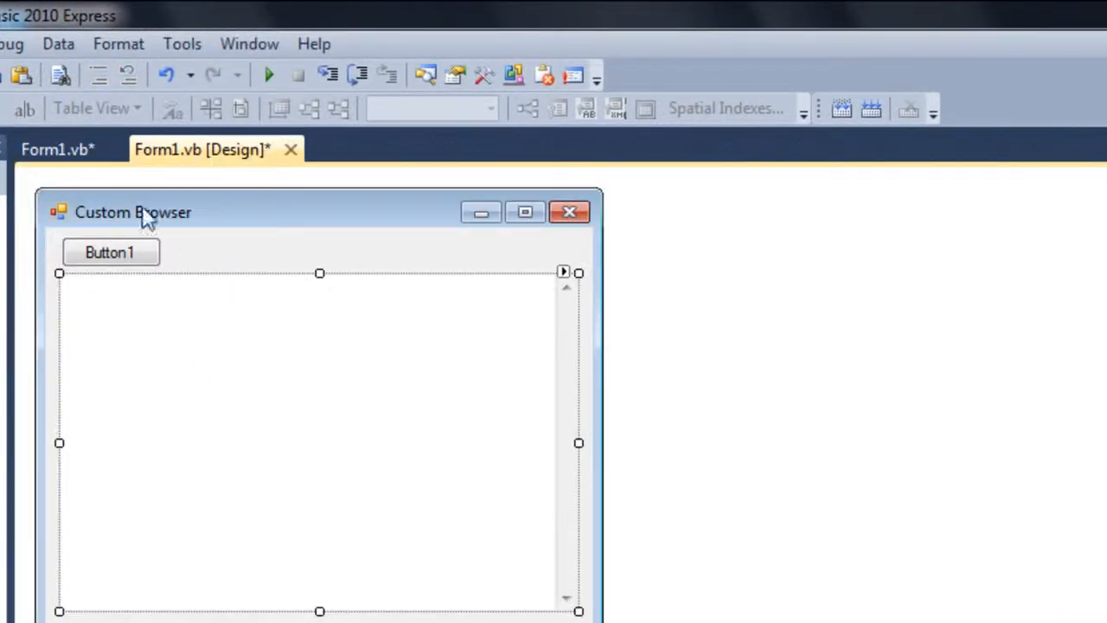
pyautogui.moveTo(206, 386)
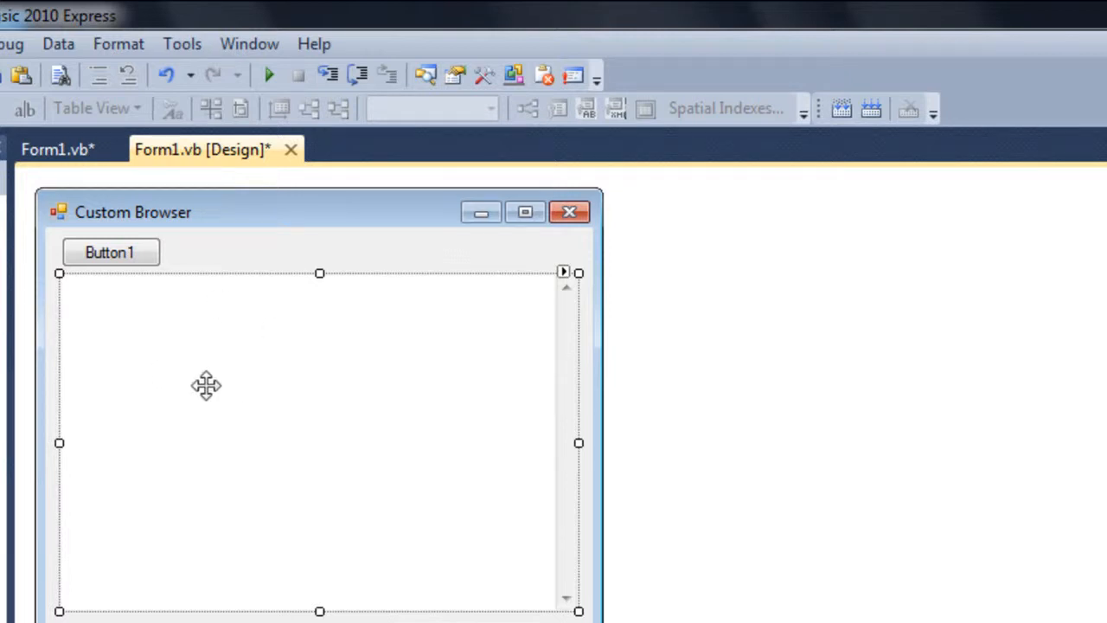
# Step: In Button1_Click set WebBrowser1.DocumentText = "Please Subscribe and Comments :)" and return to the designer
pyautogui.doubleClick(111, 252)
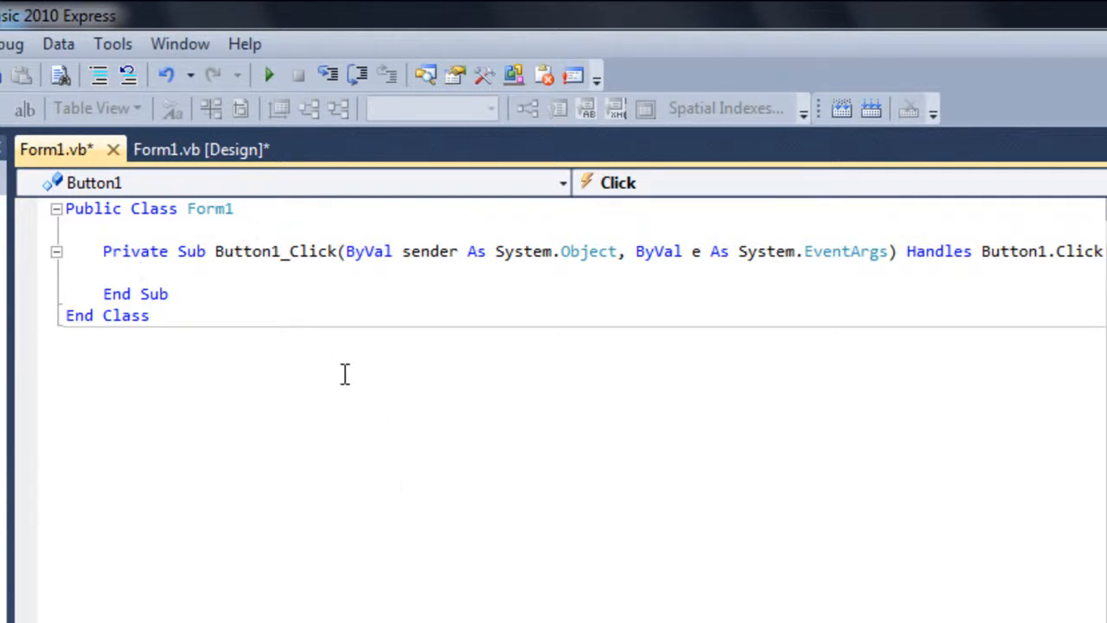
pyautogui.write('WebBrowser1')
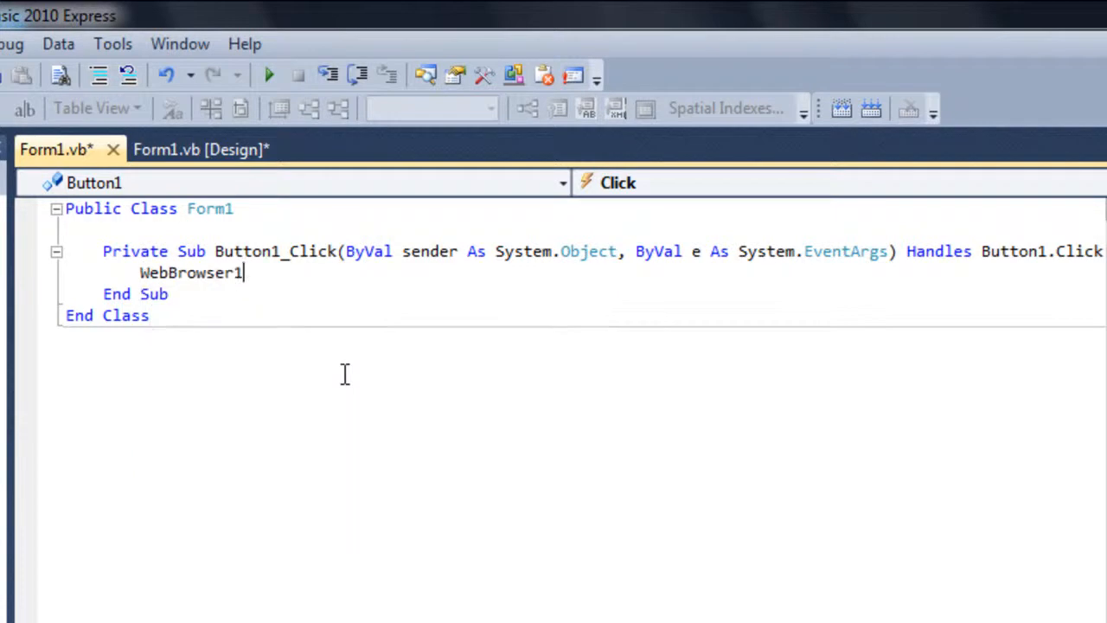
pyautogui.write('.')
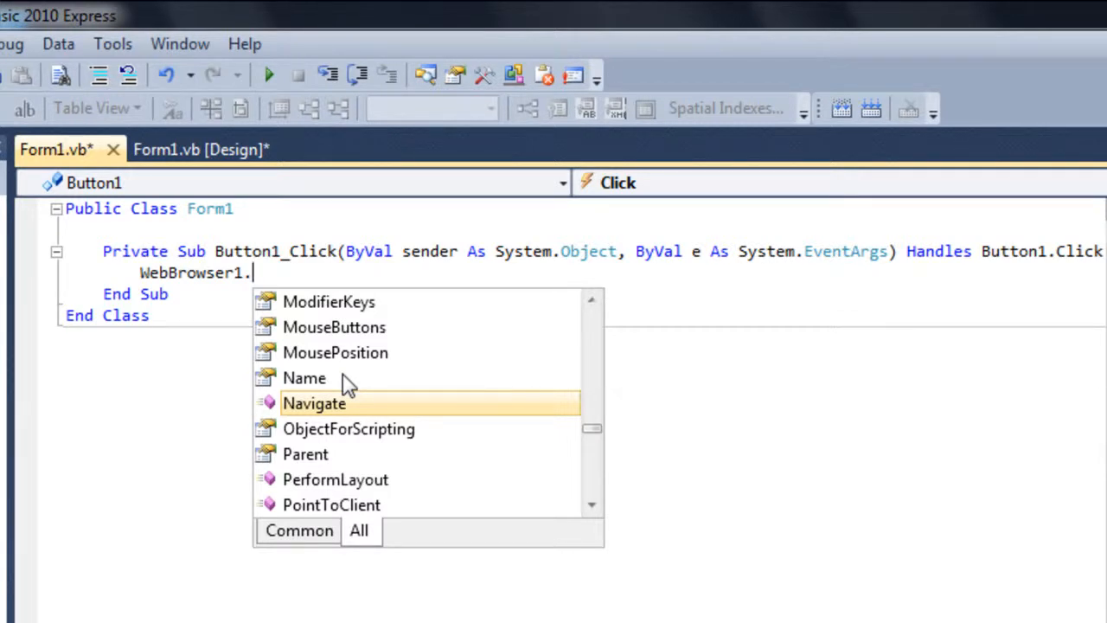
pyautogui.write('DocumentText')
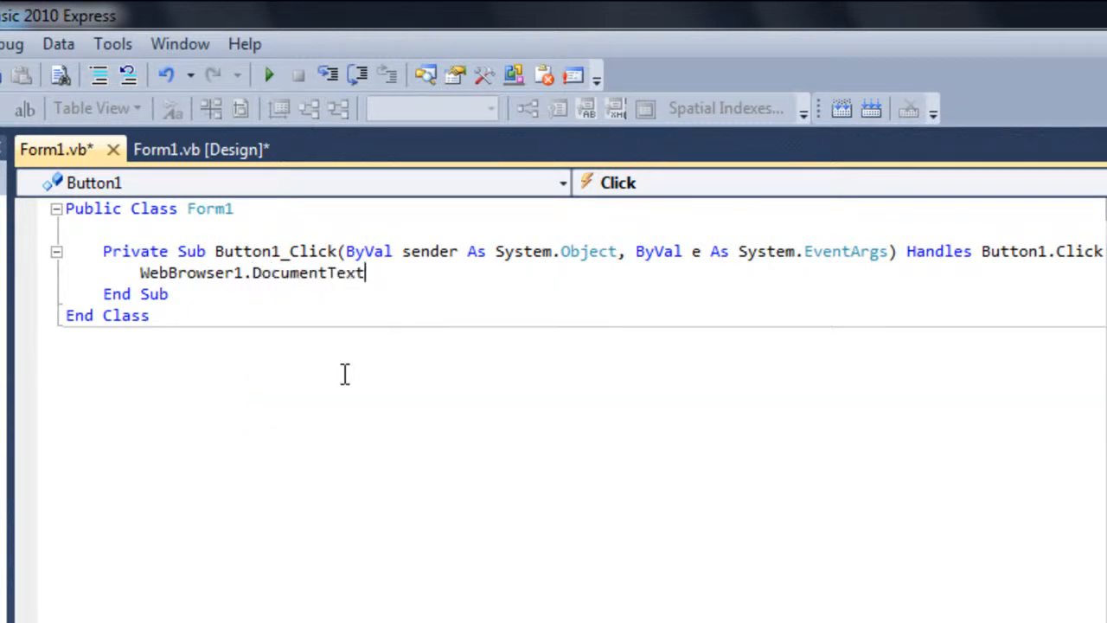
pyautogui.write('= ""')
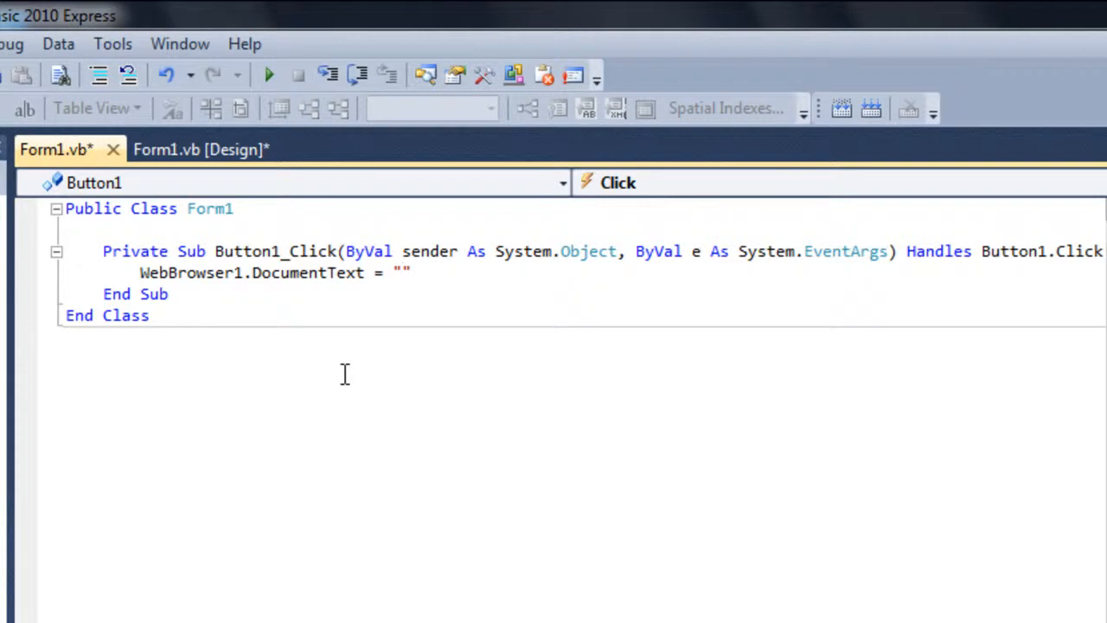
pyautogui.write('Please')
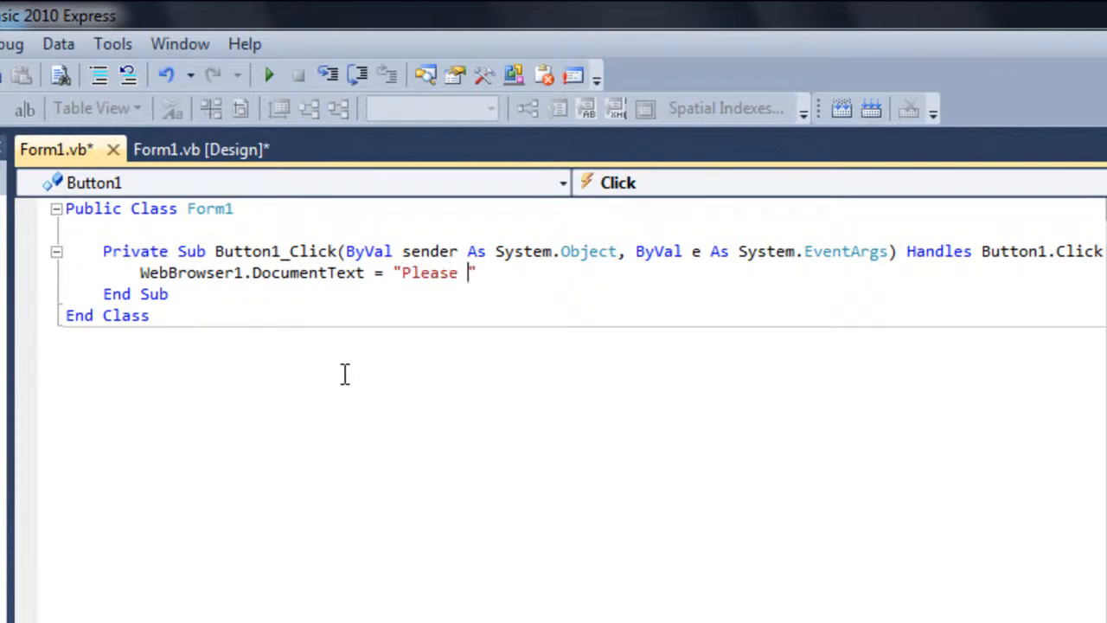
pyautogui.write('S')
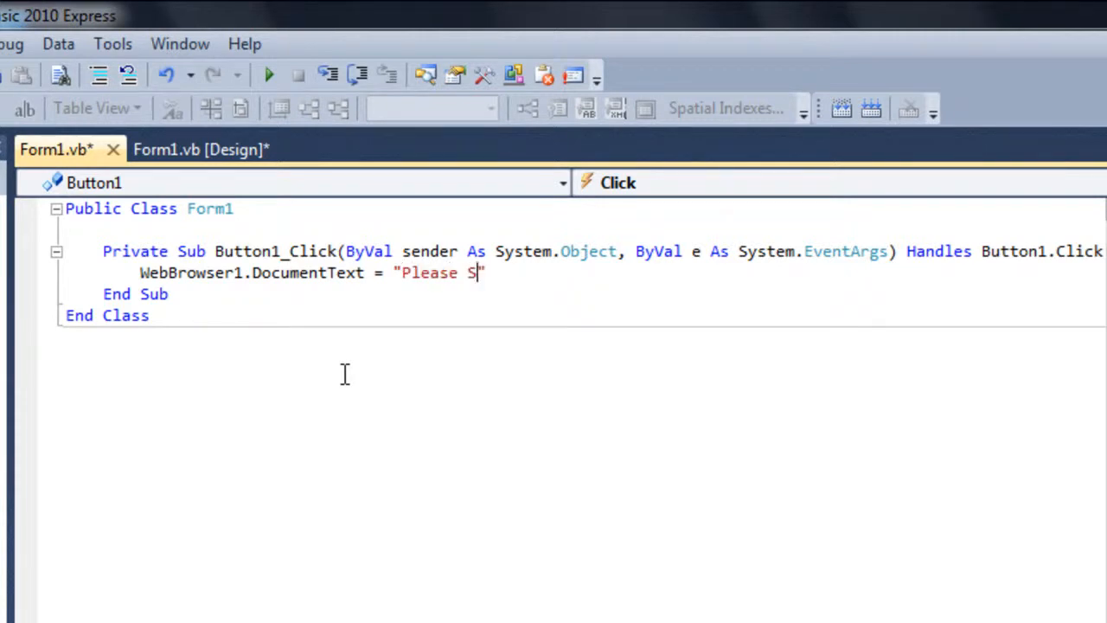
pyautogui.write('ubscribe and Comments')
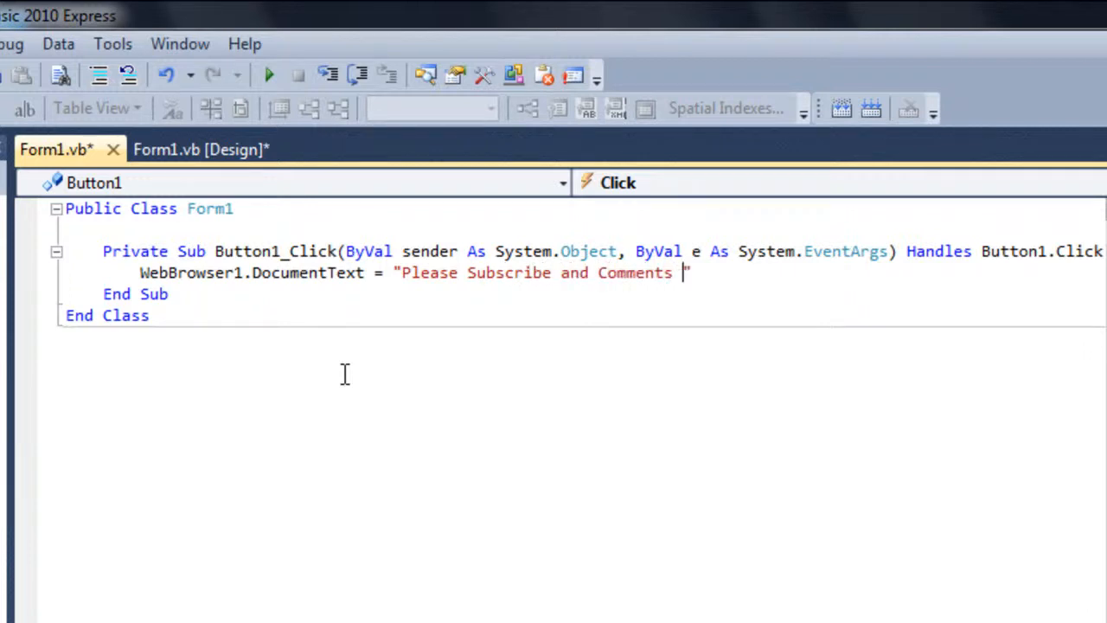
pyautogui.write(':)')
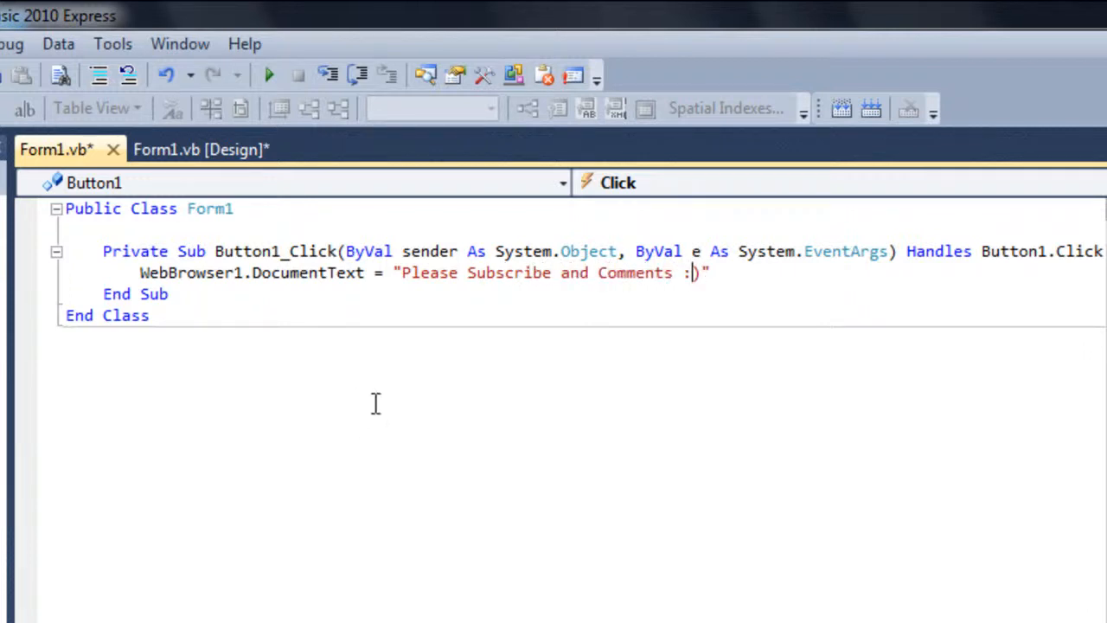
pyautogui.click(192, 149)
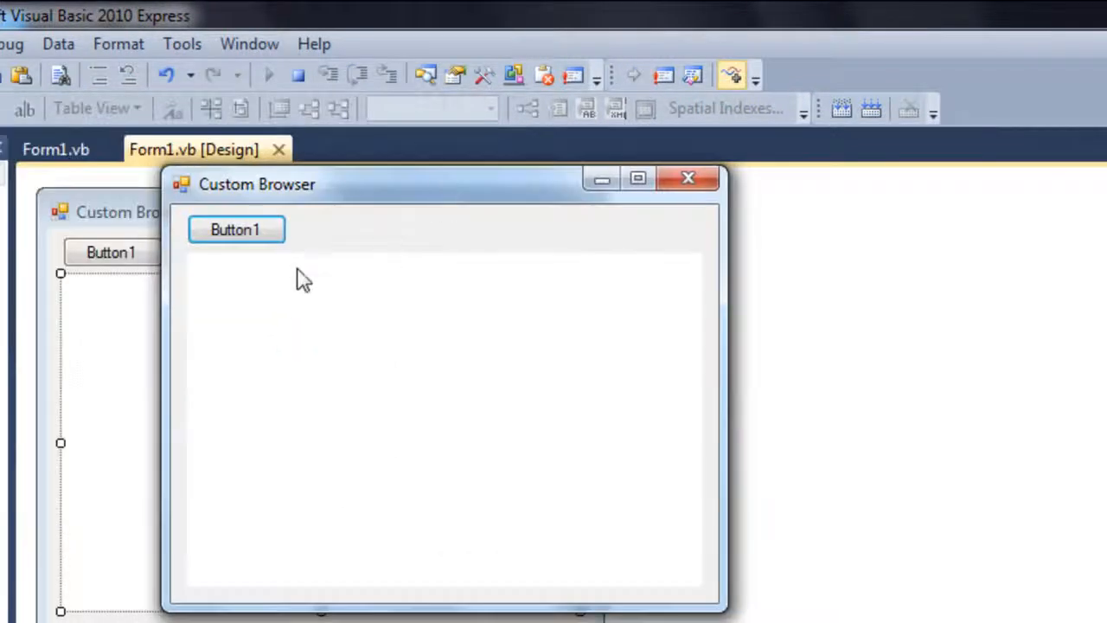
# Step: Select the browser area of the form where Button2 will sit beside Button1
pyautogui.click(235, 229)
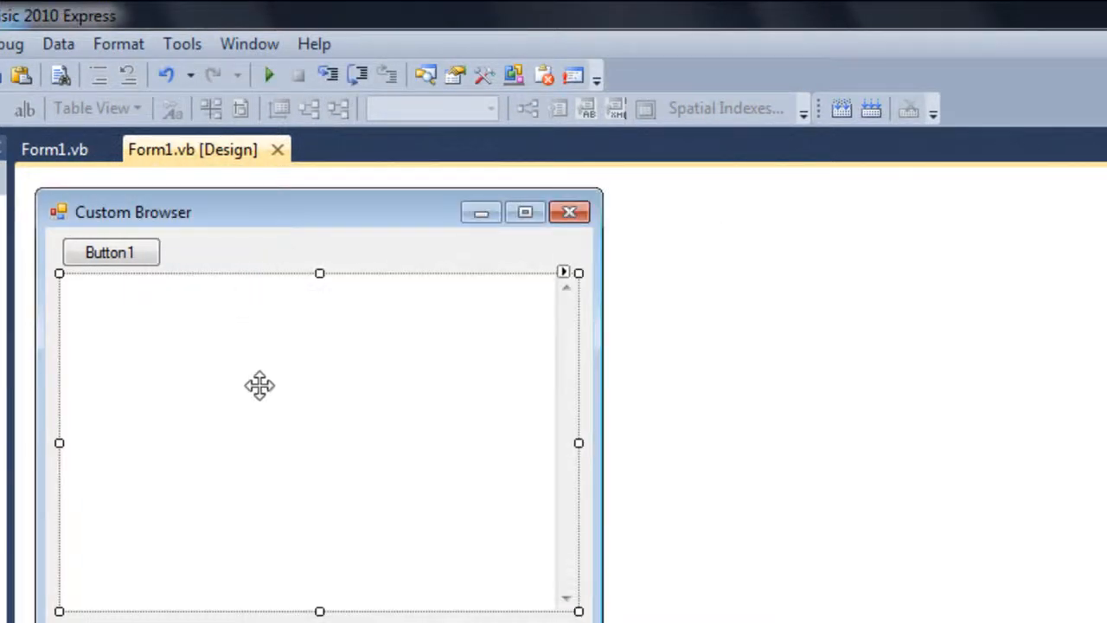
pyautogui.moveTo(216, 372)
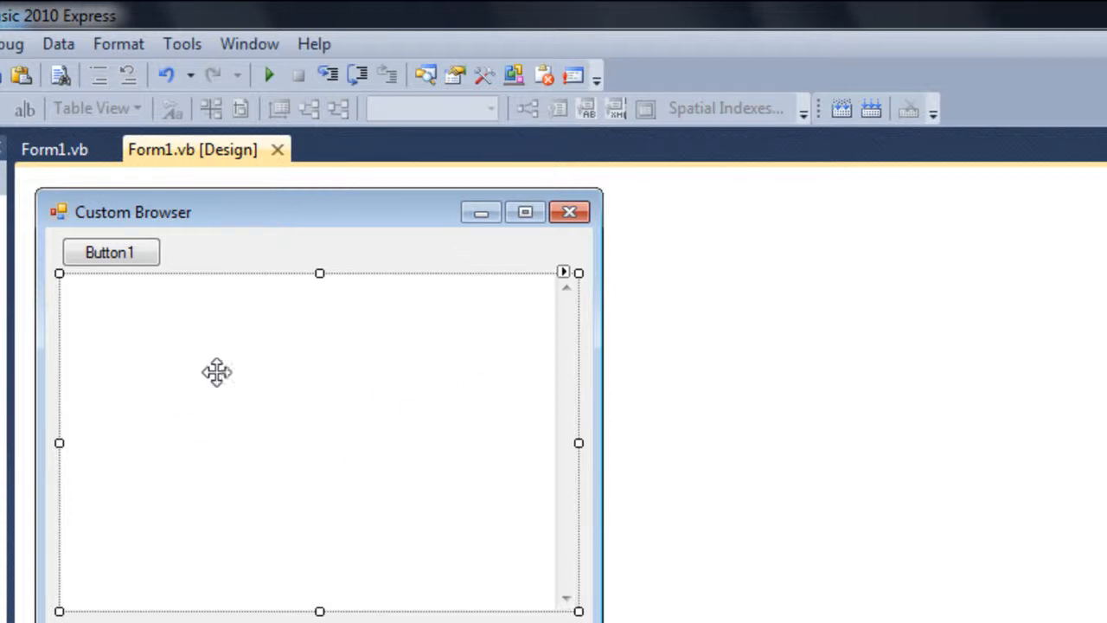
pyautogui.moveTo(135, 263)
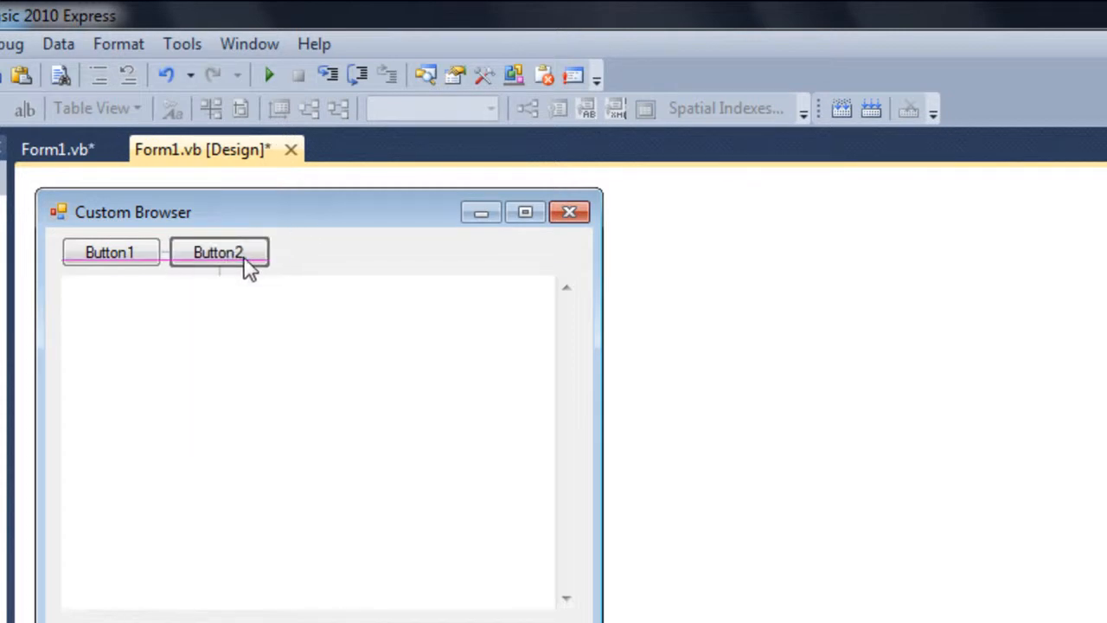
# Step: In Button2_Click set WebBrowser1.DocumentText to an "<img src = ... /img>" tag
pyautogui.doubleClick(218, 253)
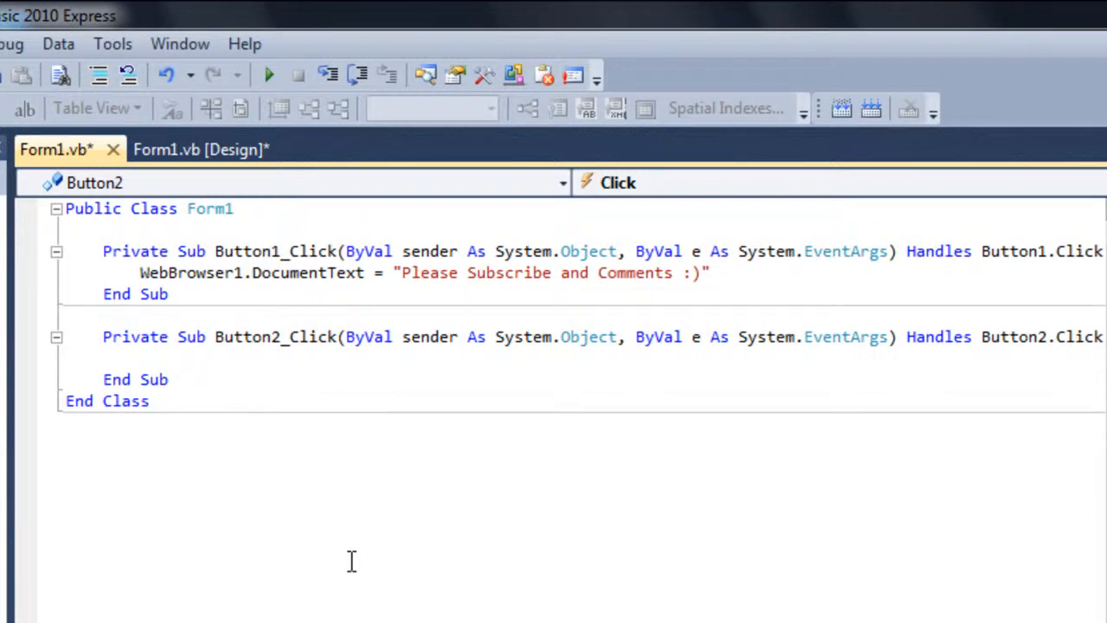
pyautogui.write('WebBrowser1')
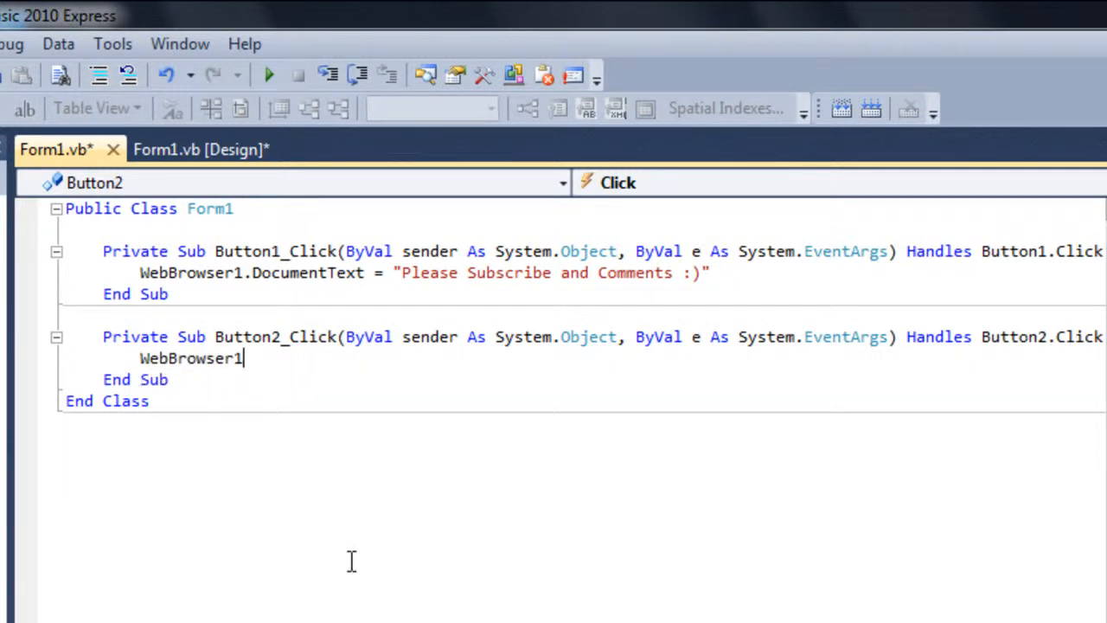
pyautogui.write('.DocumentText')
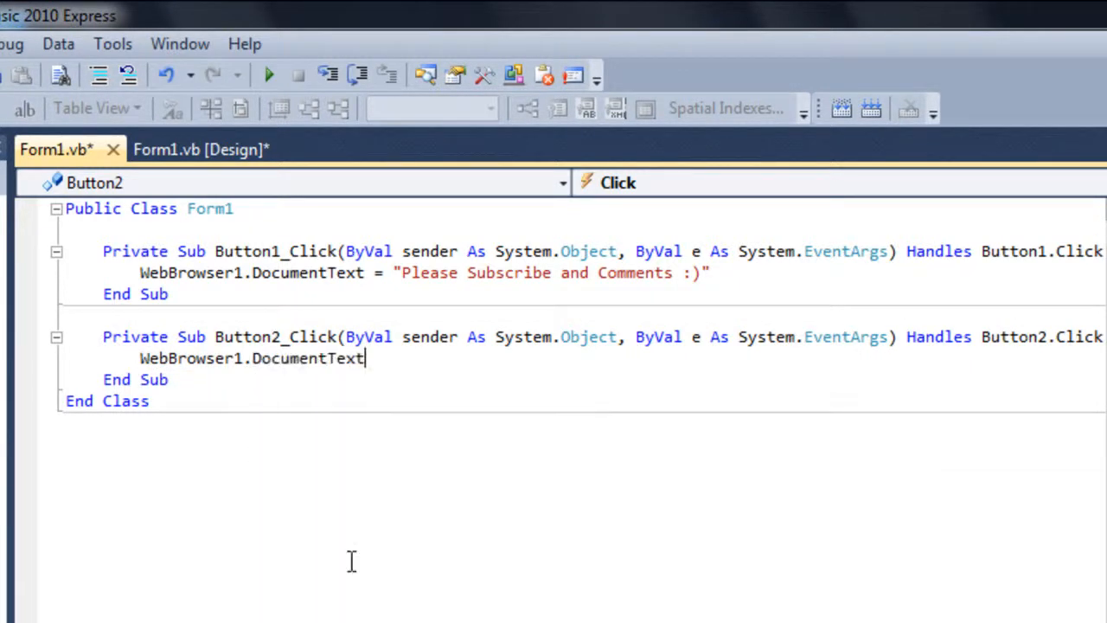
pyautogui.write('= ""')
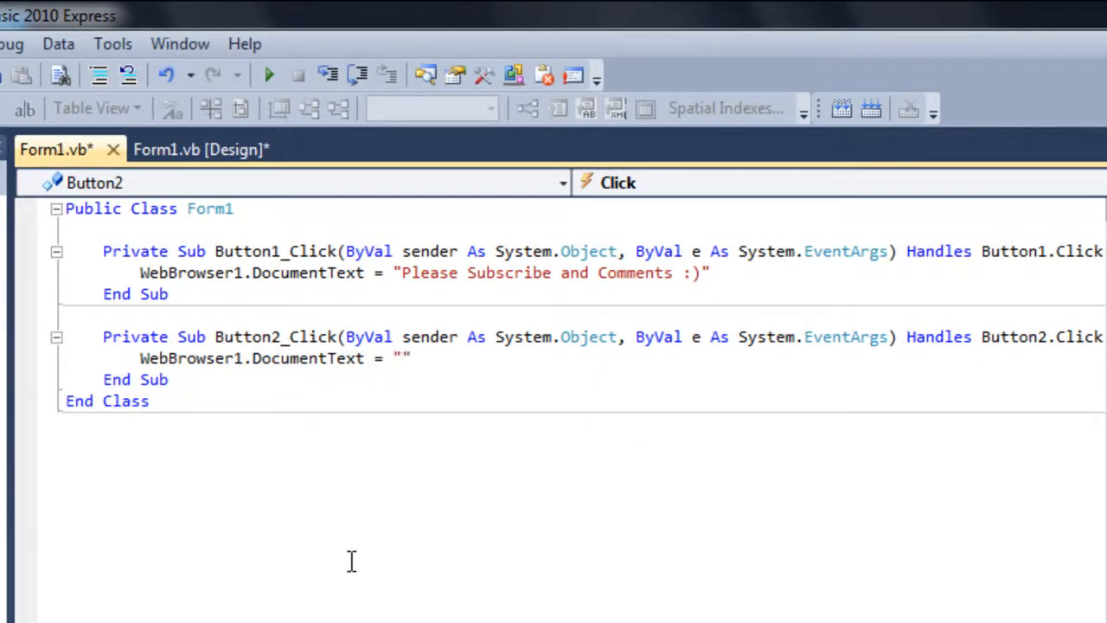
pyautogui.write('<')
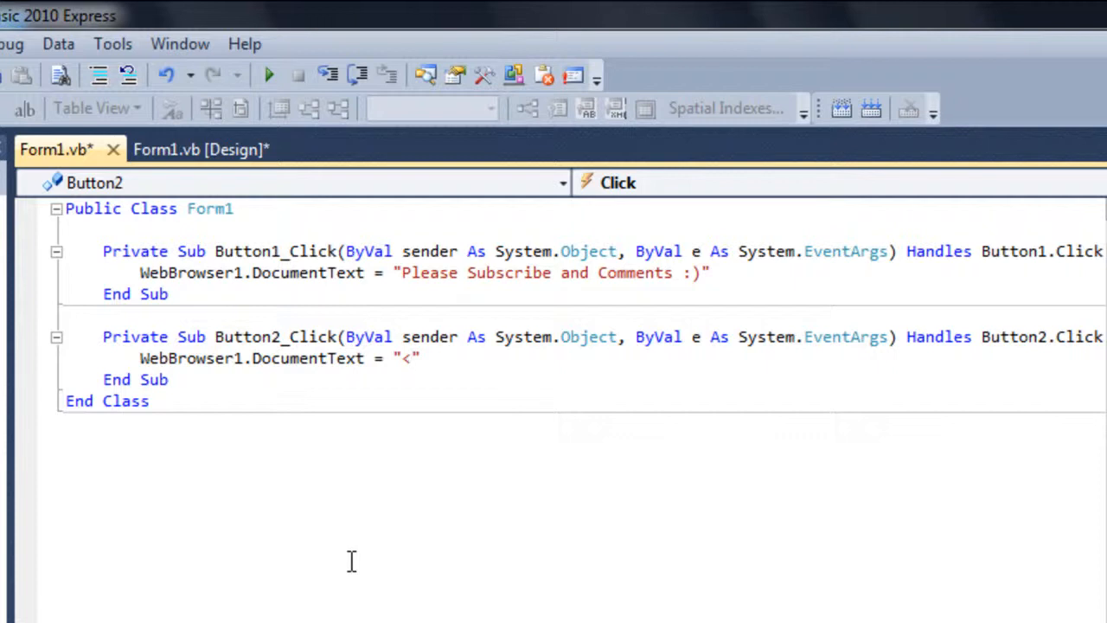
pyautogui.write('i')
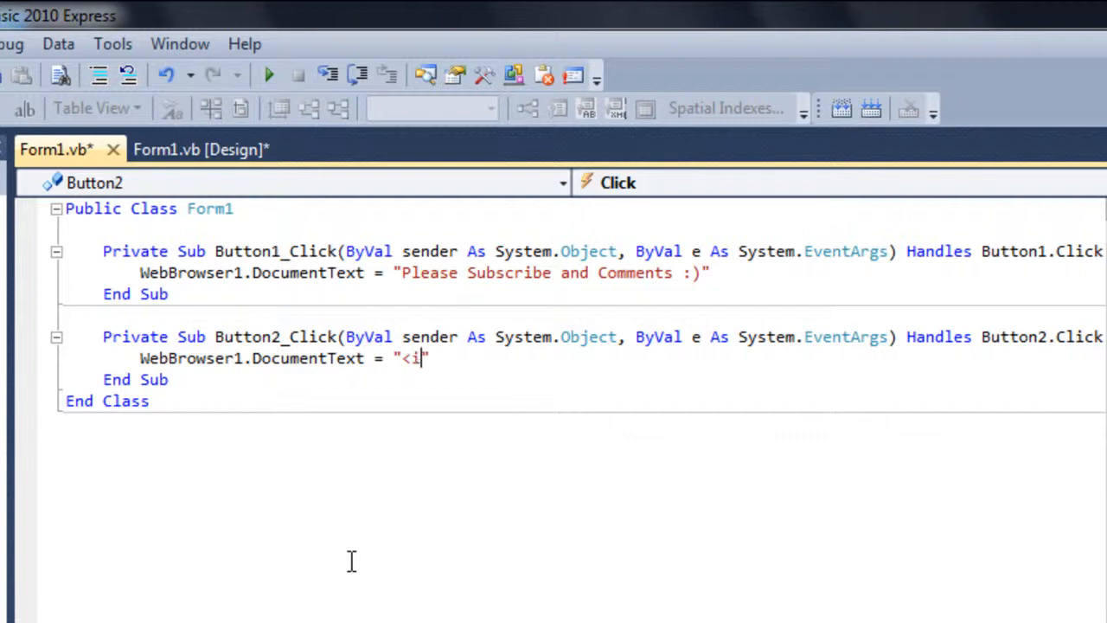
pyautogui.write('mg')
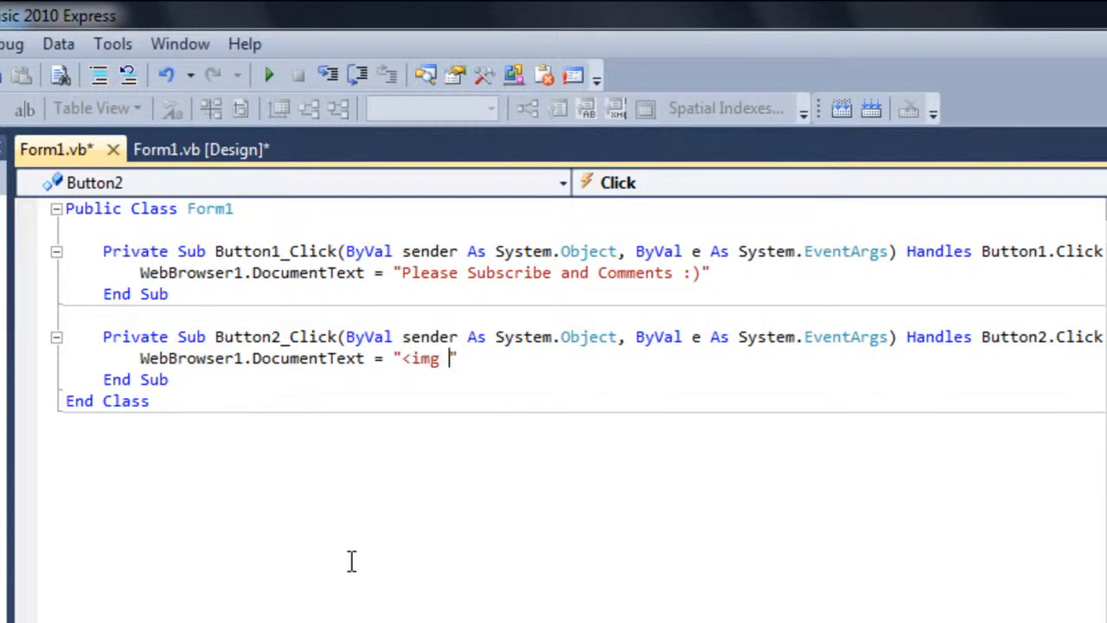
pyautogui.write('src =')
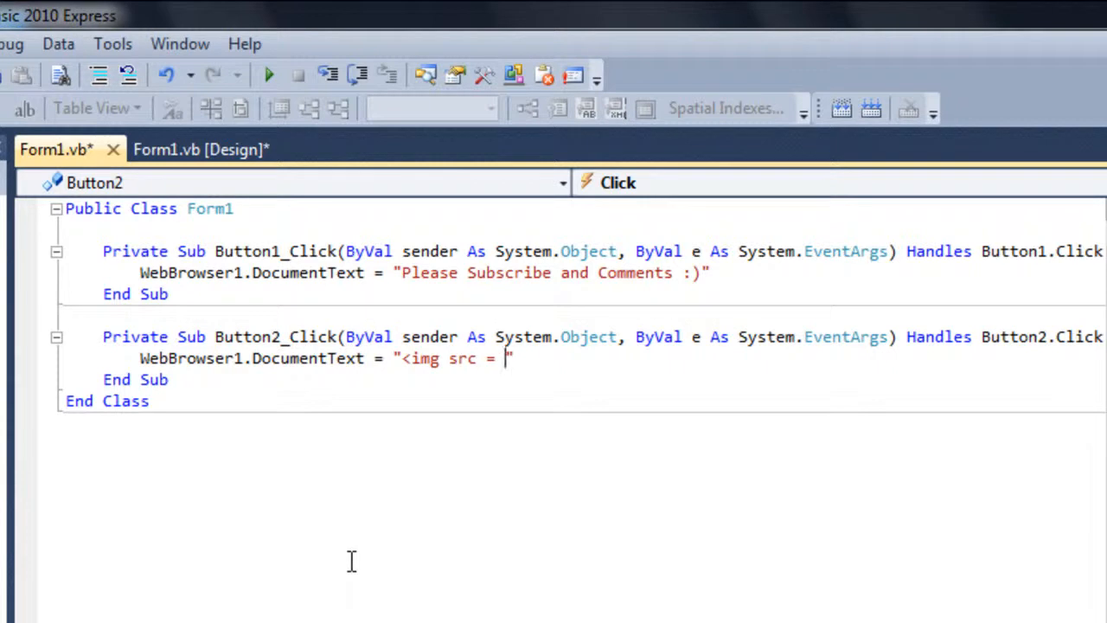
pyautogui.write('/i')
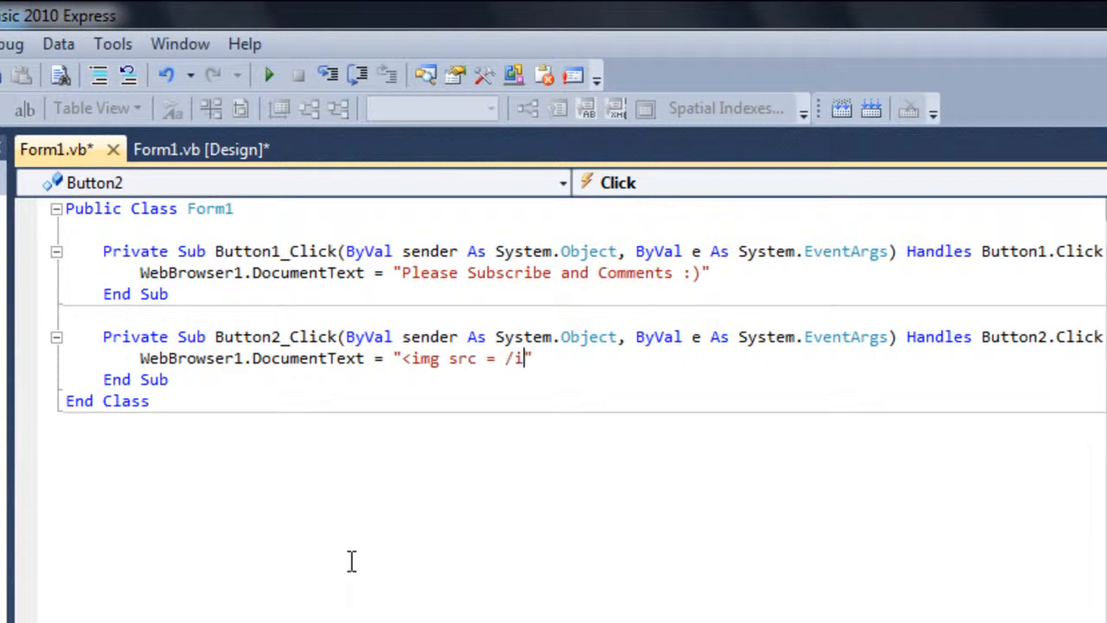
pyautogui.write('mg>"')
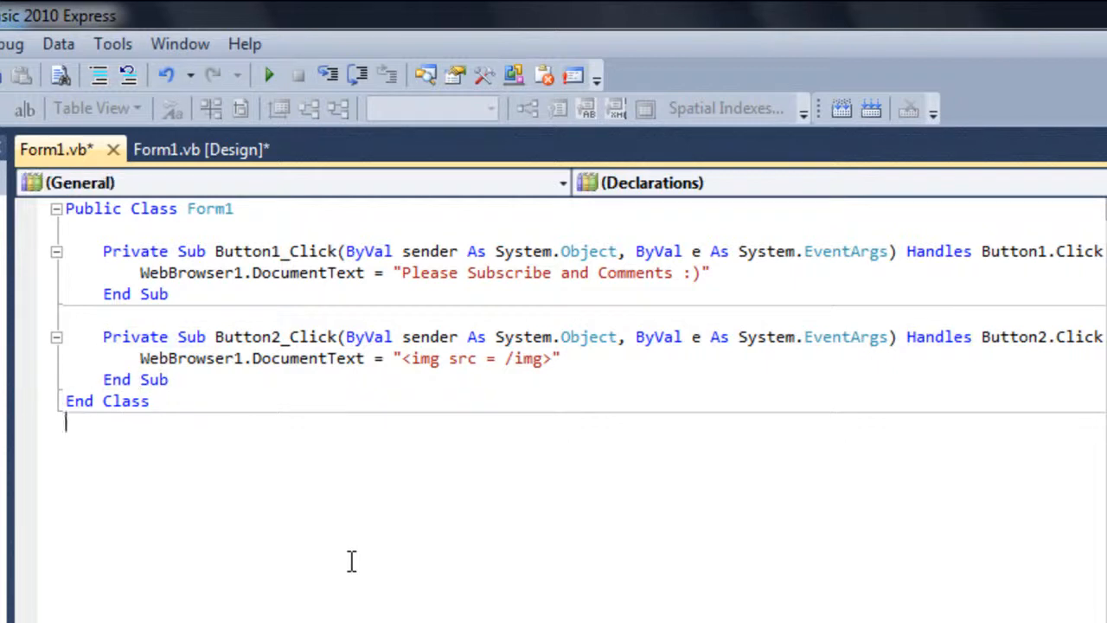
pyautogui.moveTo(498, 358)
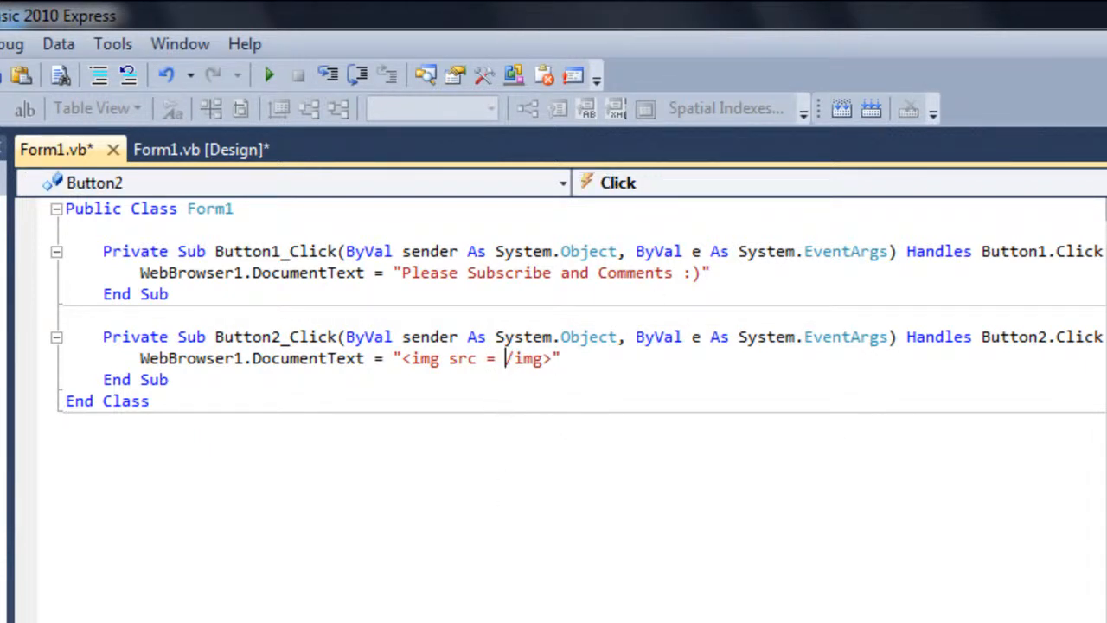
# Step: Fill in the smile2.jpg URL from youthempowermentsolutions.org as the image source and start debugging
pyautogui.write('http://youthempowermentsolutions.org/sites/default/files/smile2.jpg')
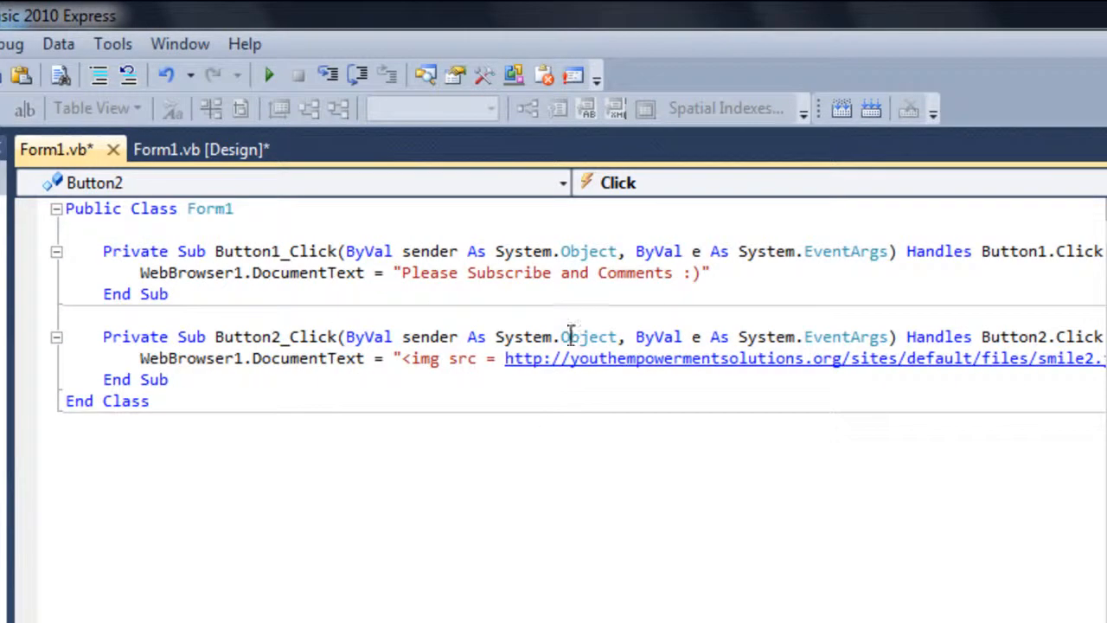
pyautogui.click(269, 74)
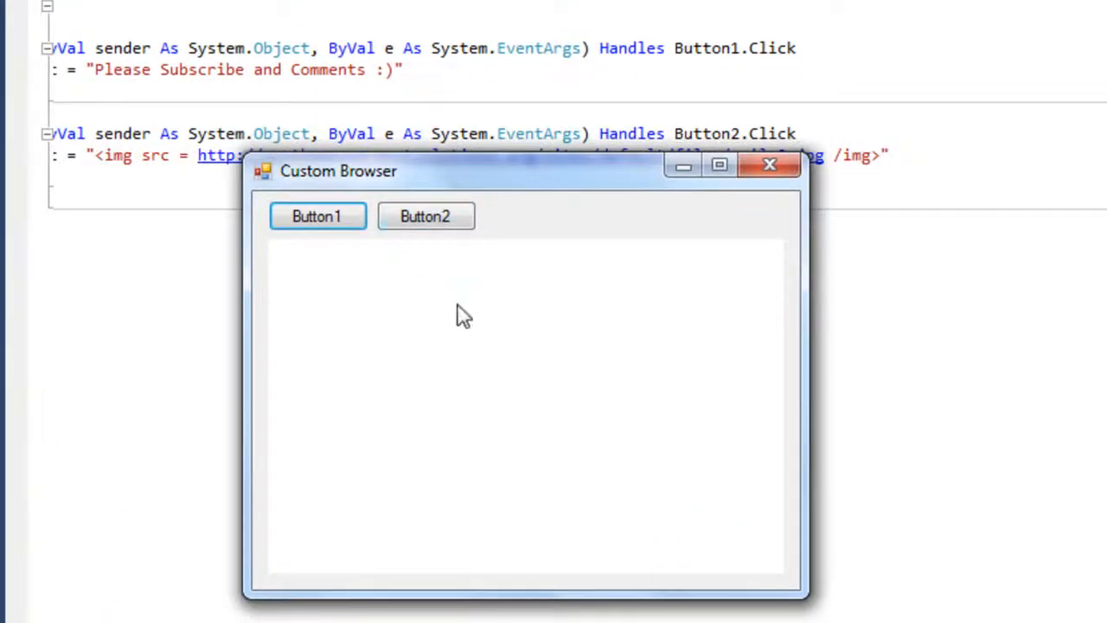
# Step: Show the subscribe message with Button1, the smiley image with Button2, then close the running form
pyautogui.click(426, 215)
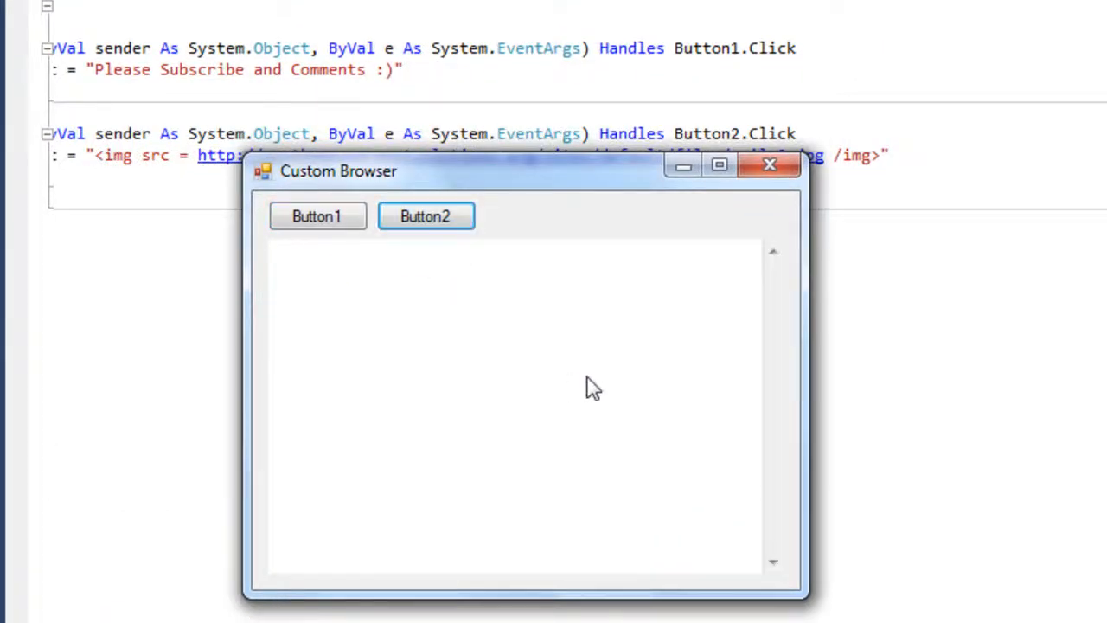
pyautogui.click(426, 214)
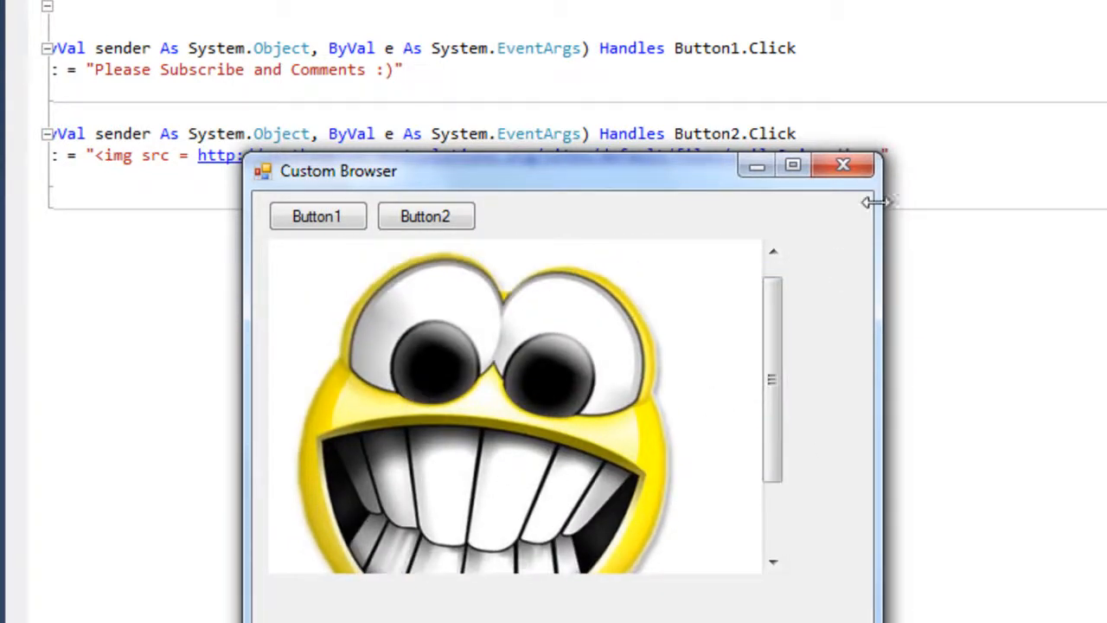
pyautogui.click(843, 166)
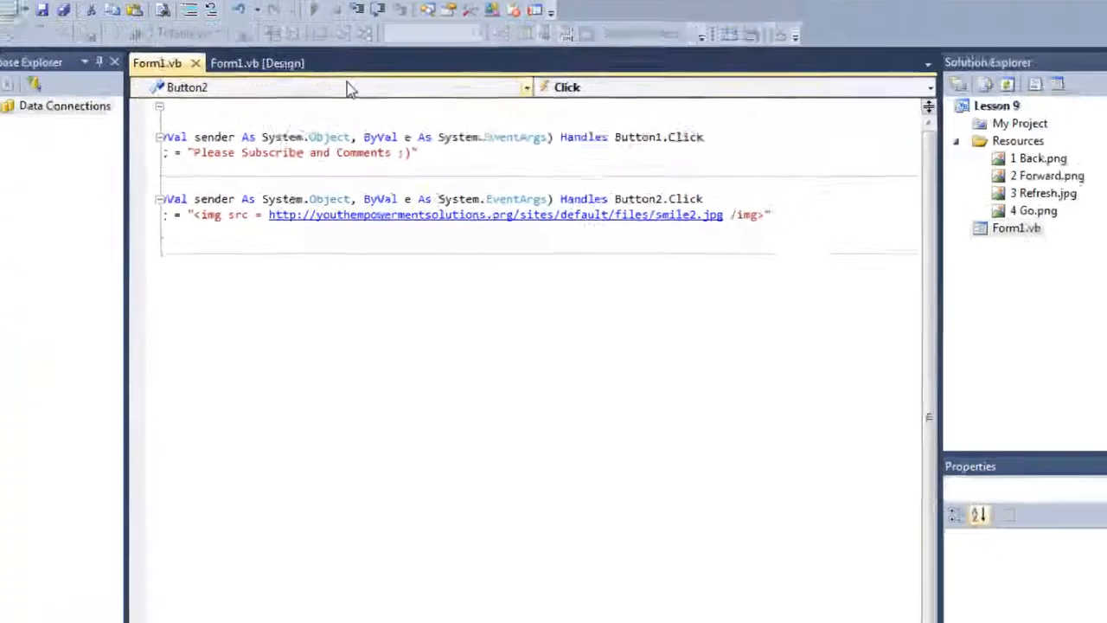